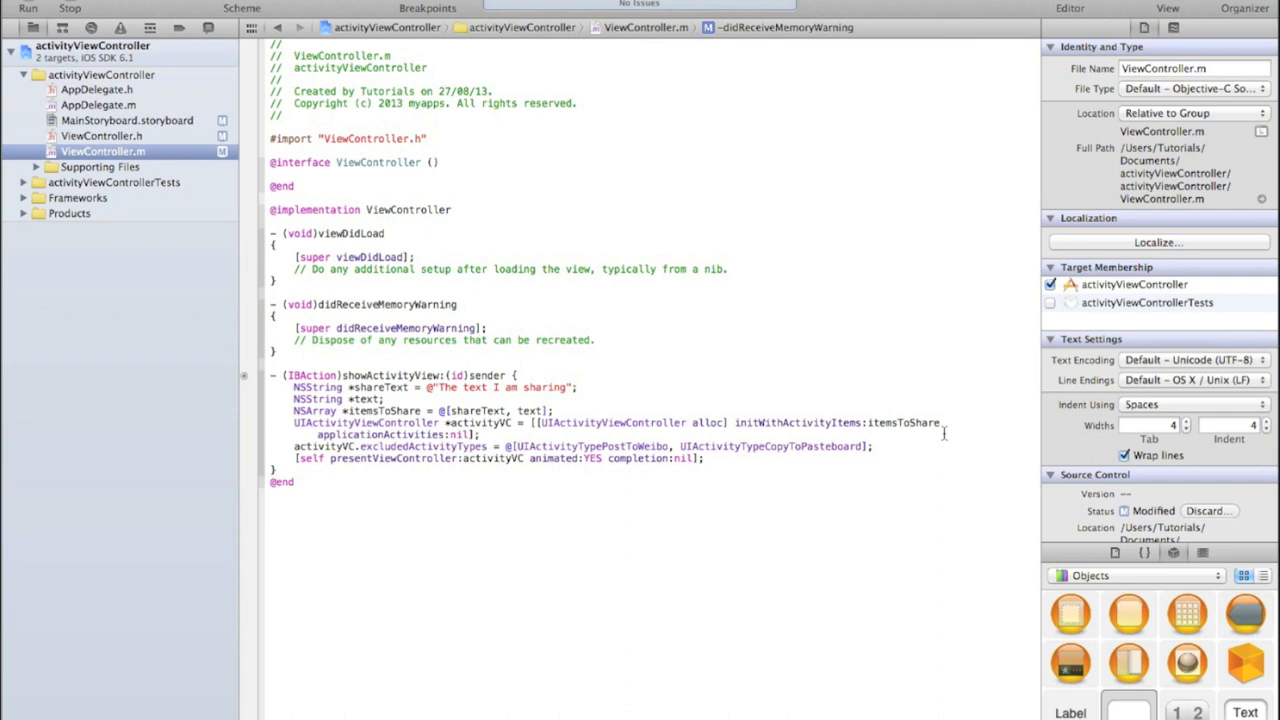
Step: Run the app again, stopping the instance already running in the simulator
click(596, 340)
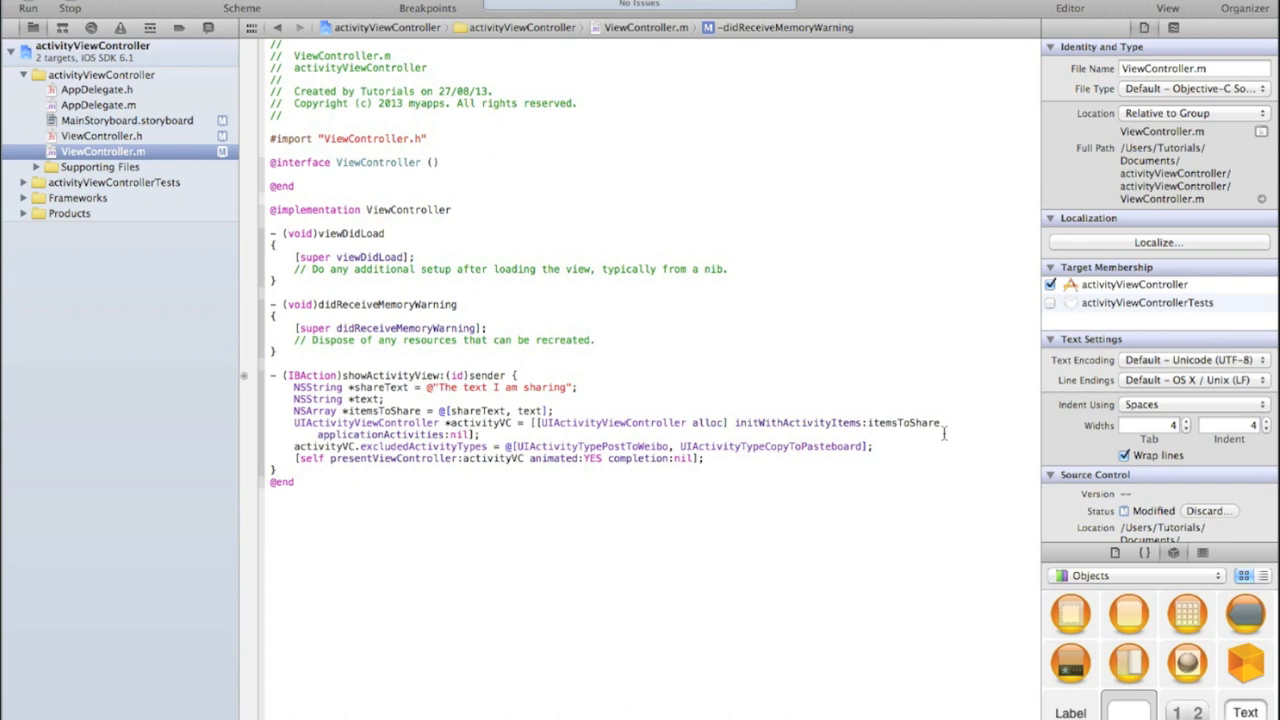
click(596, 340)
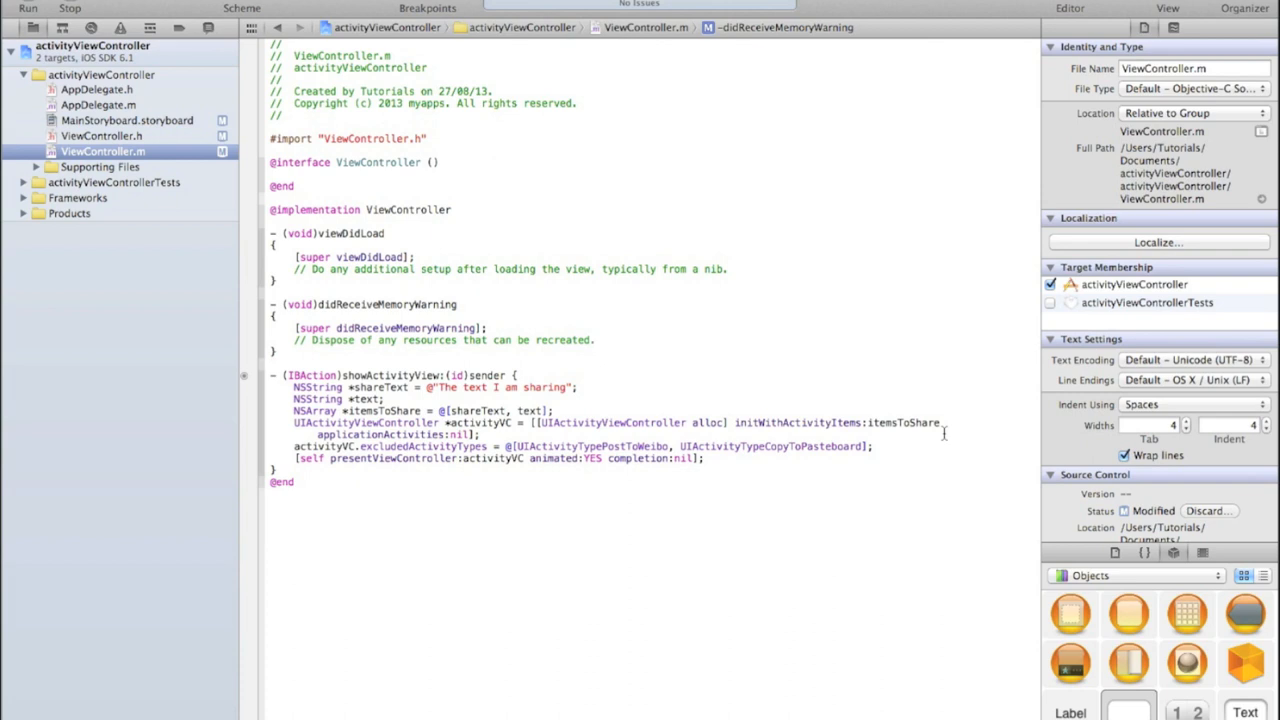
click(596, 340)
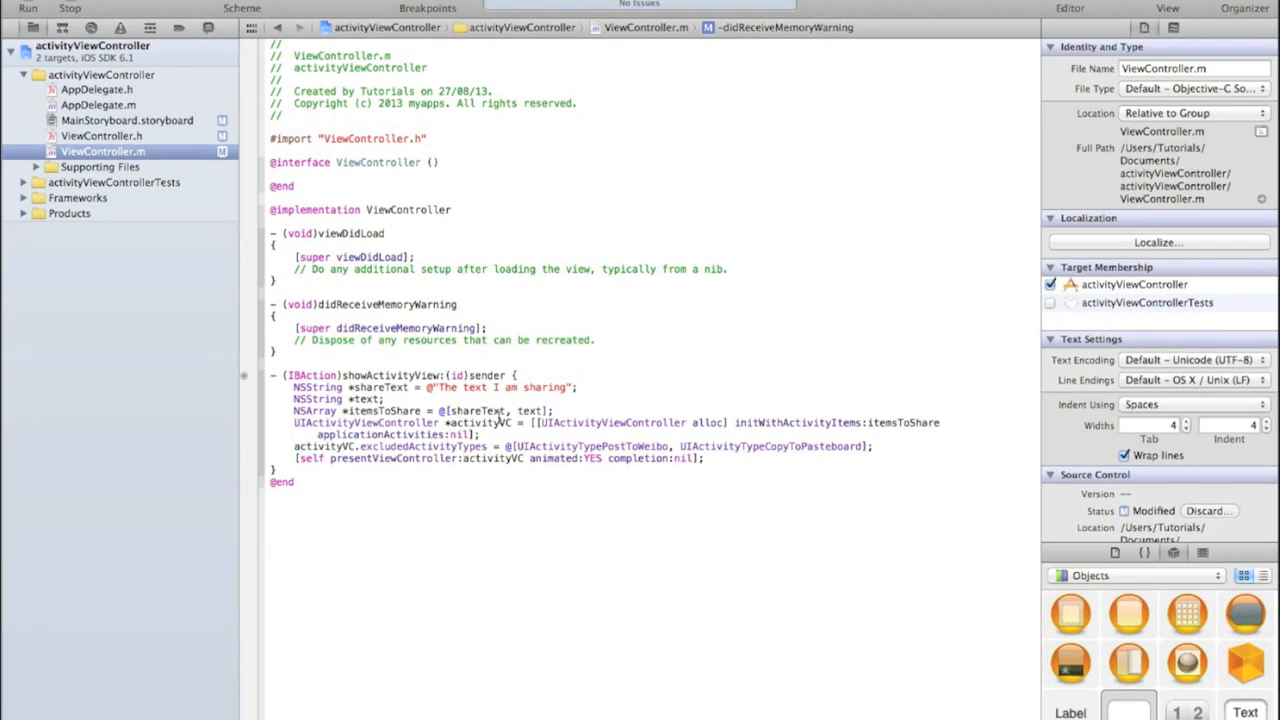
mouse_move(160, 396)
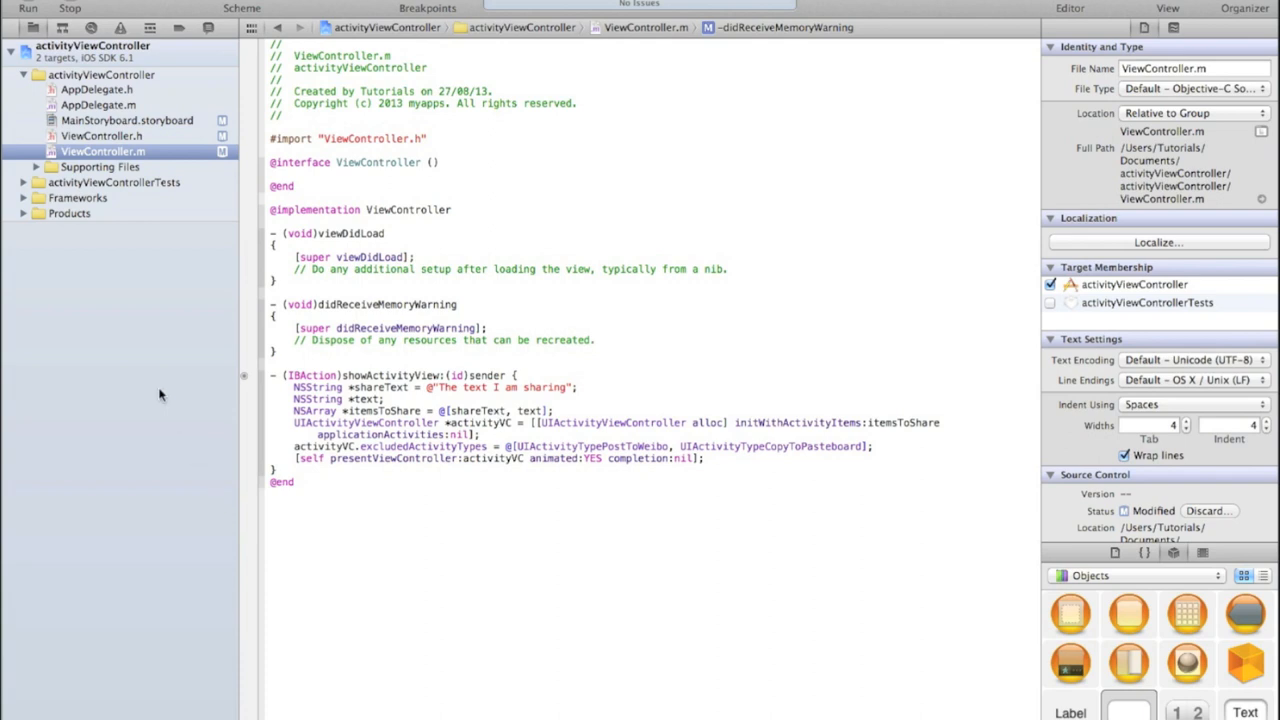
mouse_move(156, 340)
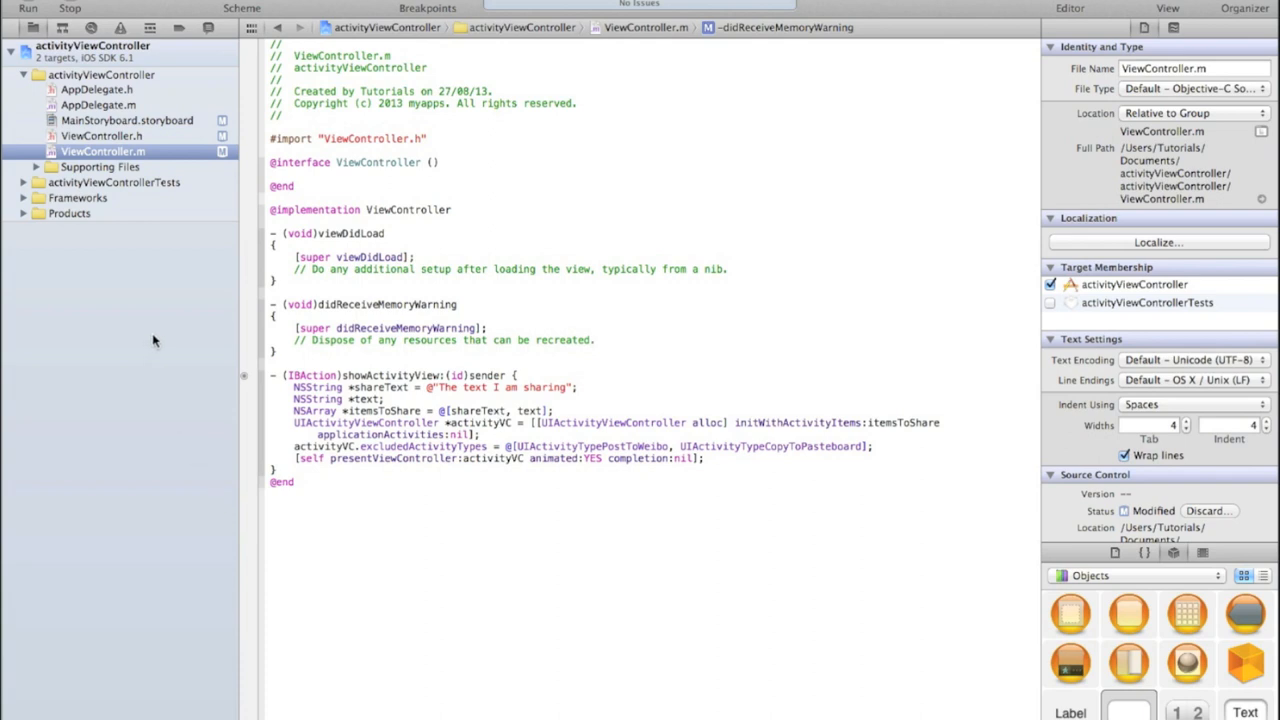
click(28, 8)
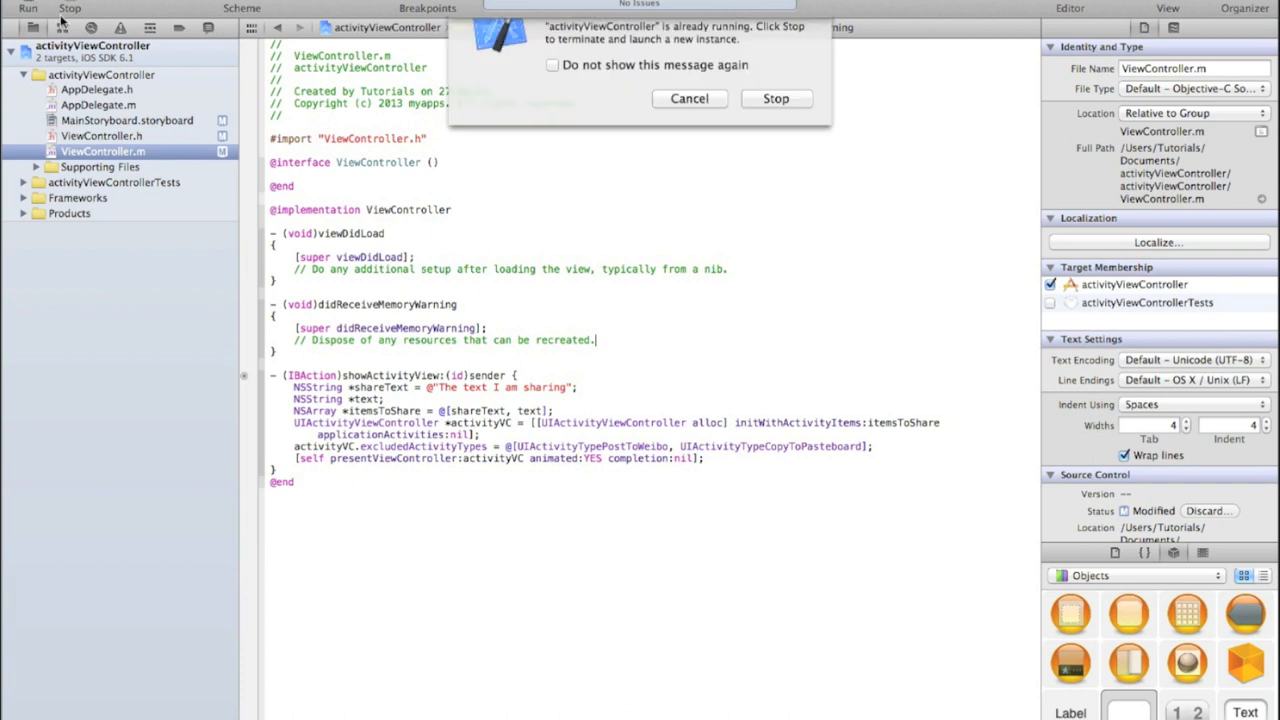
click(776, 98)
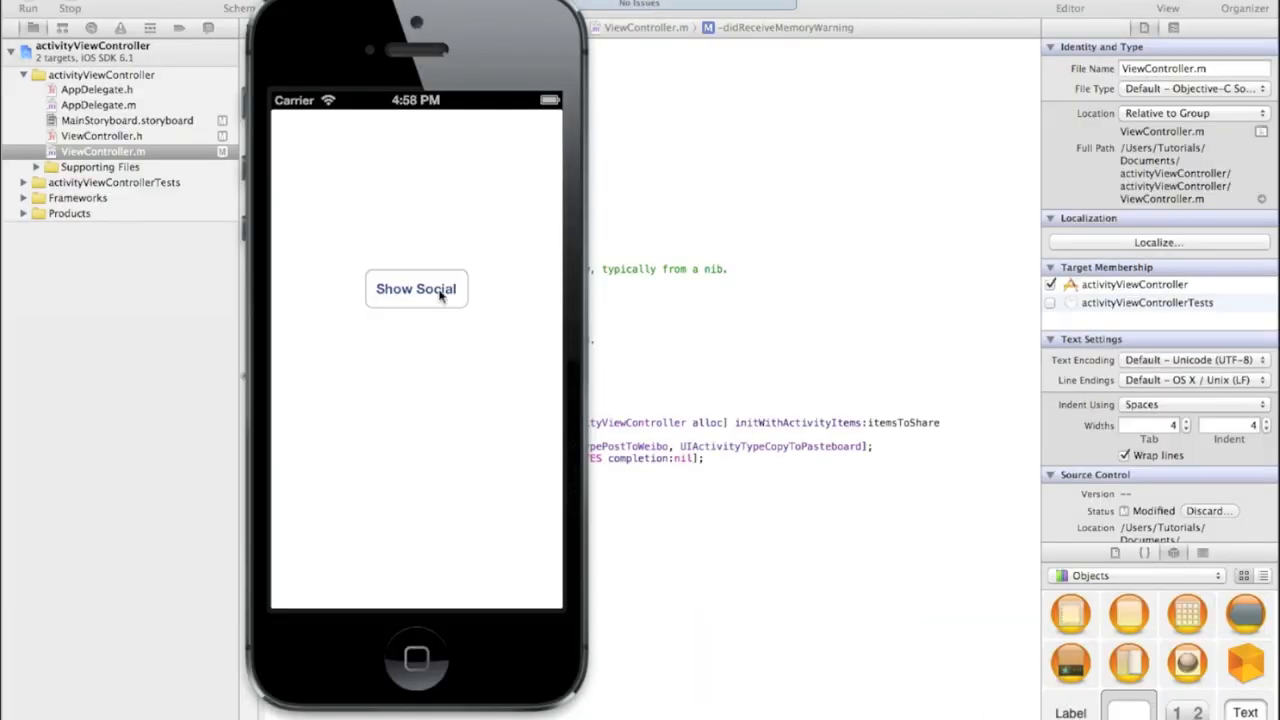
Step: Tap Show Social in the simulator, which crashes the app with SIGABRT
click(416, 288)
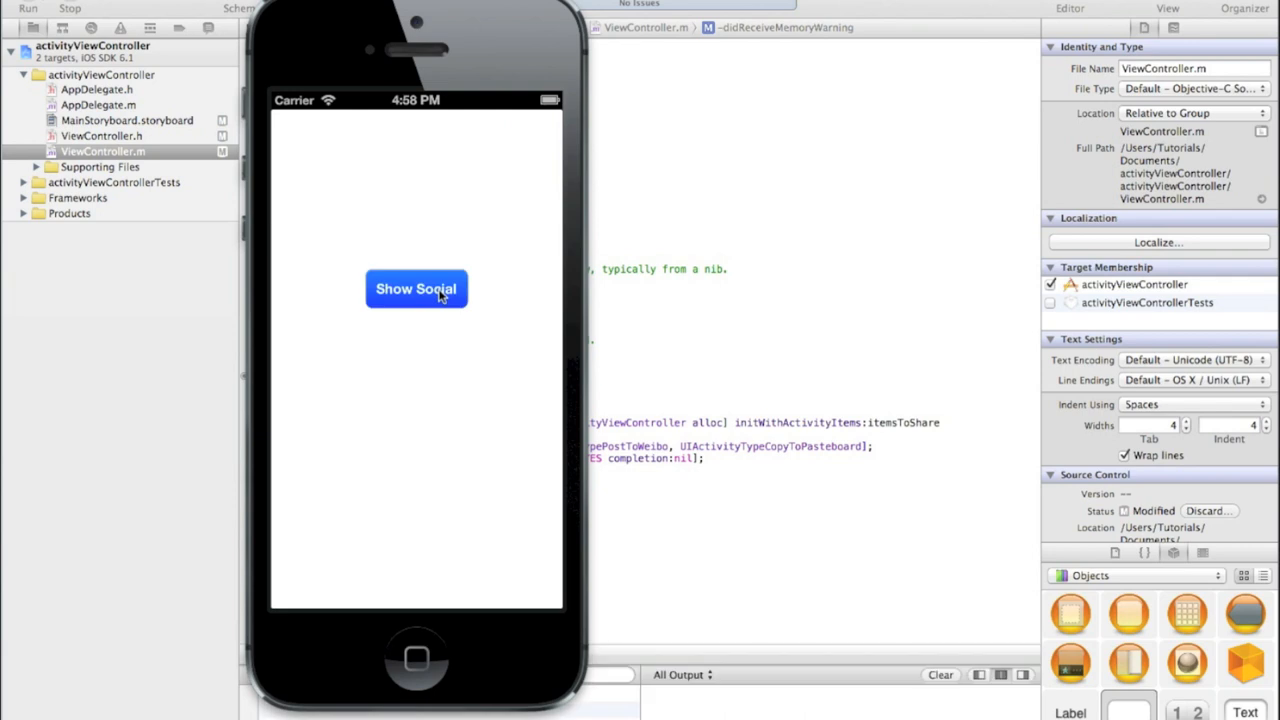
click(416, 288)
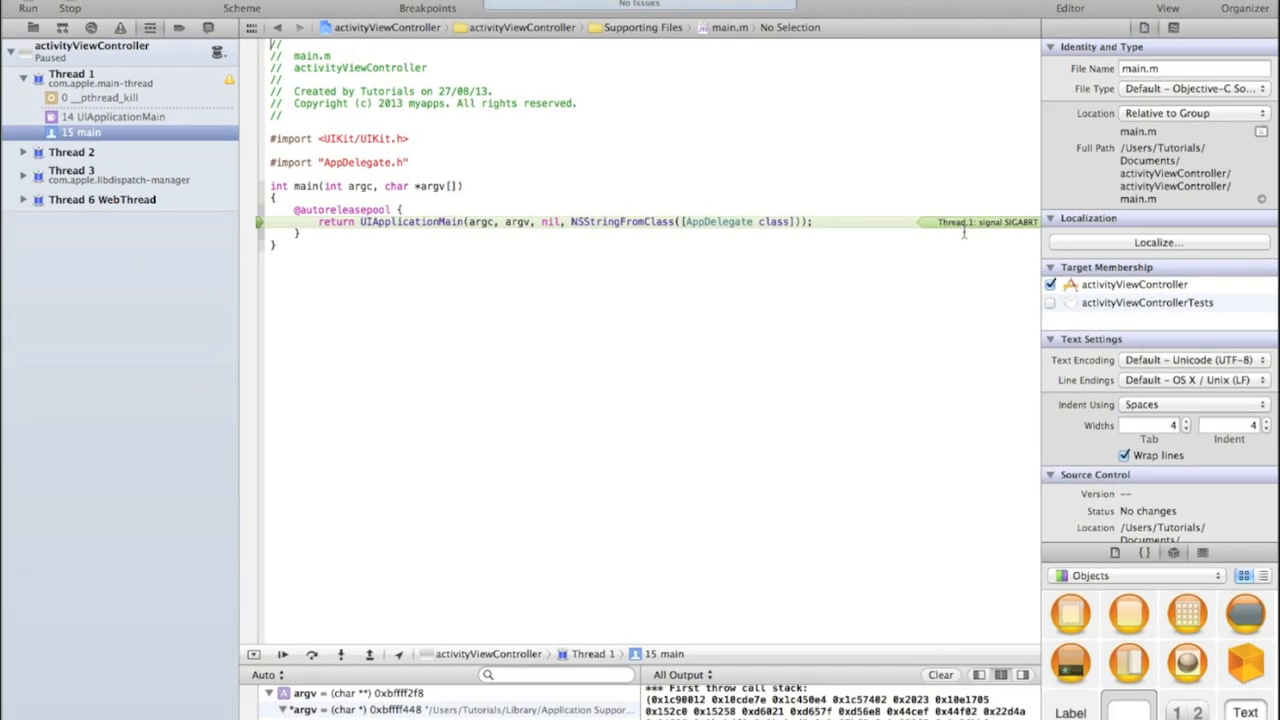
mouse_move(502, 180)
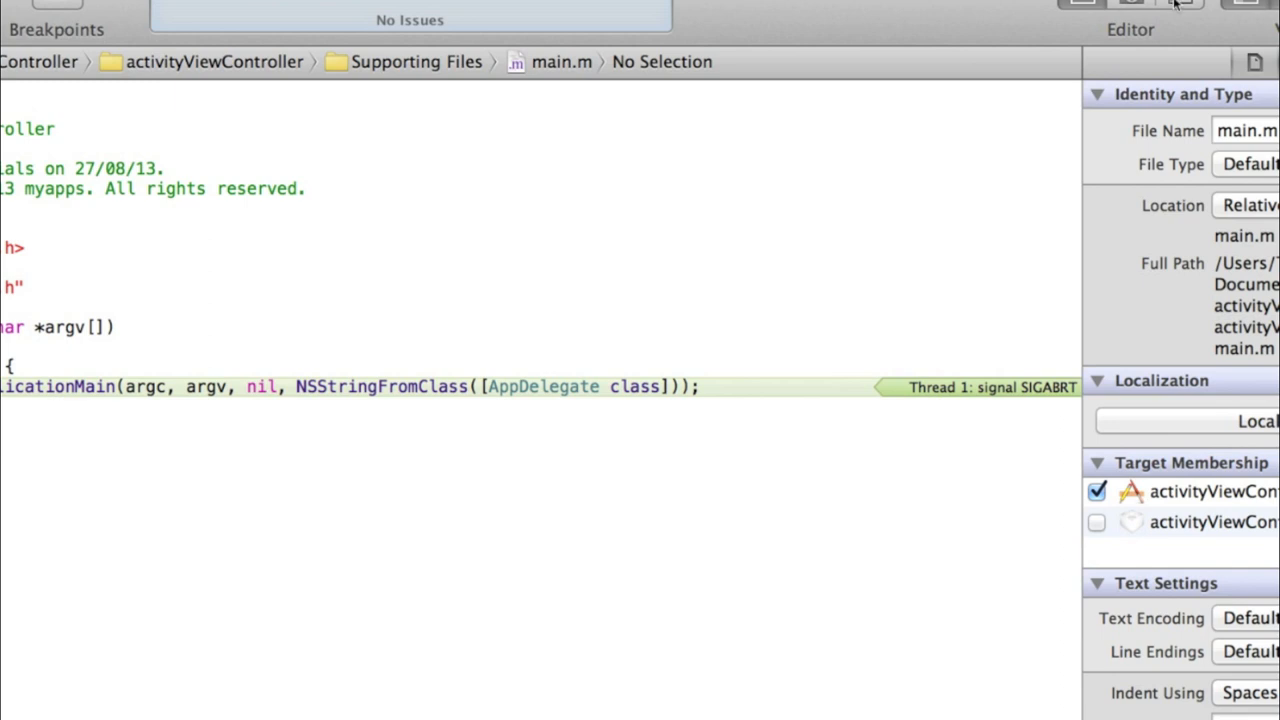
mouse_move(1112, 232)
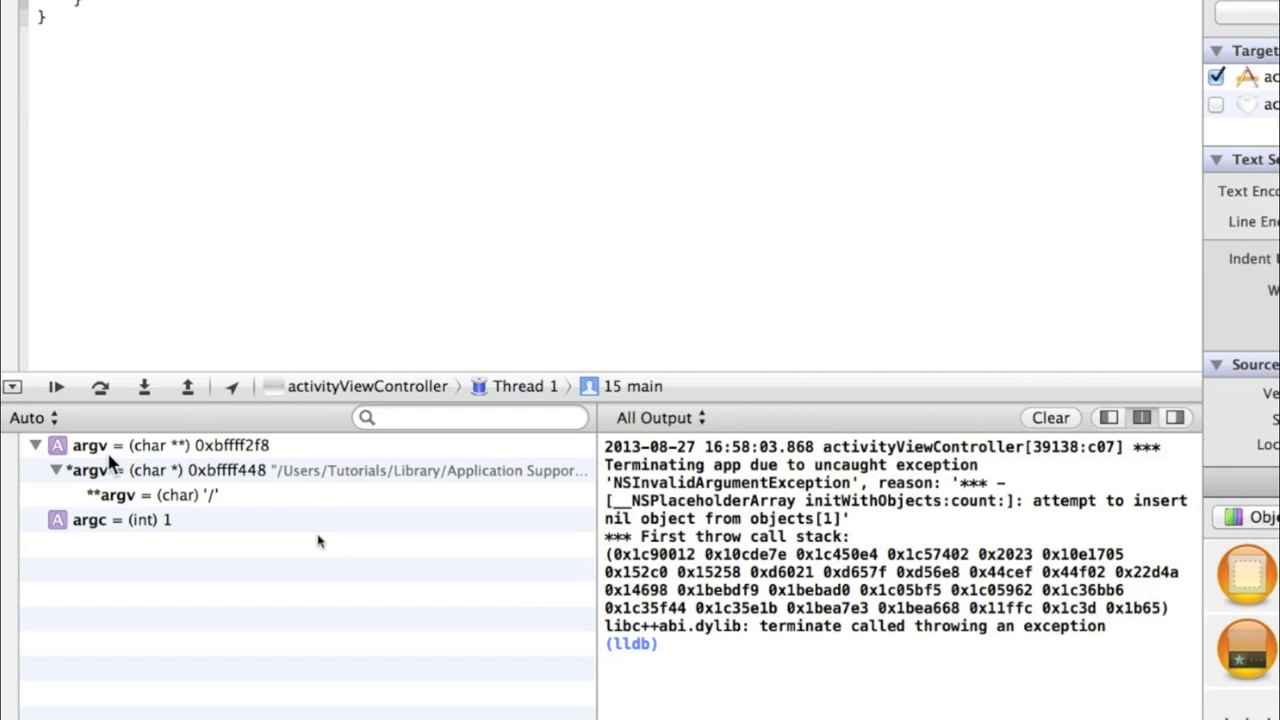
mouse_move(340, 572)
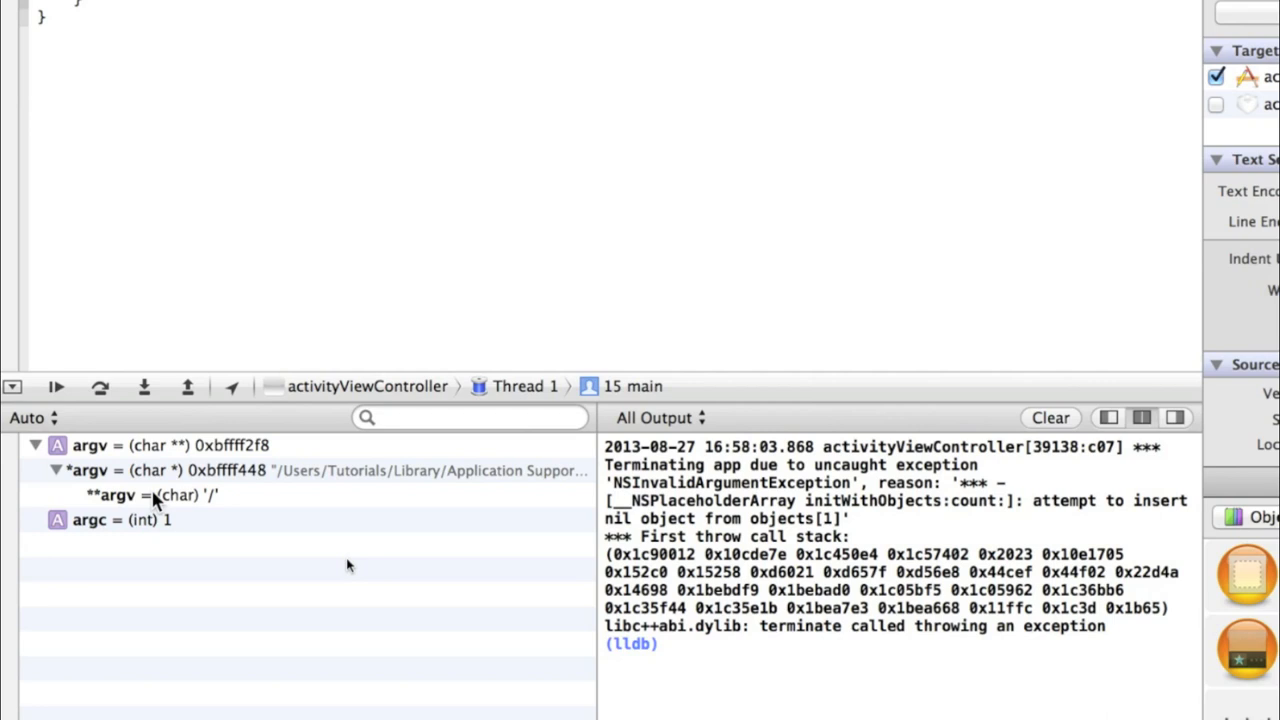
mouse_move(390, 564)
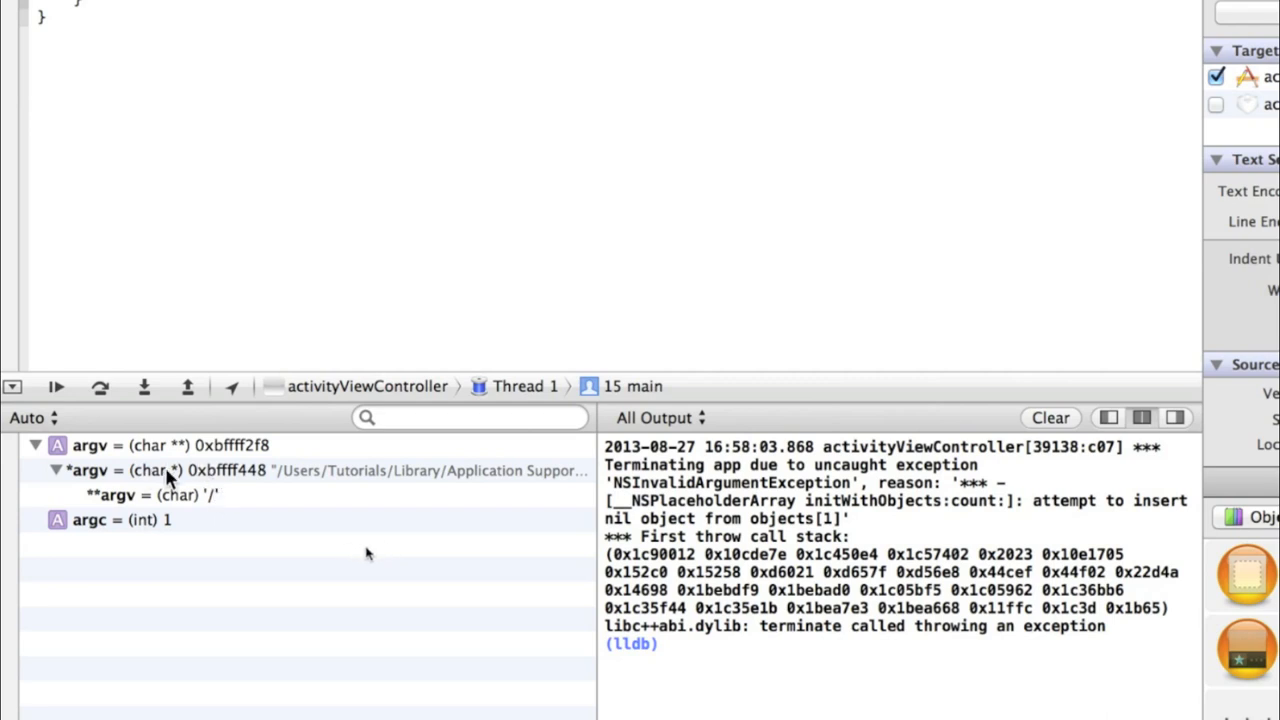
mouse_move(418, 588)
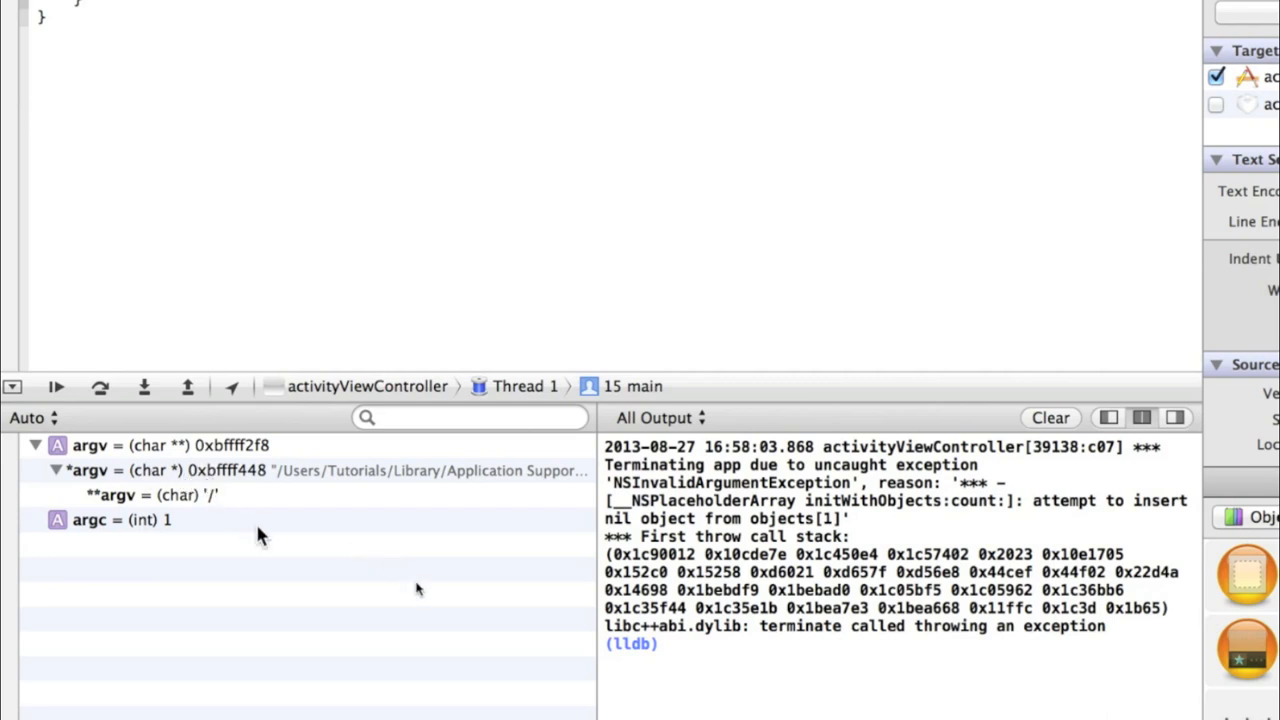
mouse_move(560, 580)
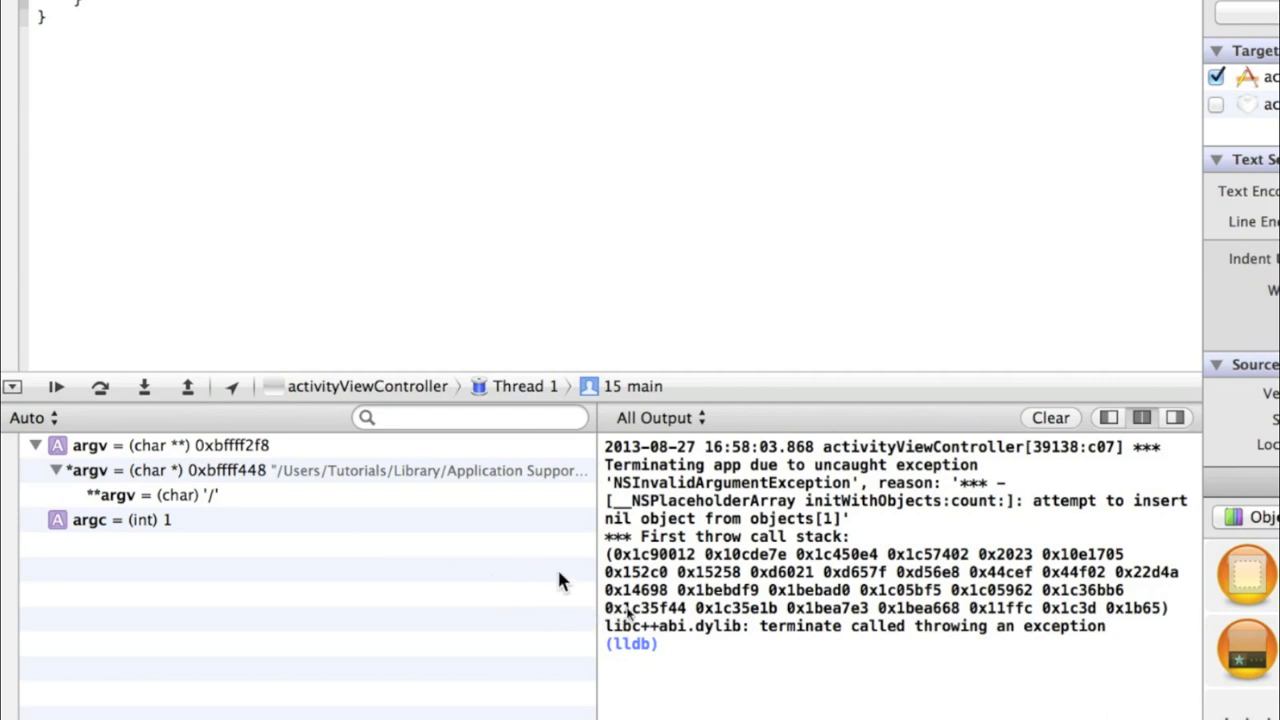
mouse_move(576, 572)
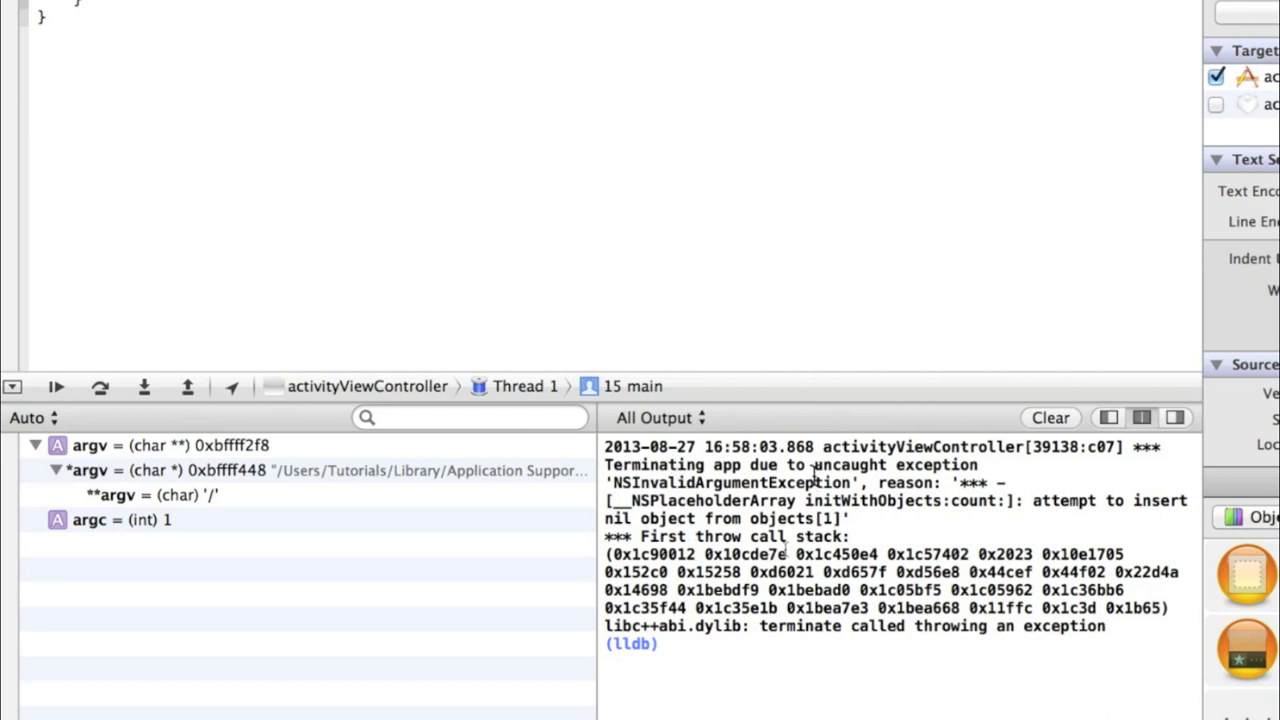
Step: Select NSInvalidArgumentException in the console output describing the nil-object insert
drag(816, 464, 840, 510)
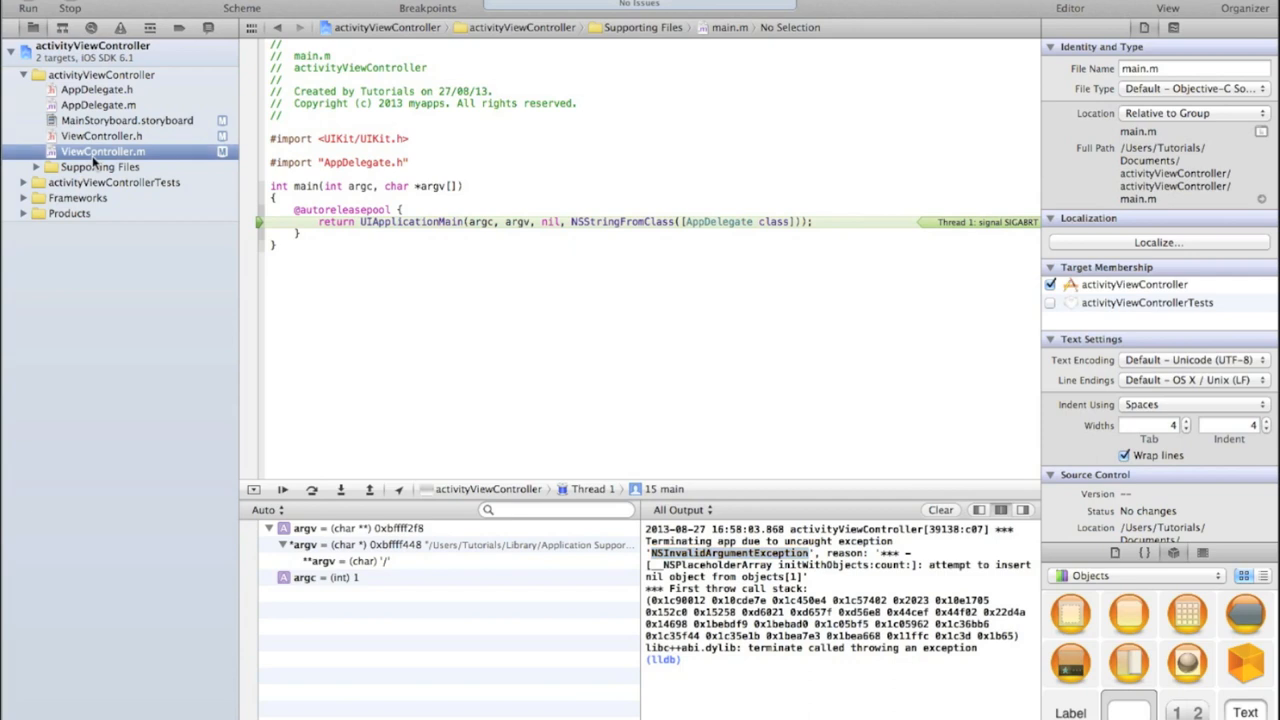
Step: Return to ViewController.m and review the showActivityView: method building the items array
click(104, 152)
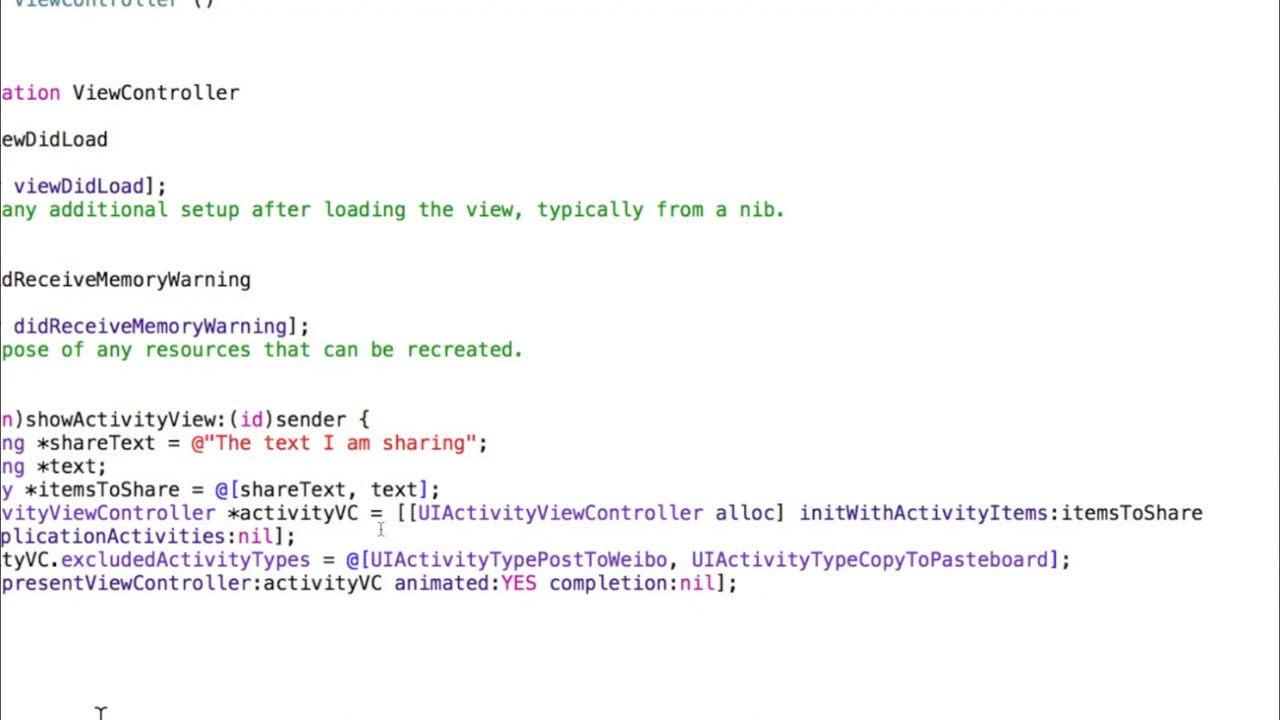
scroll(left, 3)
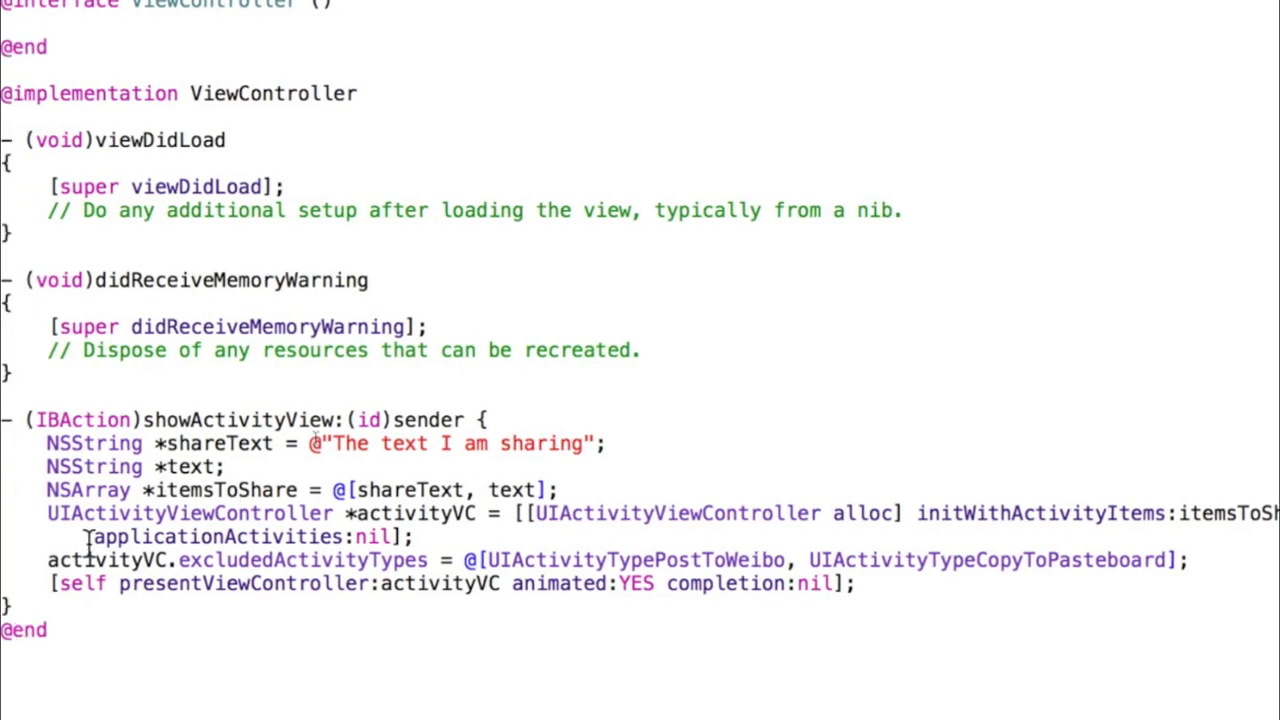
mouse_move(250, 284)
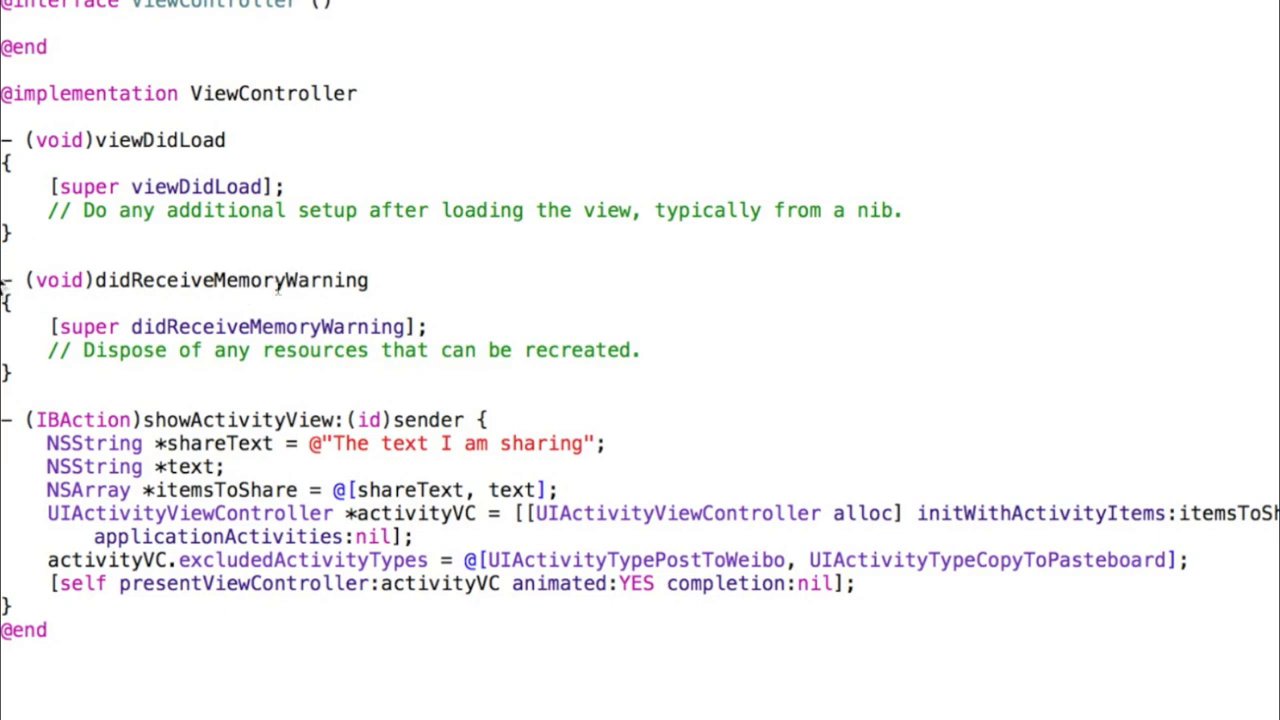
mouse_move(264, 288)
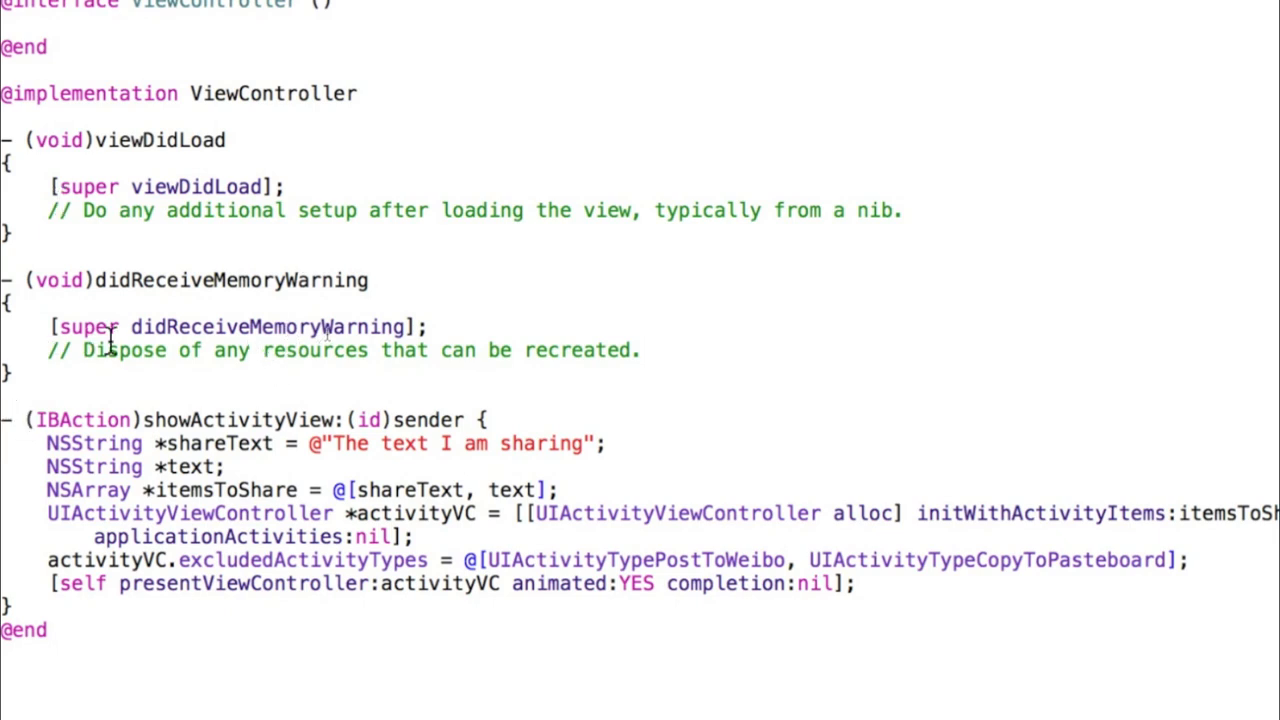
mouse_move(88, 300)
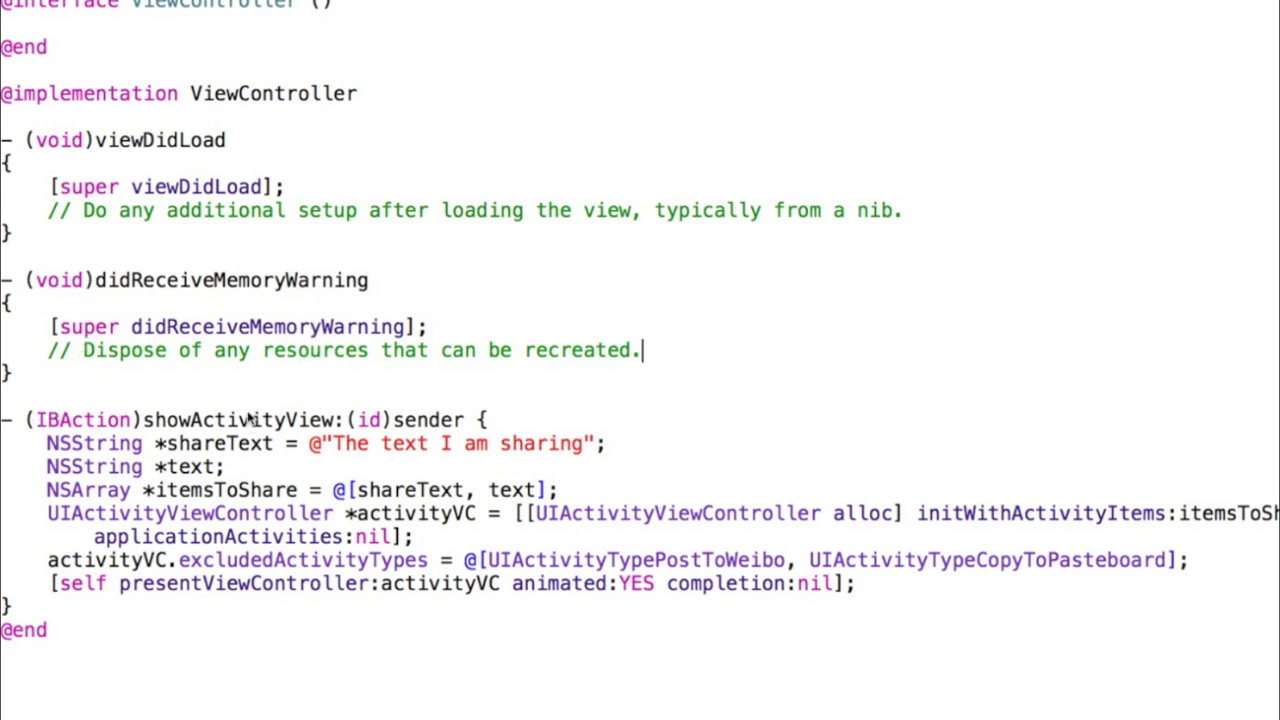
mouse_move(248, 452)
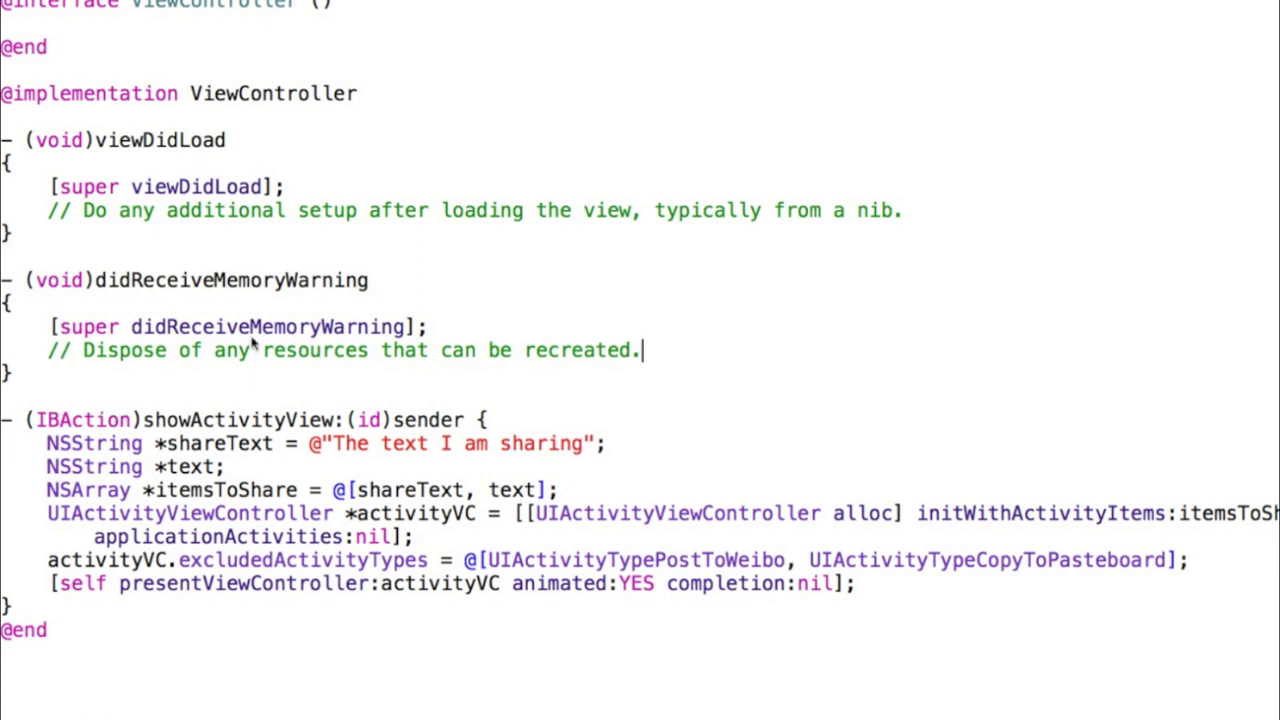
mouse_move(252, 350)
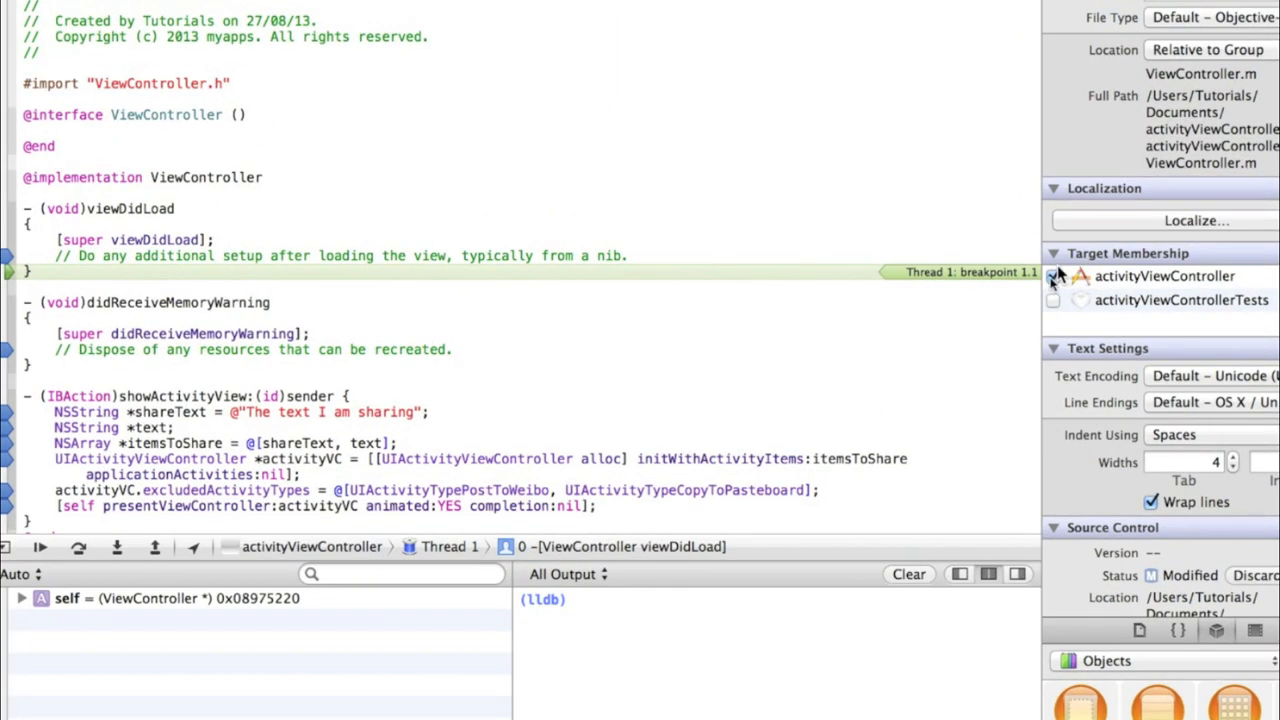
Step: At the viewDidLoad breakpoint, expand self in the variables view and continue execution
click(1052, 276)
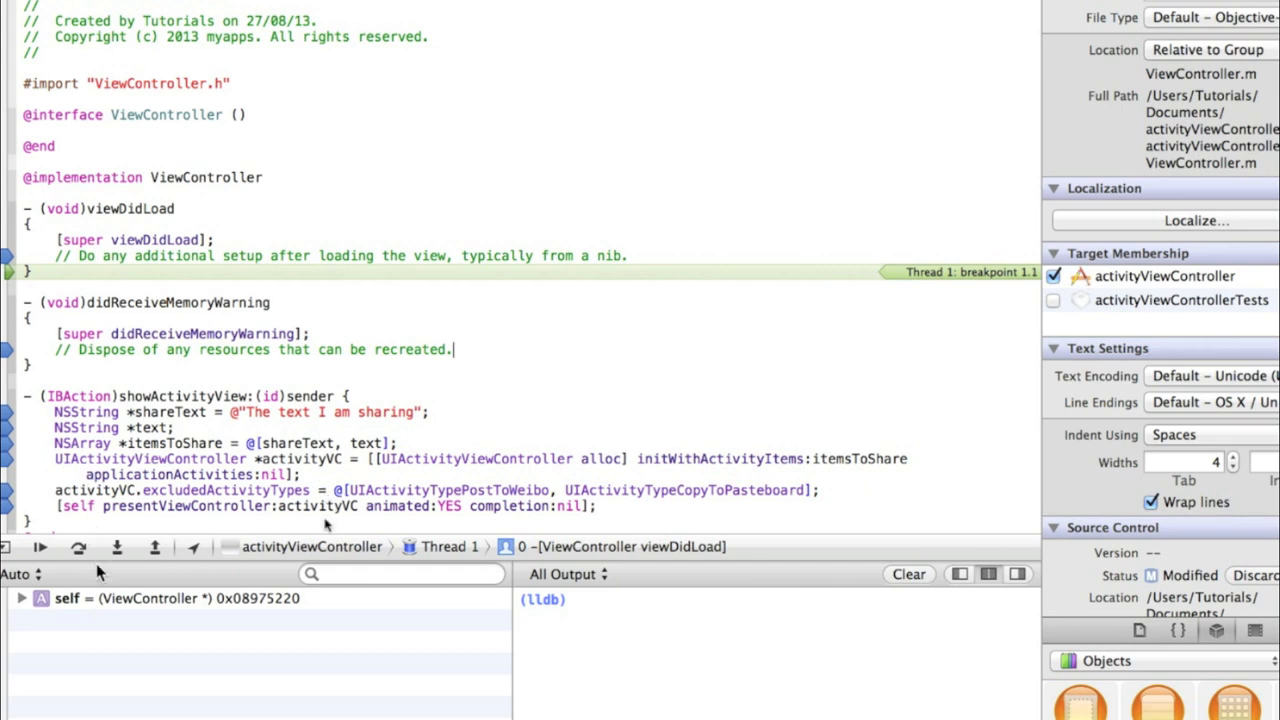
click(22, 598)
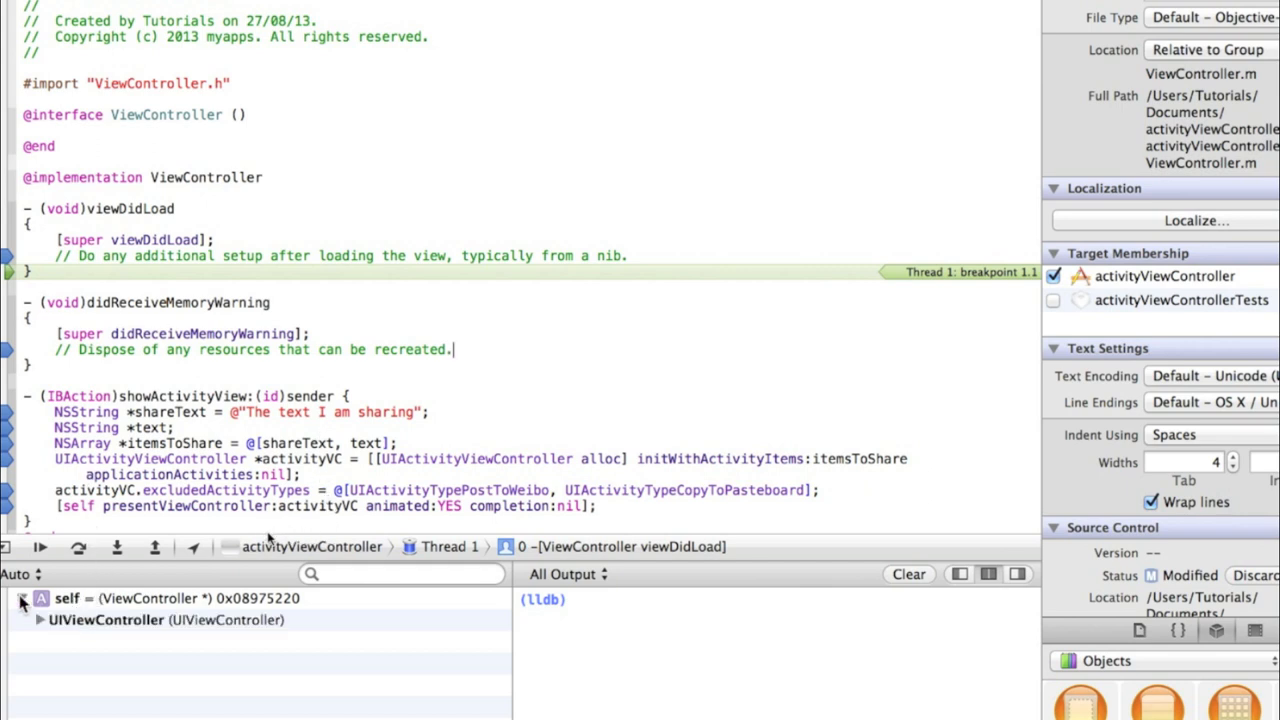
click(40, 620)
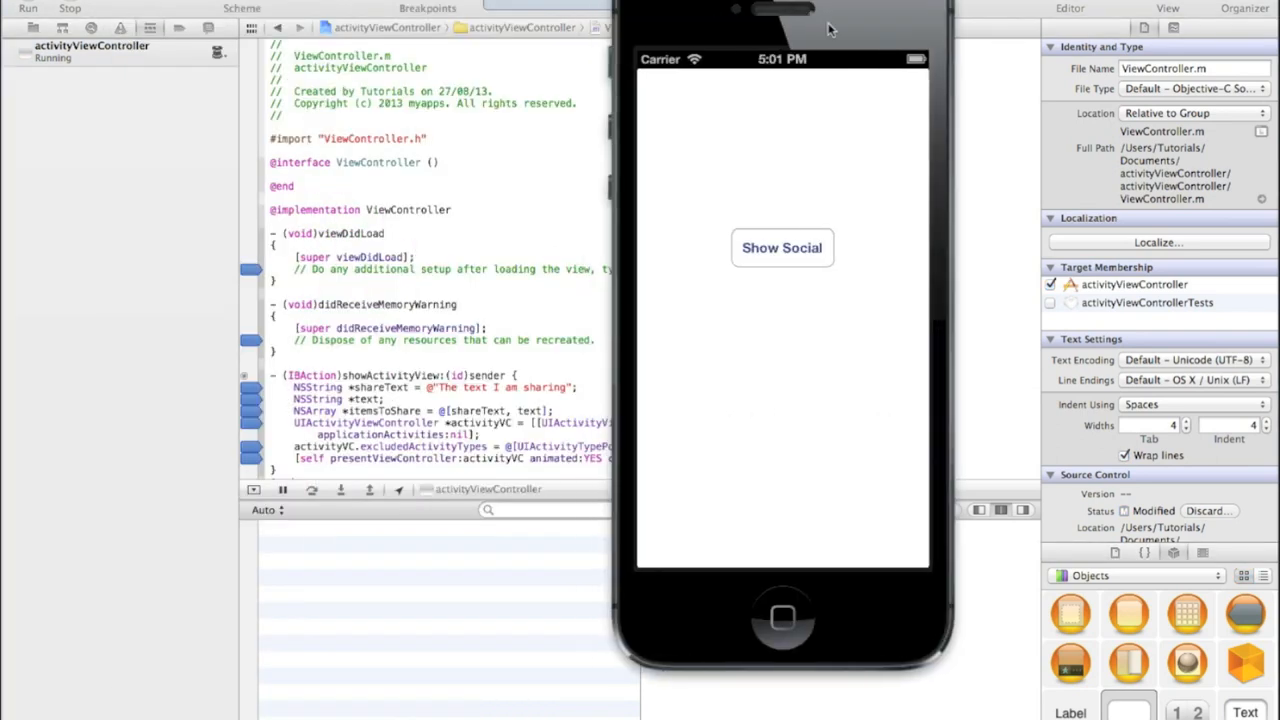
Step: Trigger the share action and inspect shareText in the variables view at the breakpoint
click(782, 248)
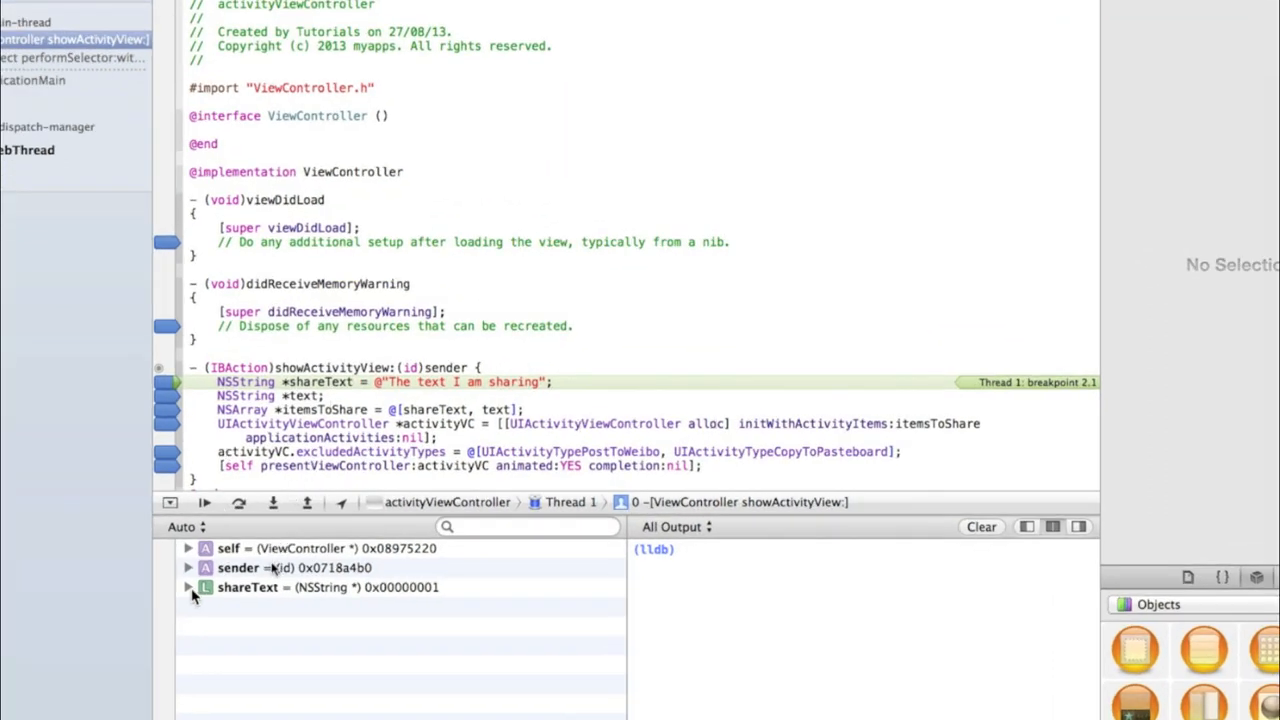
click(188, 588)
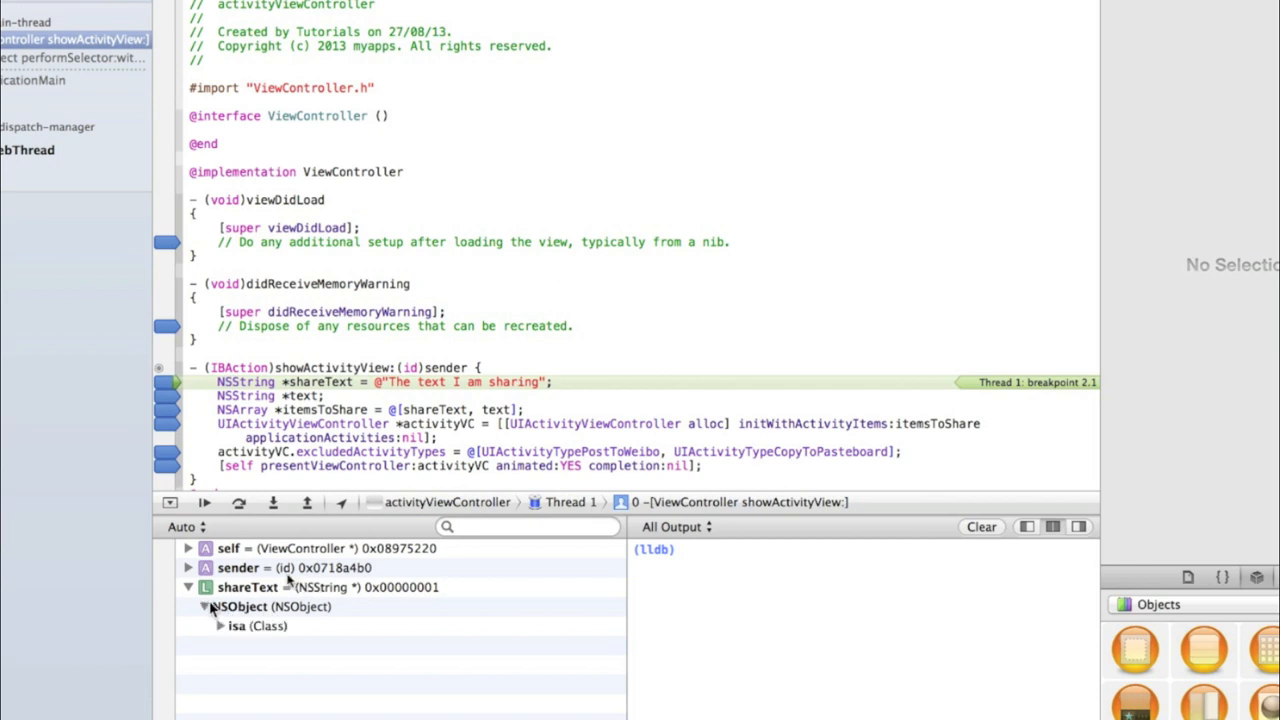
click(220, 624)
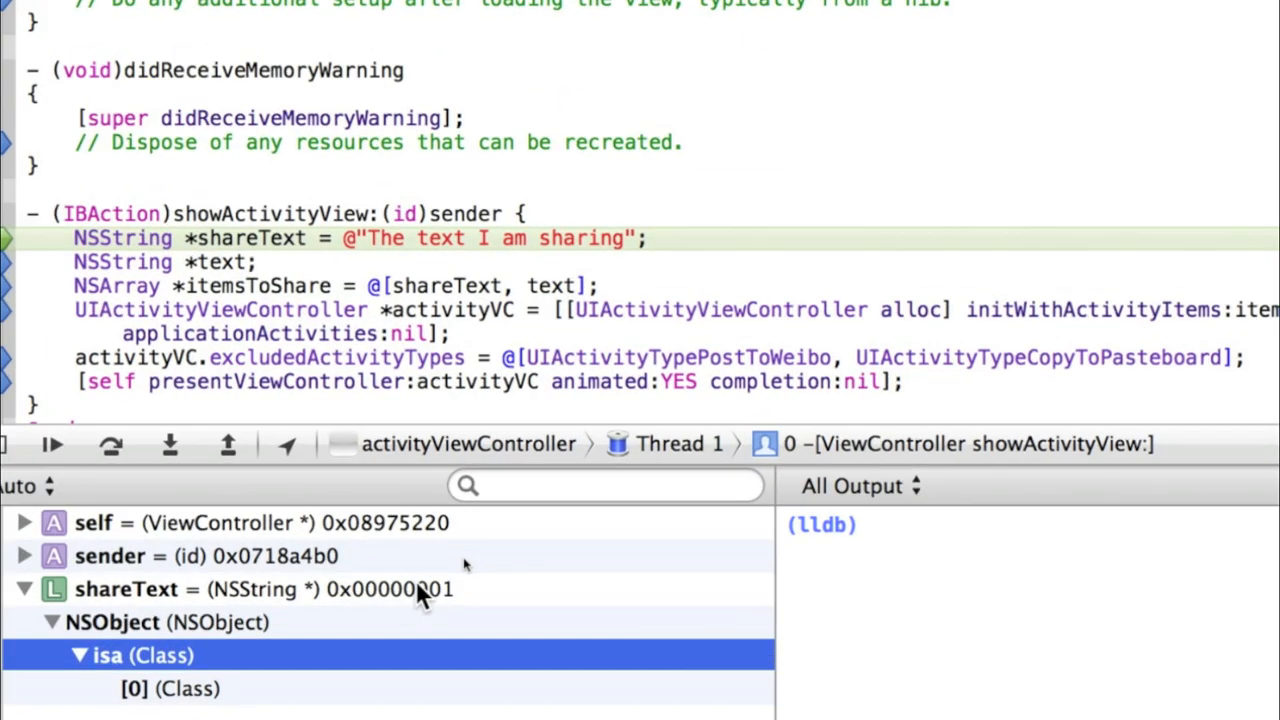
mouse_move(410, 608)
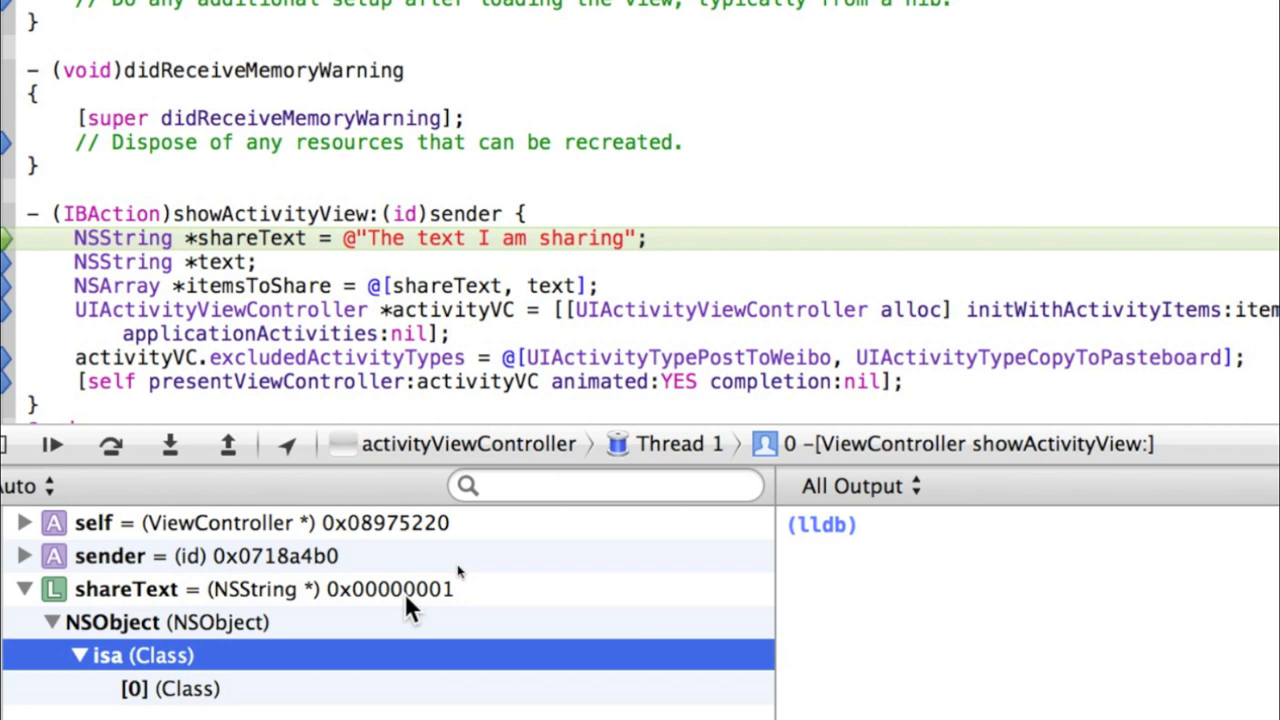
click(128, 588)
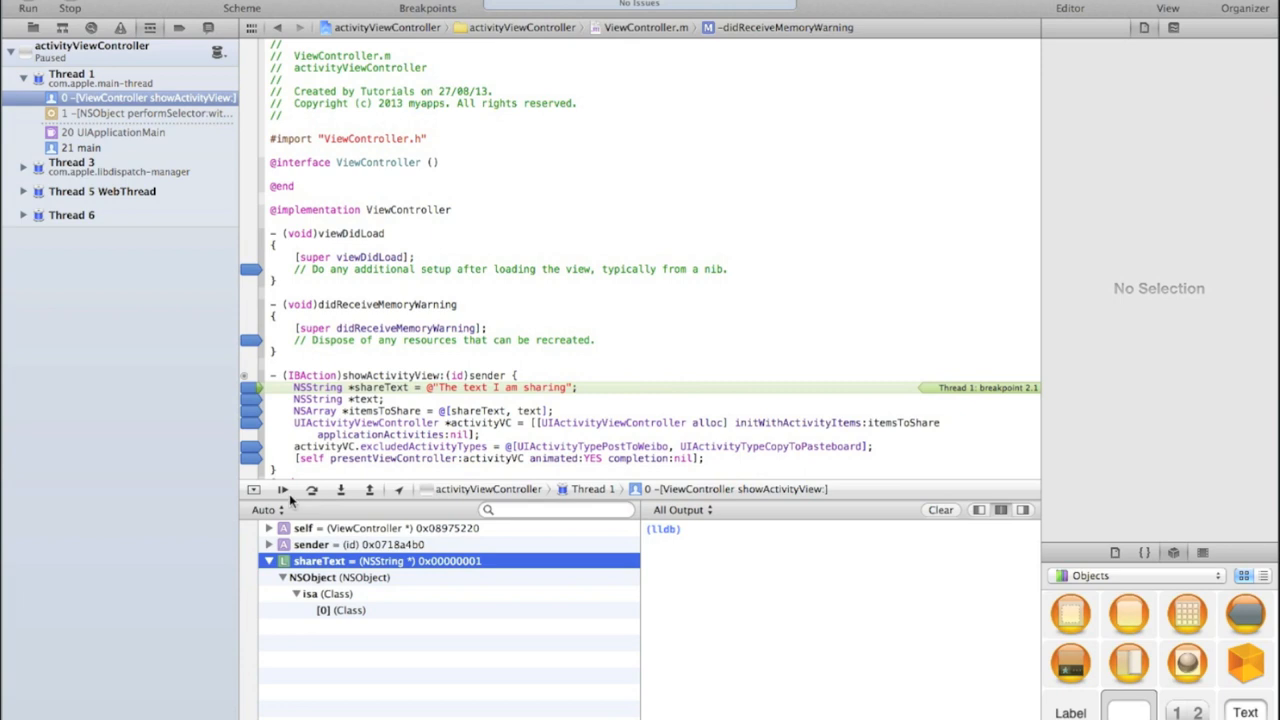
Step: Step over the shareText assignment and text declaration, showing text as nil
click(282, 488)
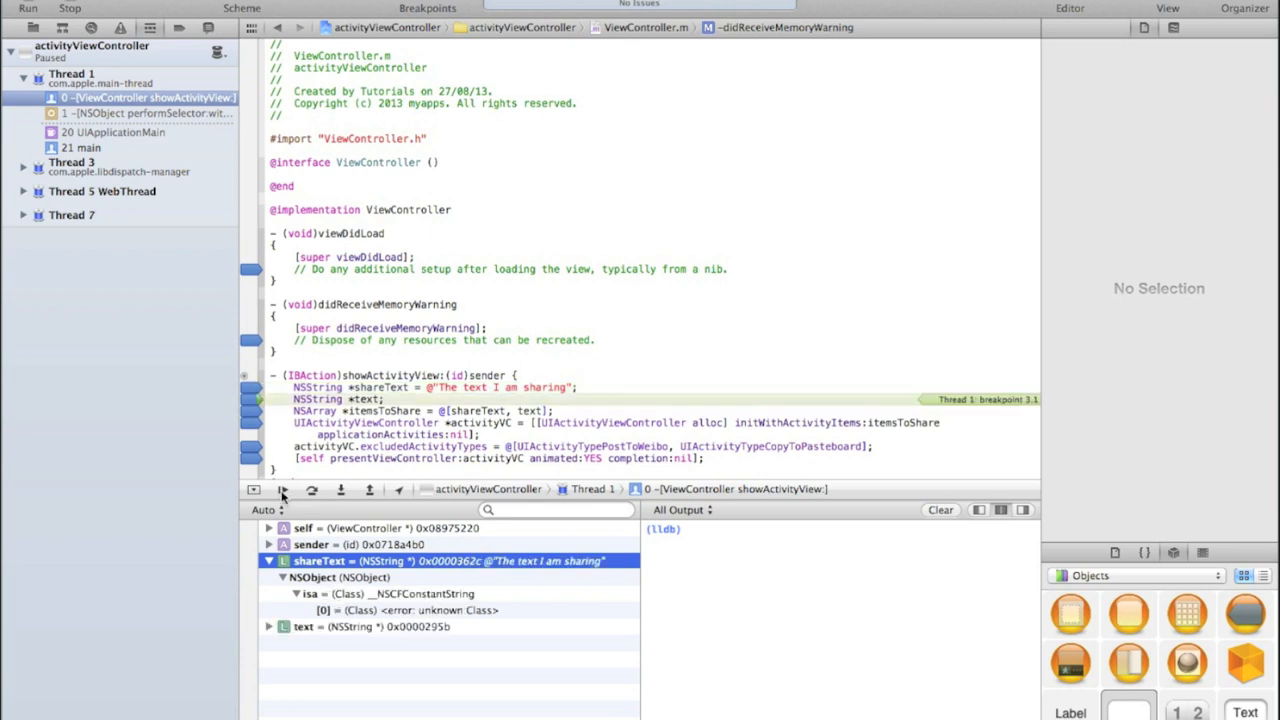
mouse_move(368, 654)
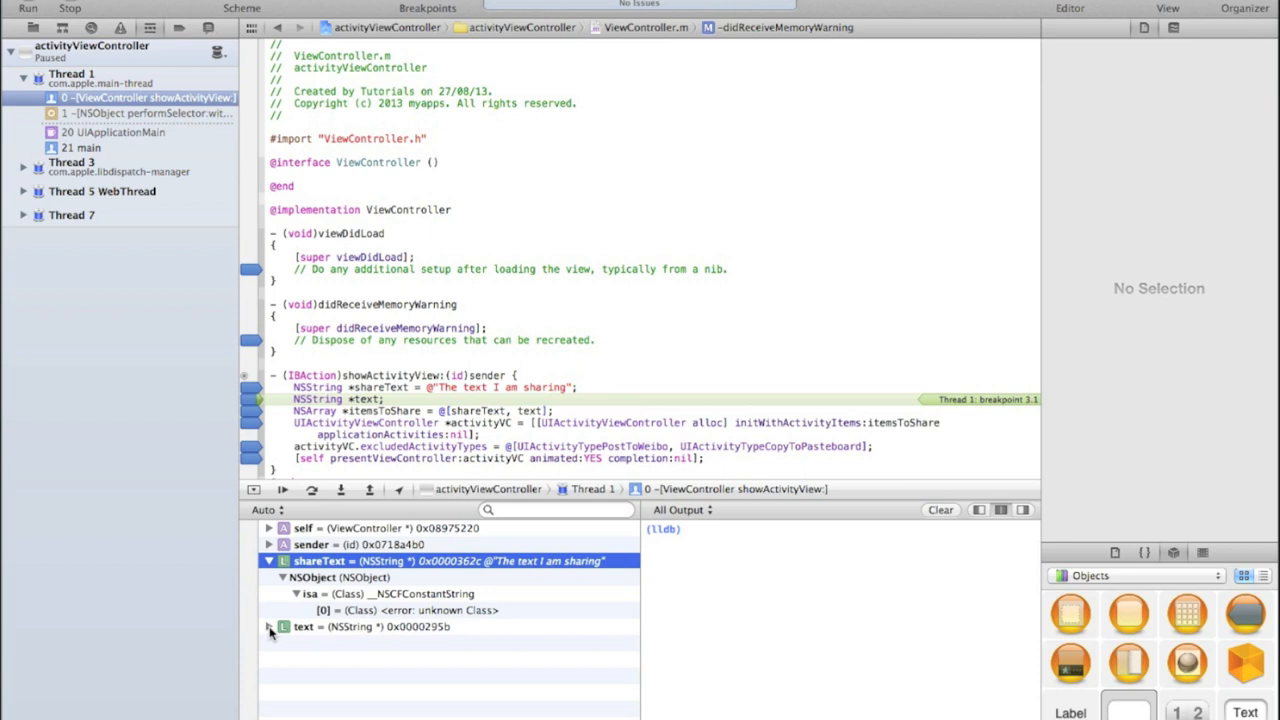
click(268, 626)
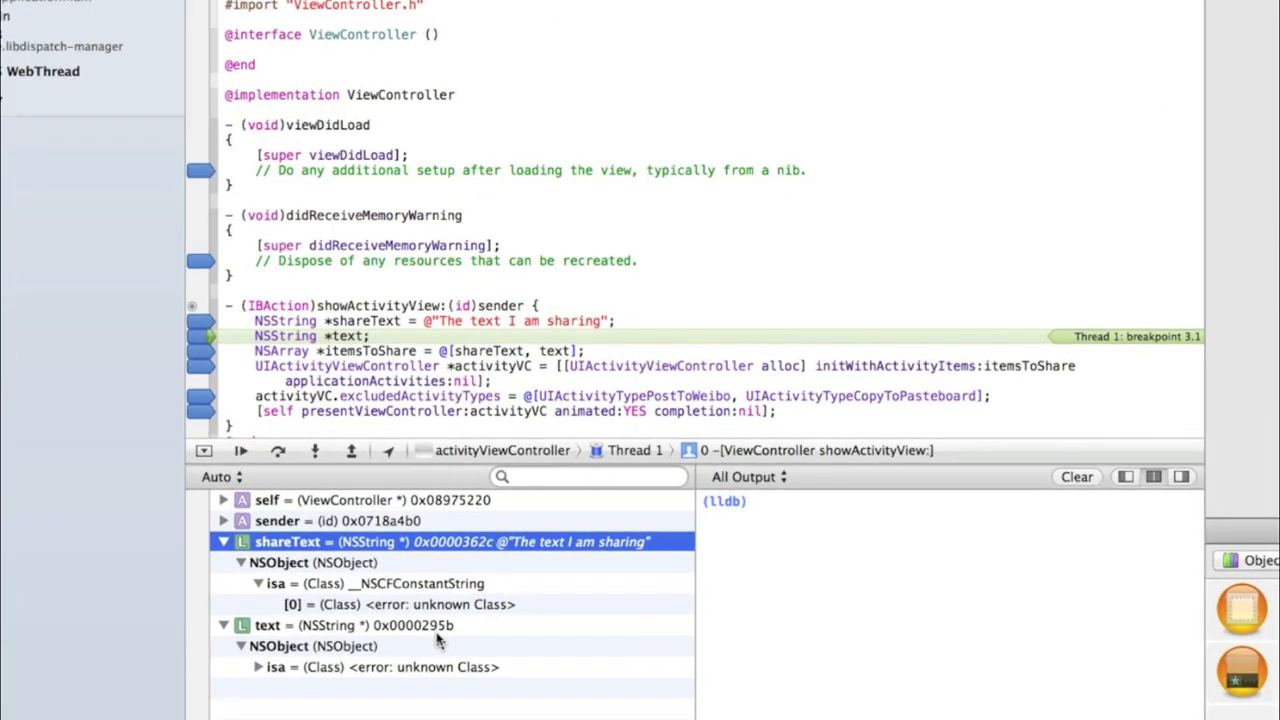
mouse_move(420, 630)
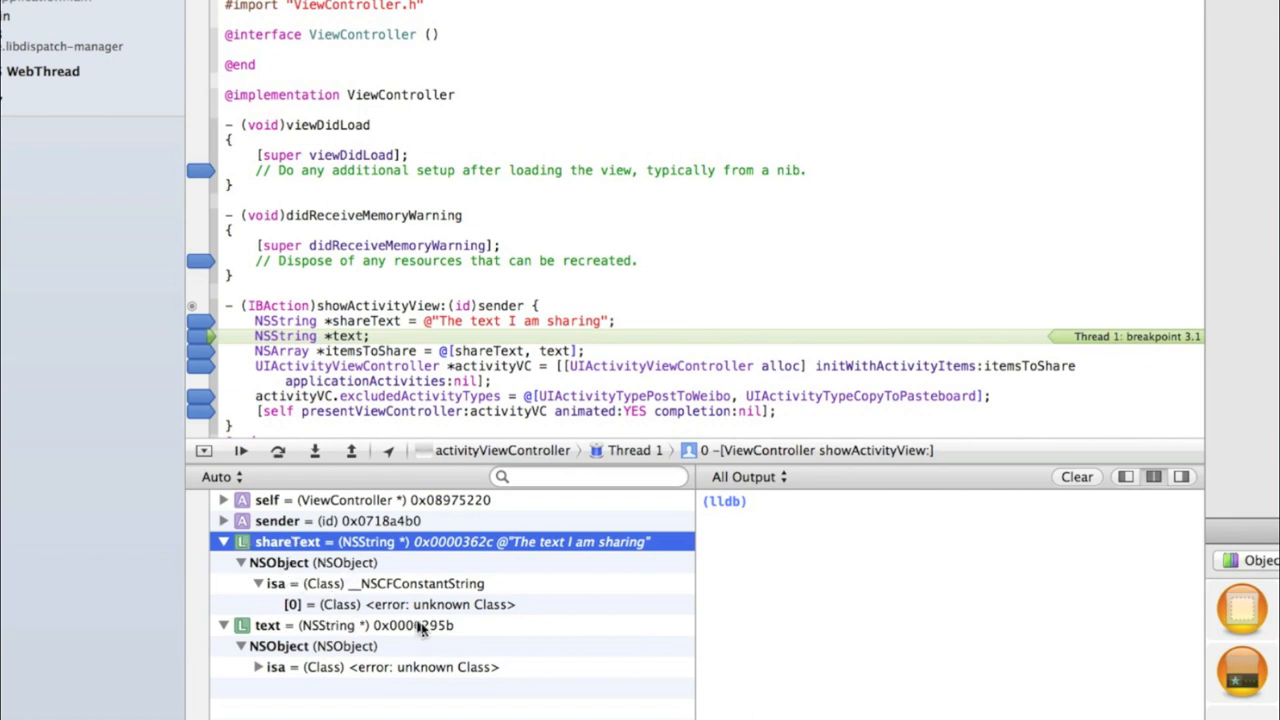
mouse_move(240, 452)
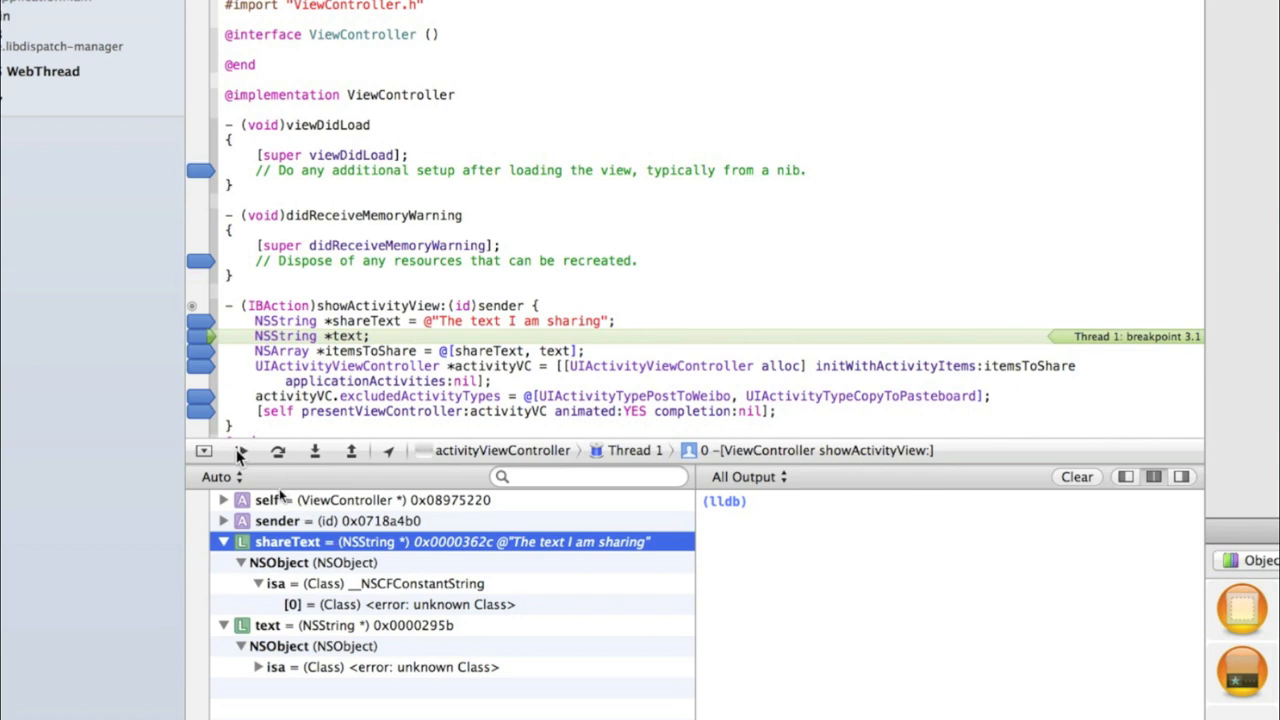
click(240, 452)
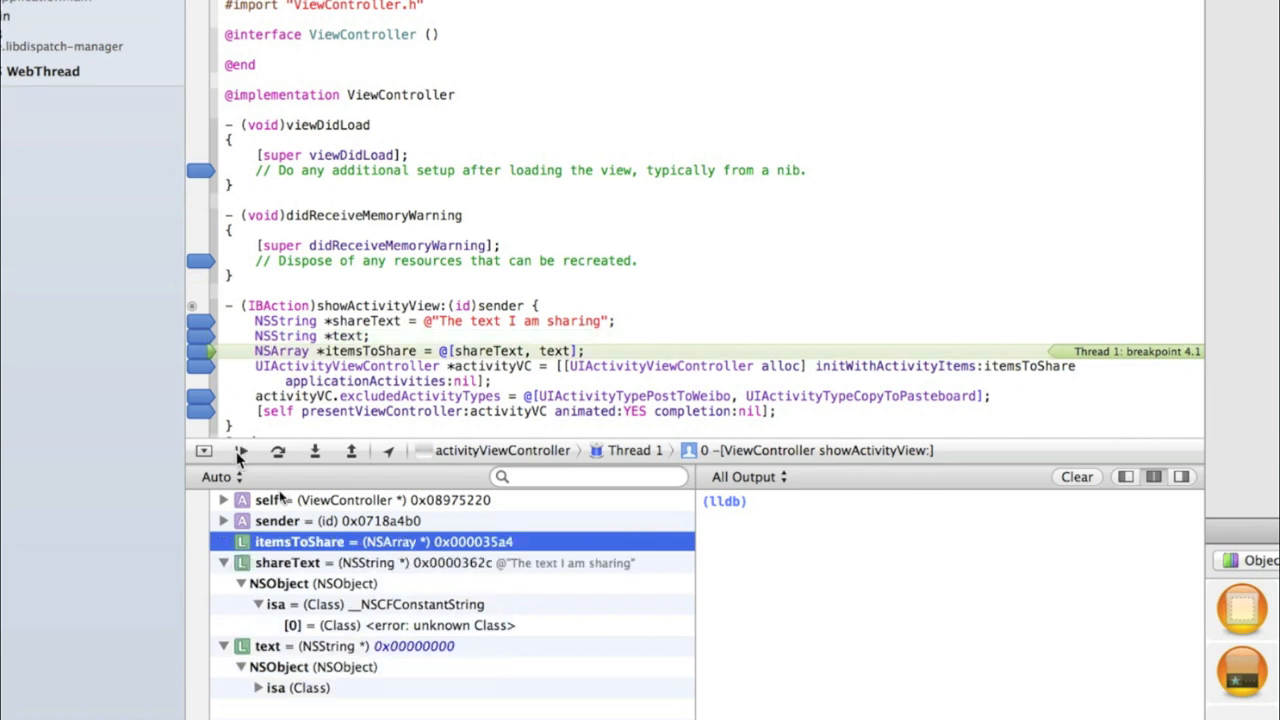
mouse_move(282, 498)
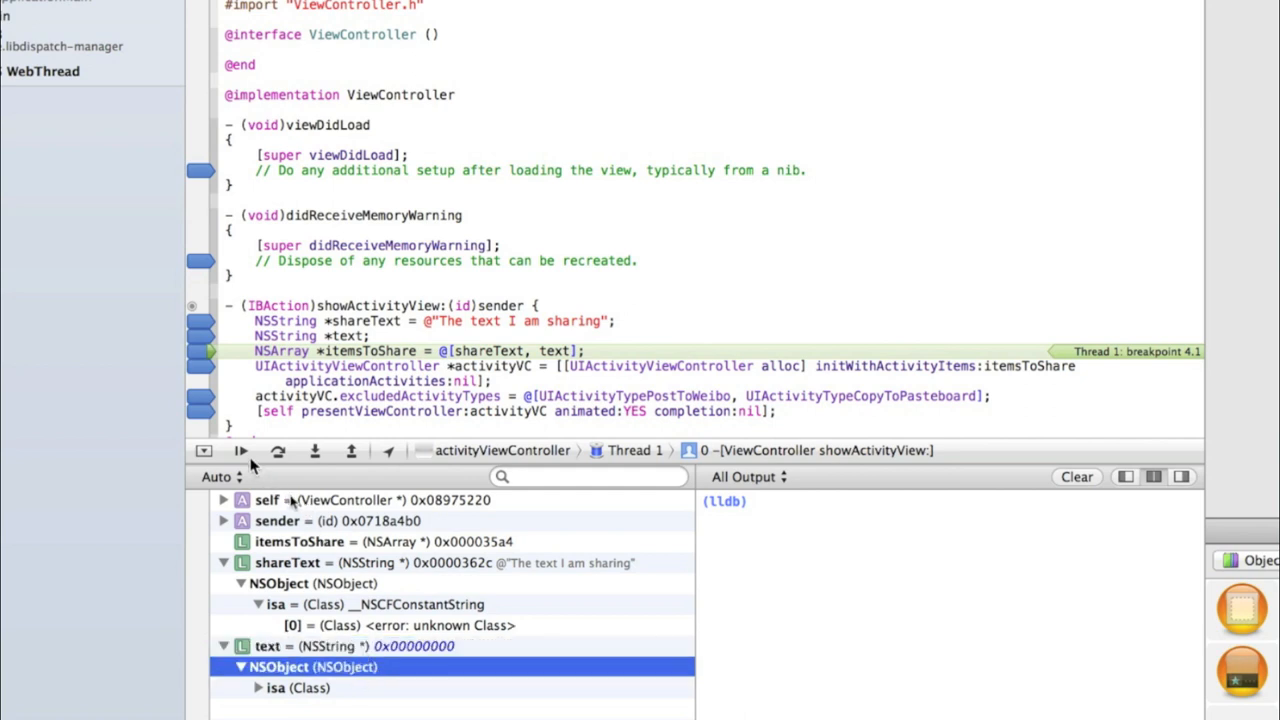
mouse_move(240, 452)
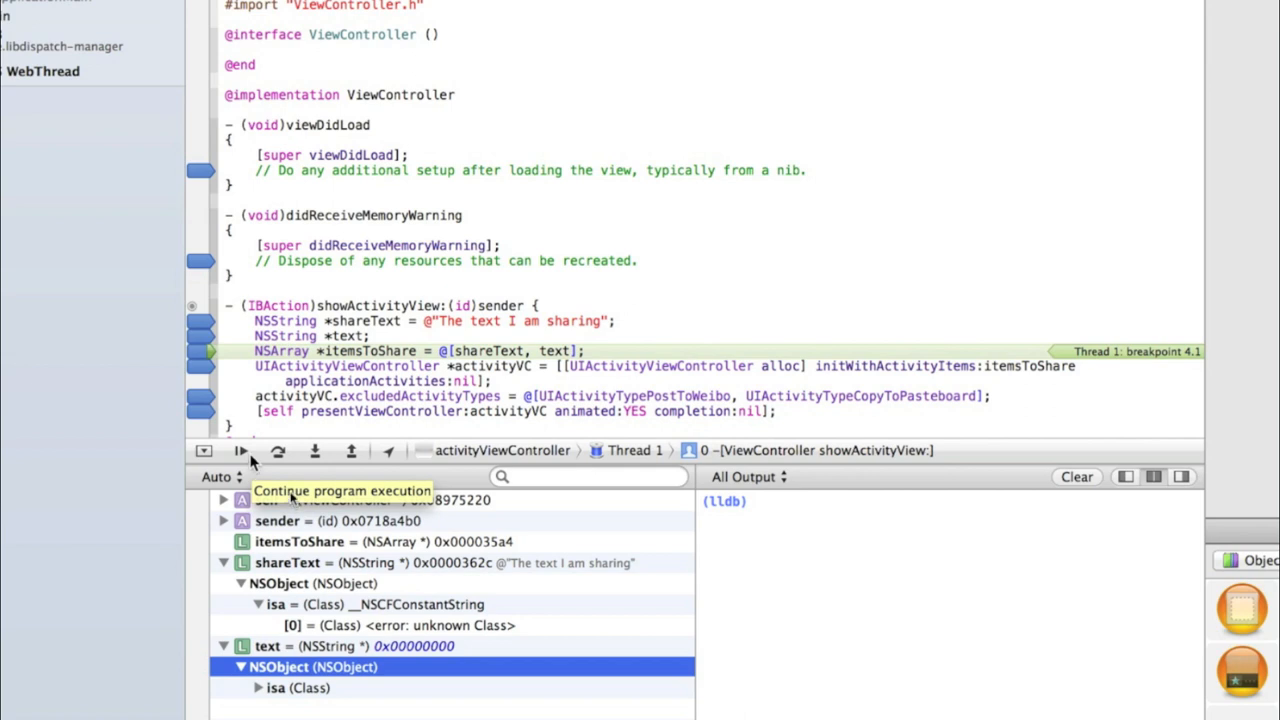
Step: Continue execution so the app terminates with the uncaught NSInvalidArgumentException
click(240, 452)
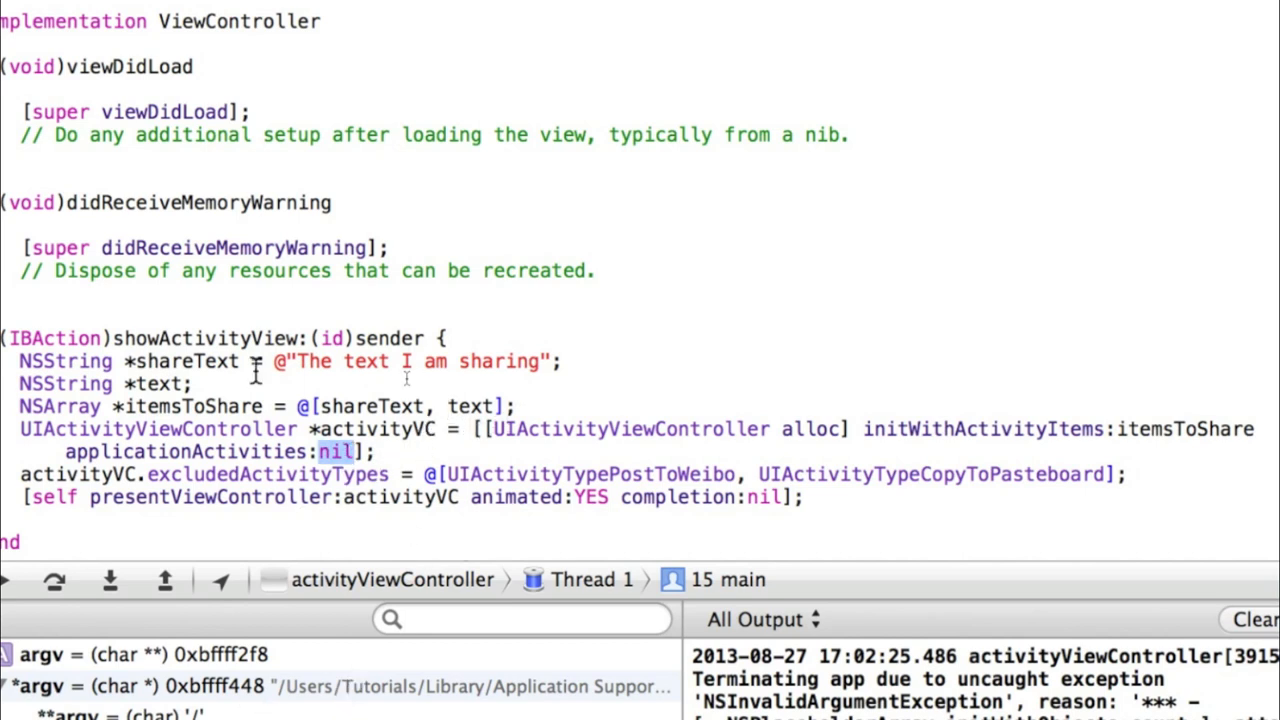
Step: Insert NSLog(@"%@", text); after the NSString *text; declaration
double_click(160, 384)
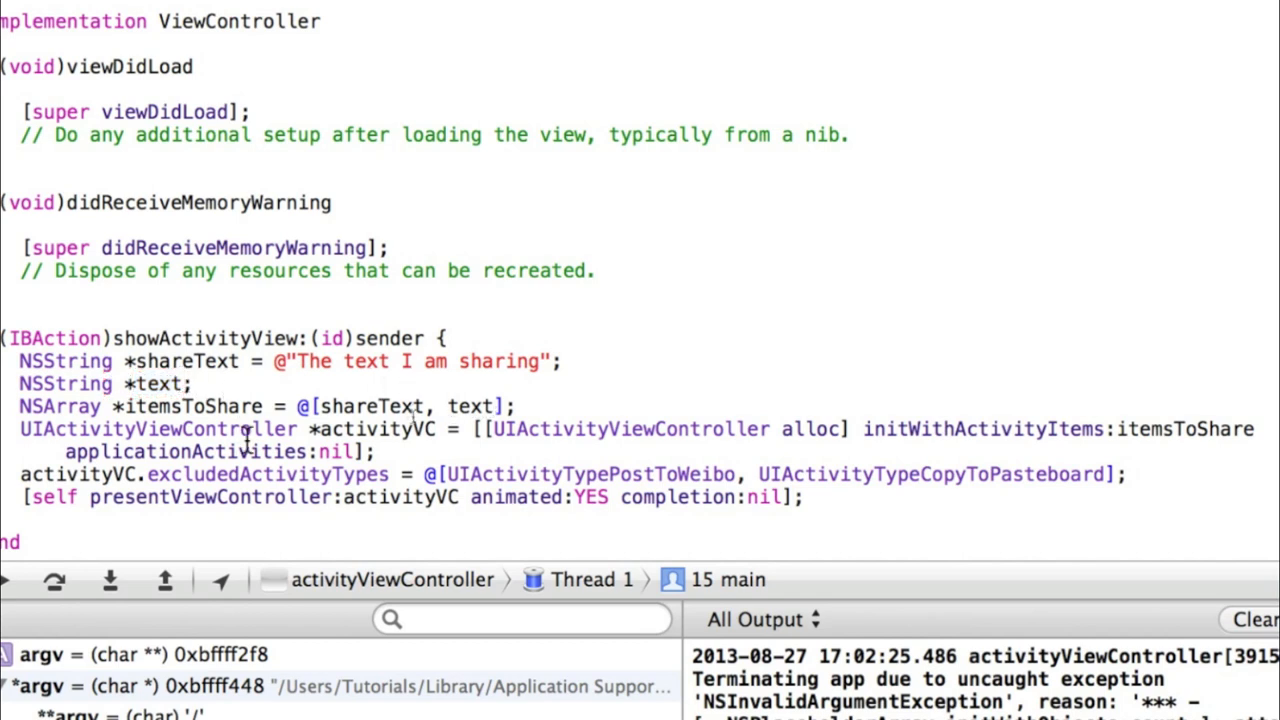
text(NS)
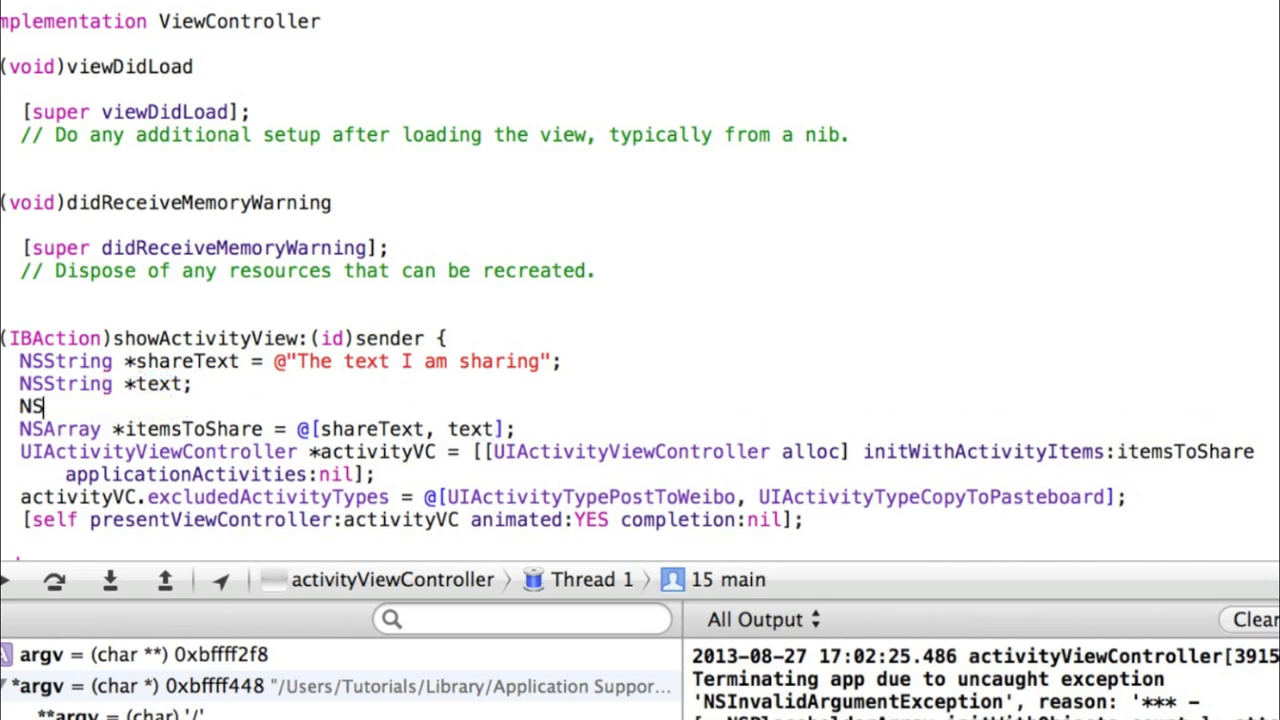
text(Log(NSString *format, ...)
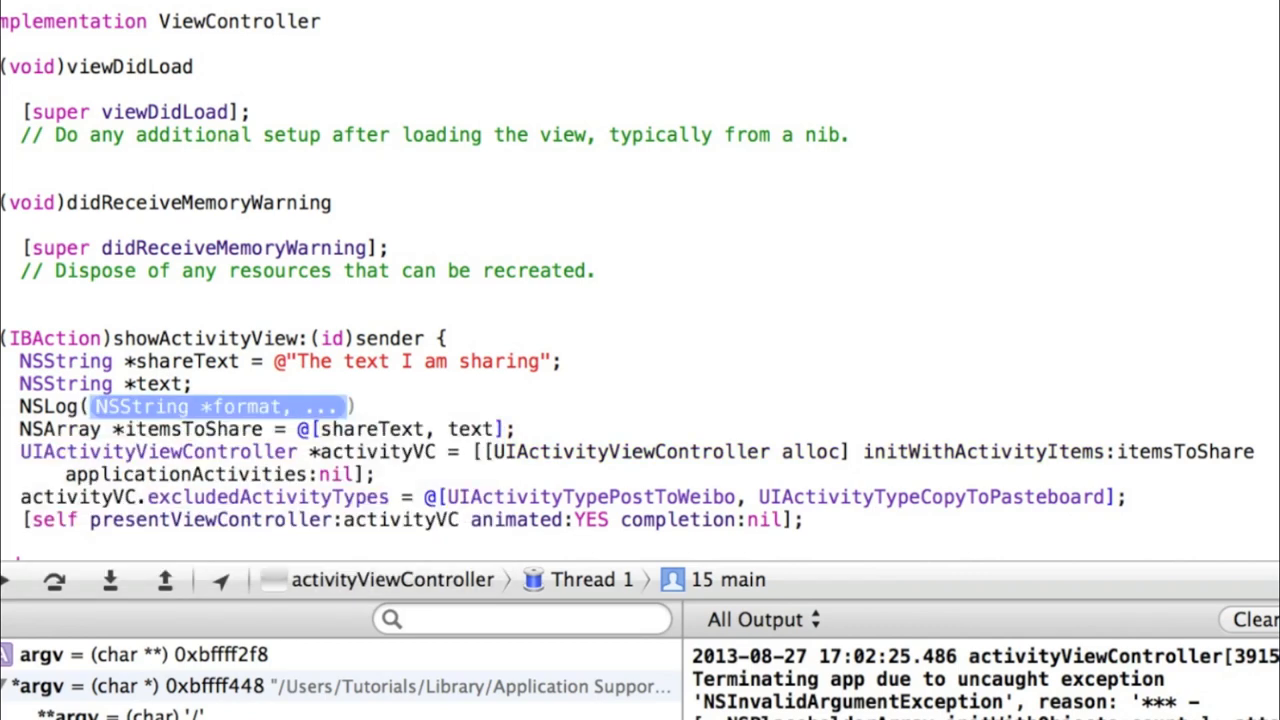
text(@"")
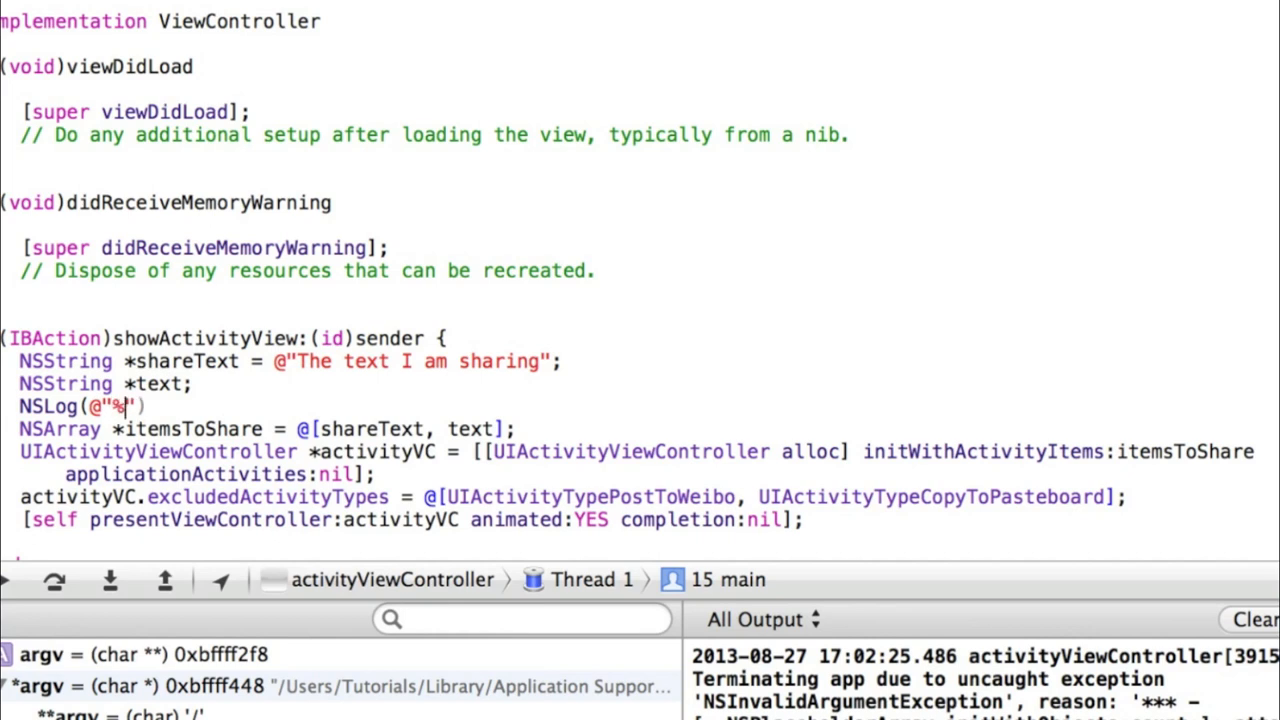
text(@)
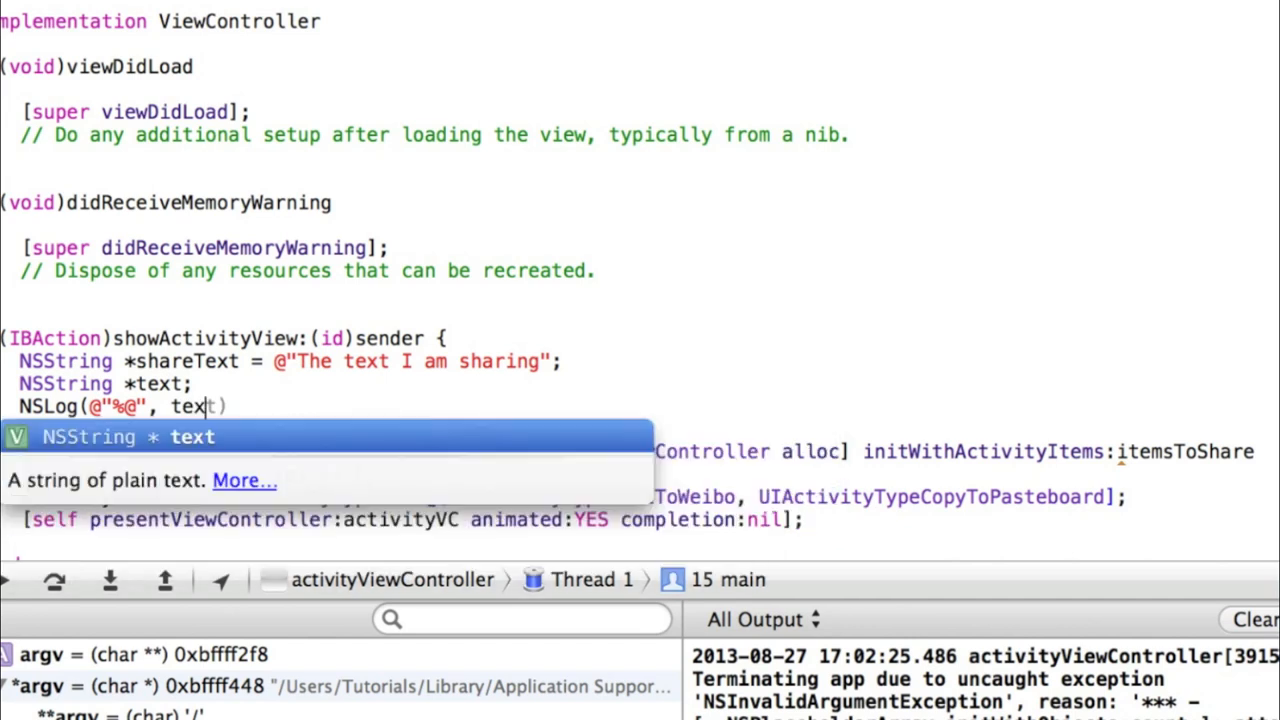
key(Return)
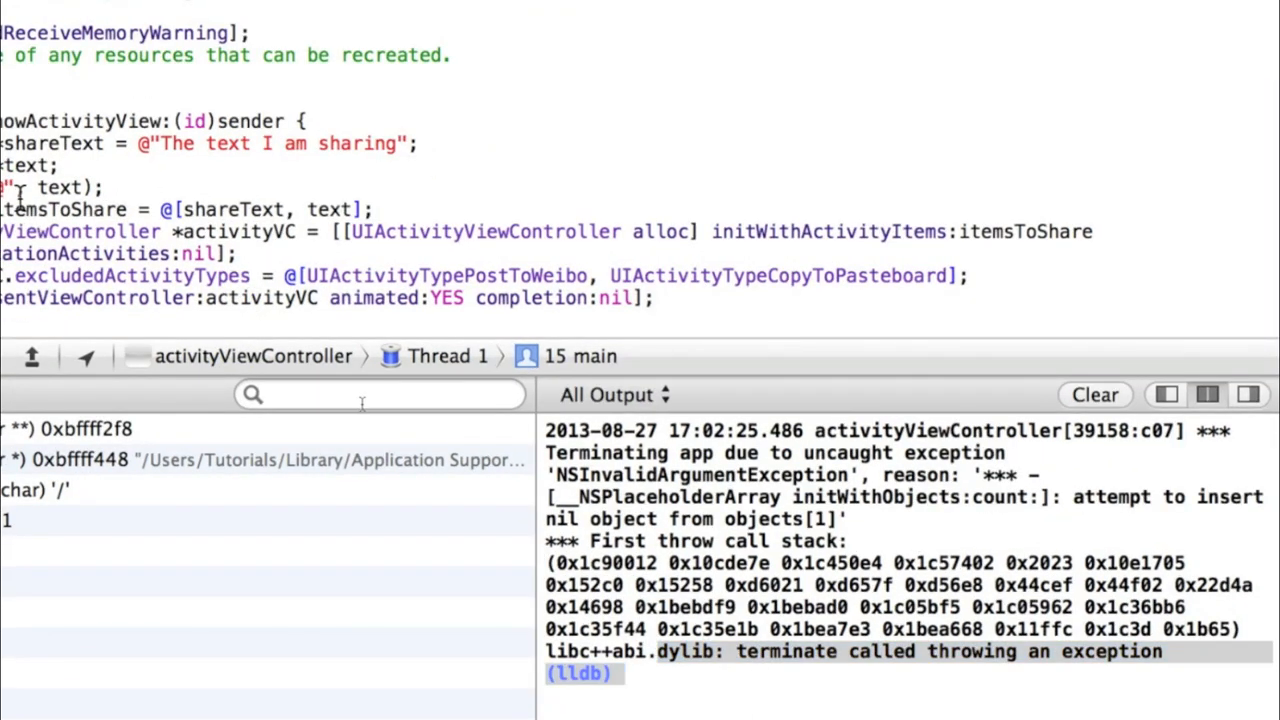
double_click(60, 188)
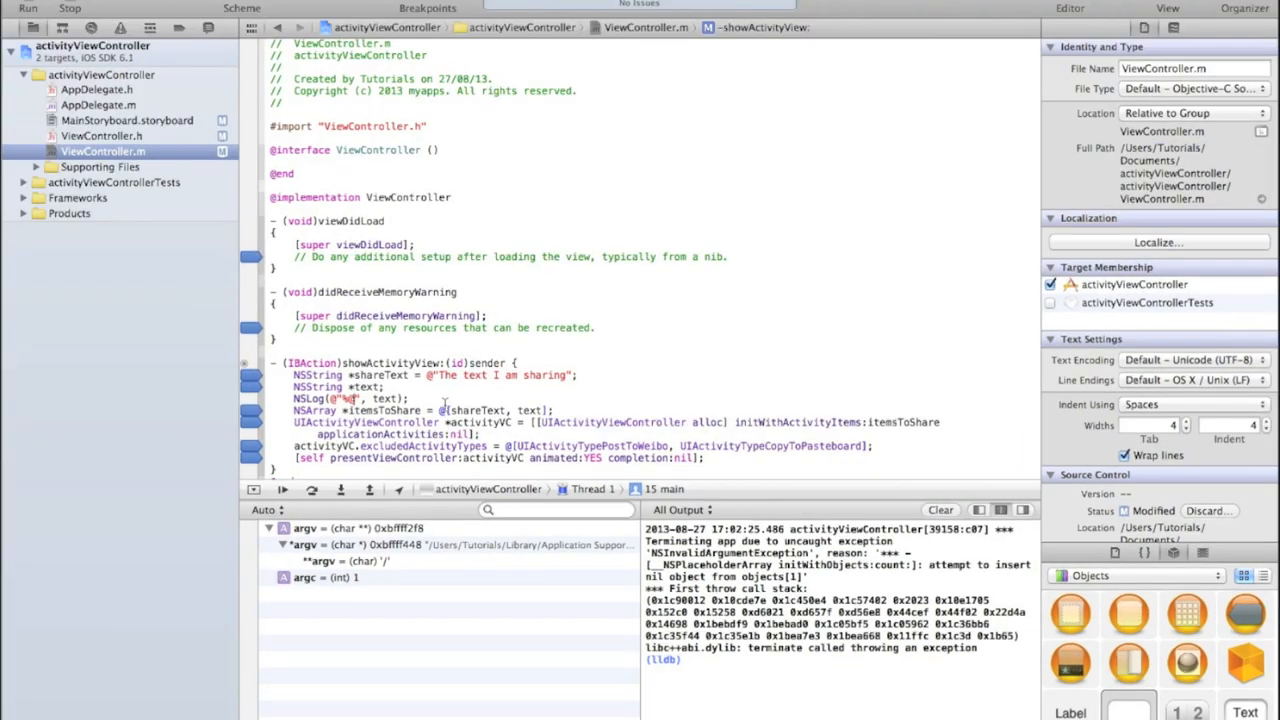
mouse_move(196, 442)
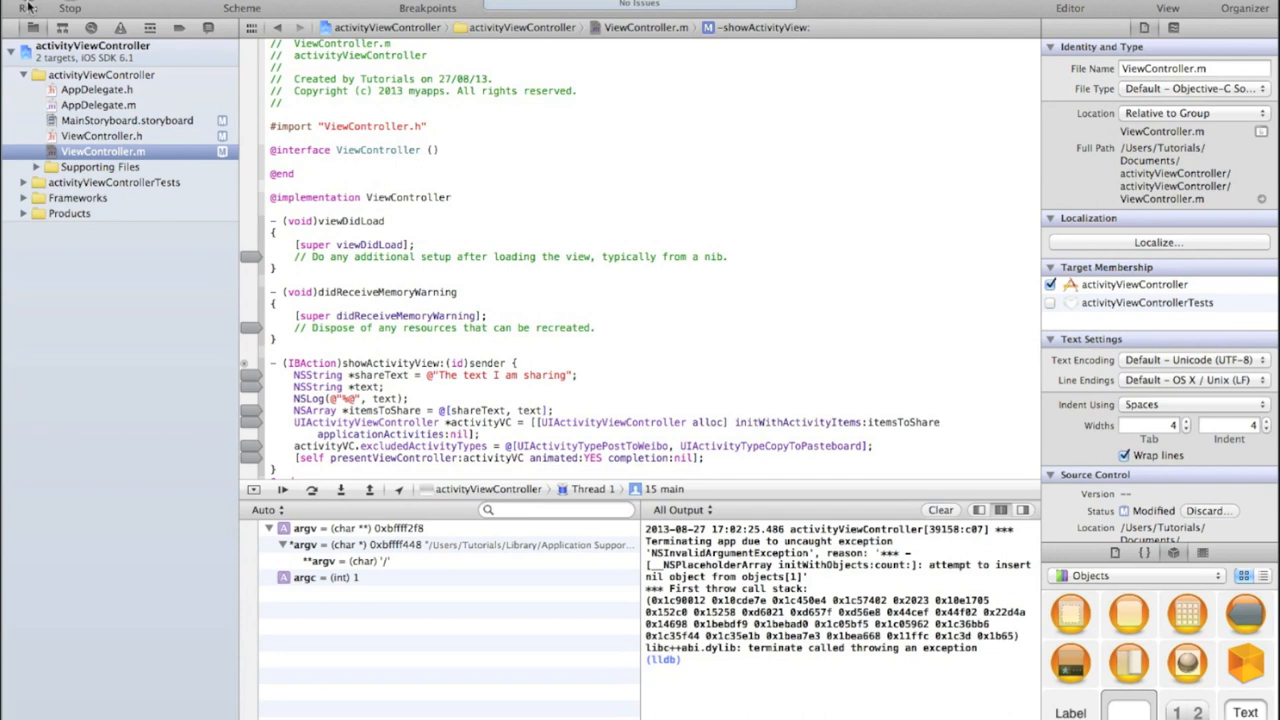
Step: Rerun the app so the console logs (null) before crashing, then begin editing the text declaration
click(28, 28)
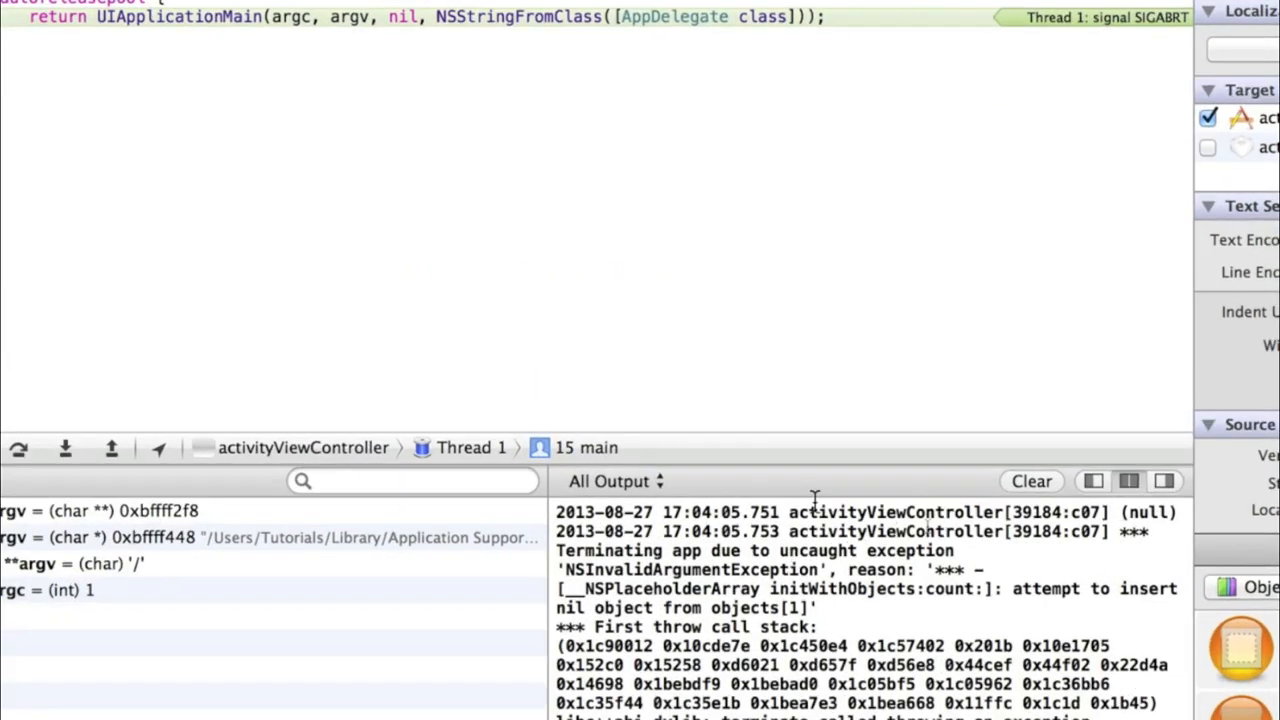
double_click(1148, 512)
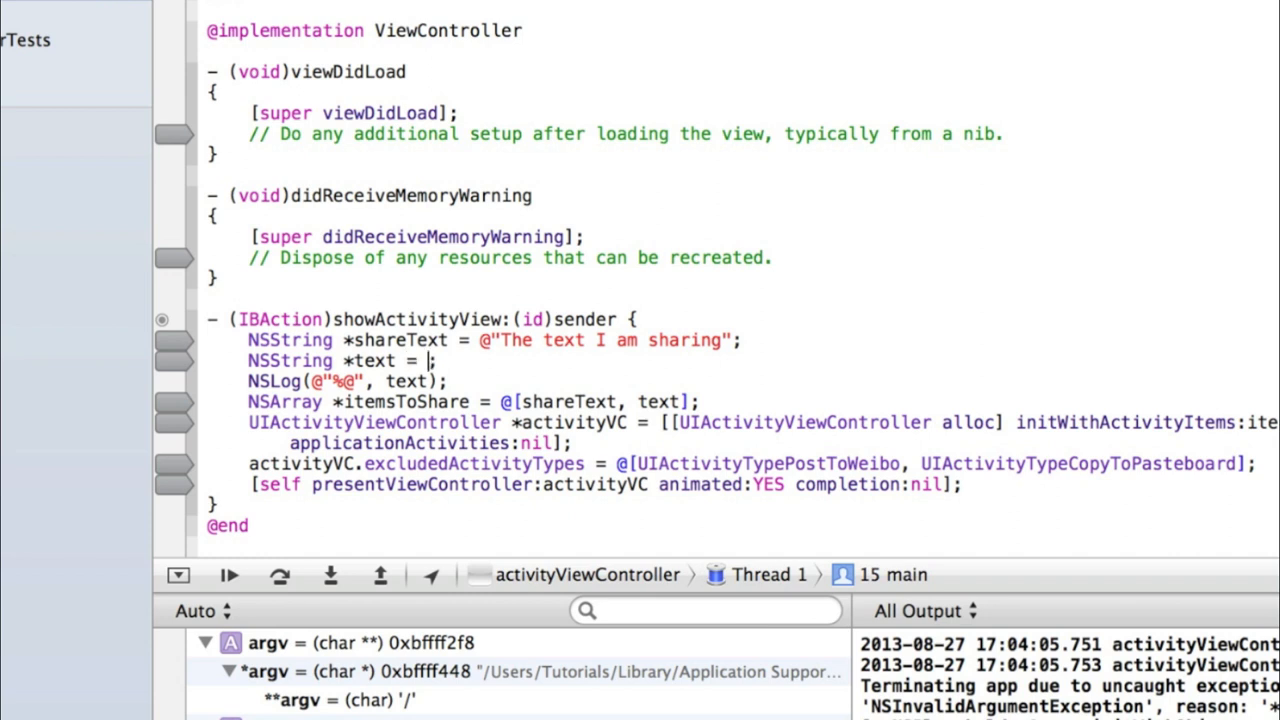
Step: Change the declaration to NSString *text = @"Hi"; and start a new run
text(@"")
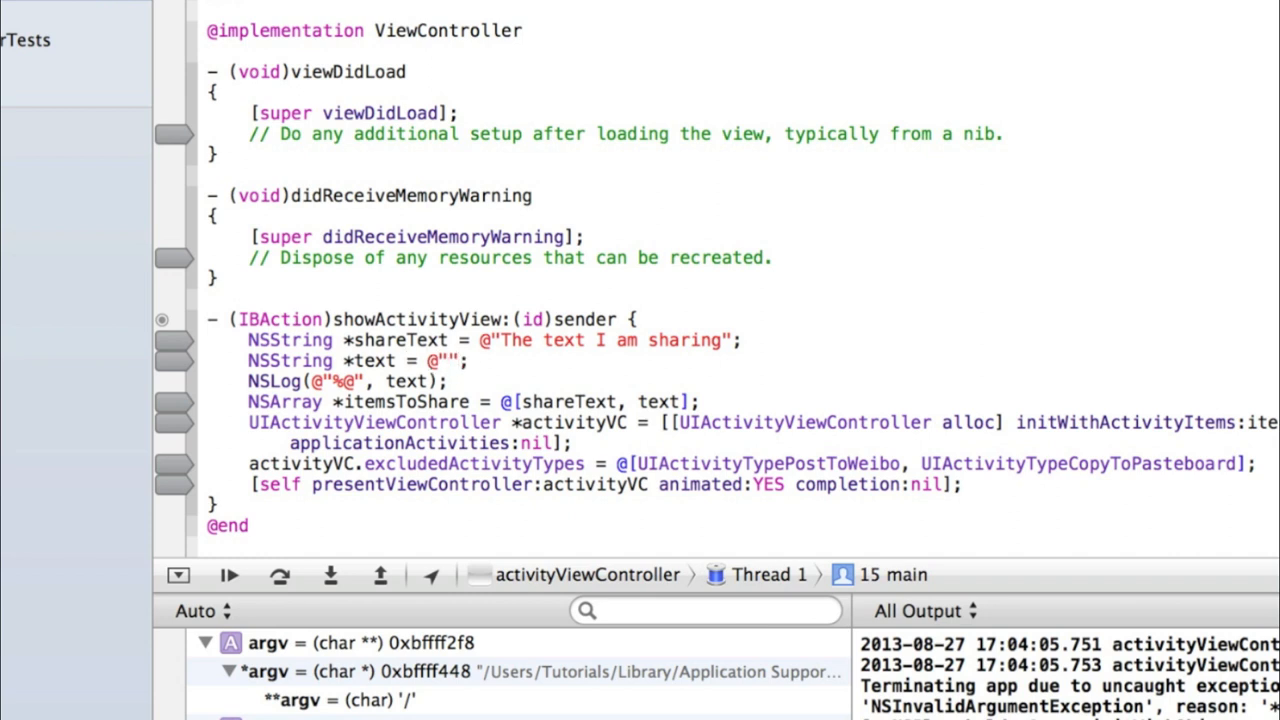
text(Hi)
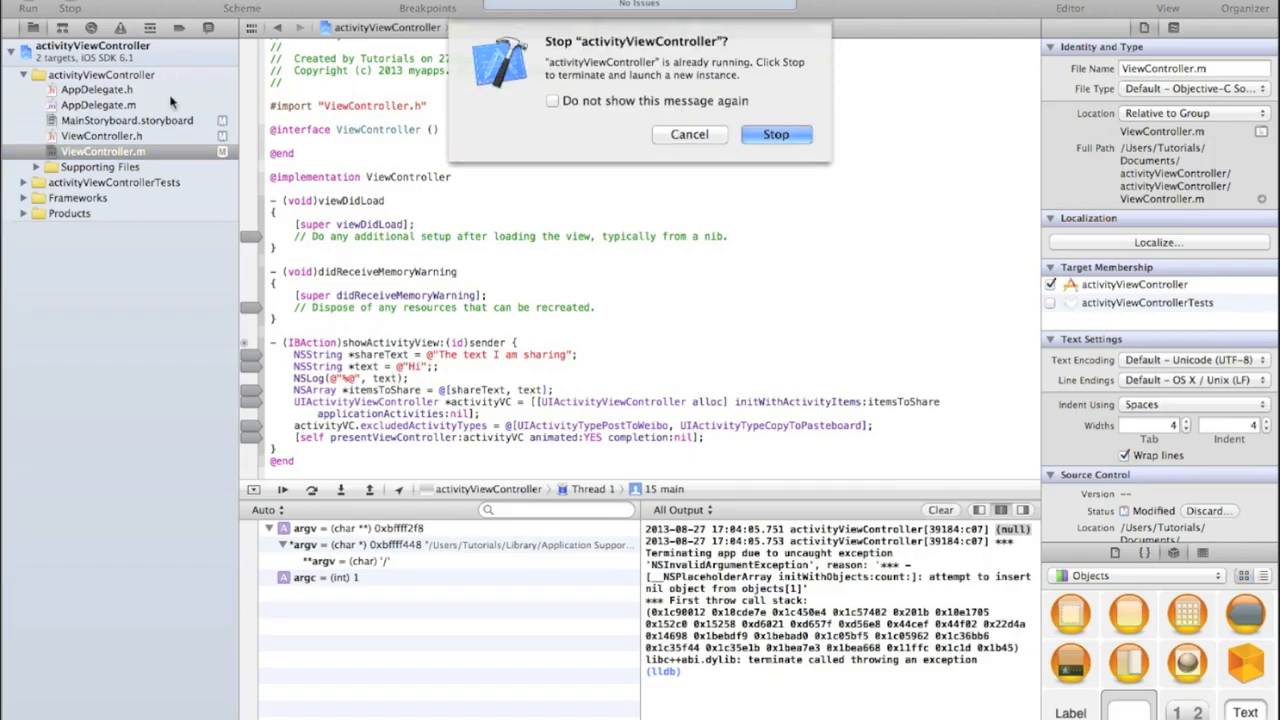
Step: Relaunch the app and tap Show Social, showing the share sheet with Mail, Twitter and Facebook
click(776, 134)
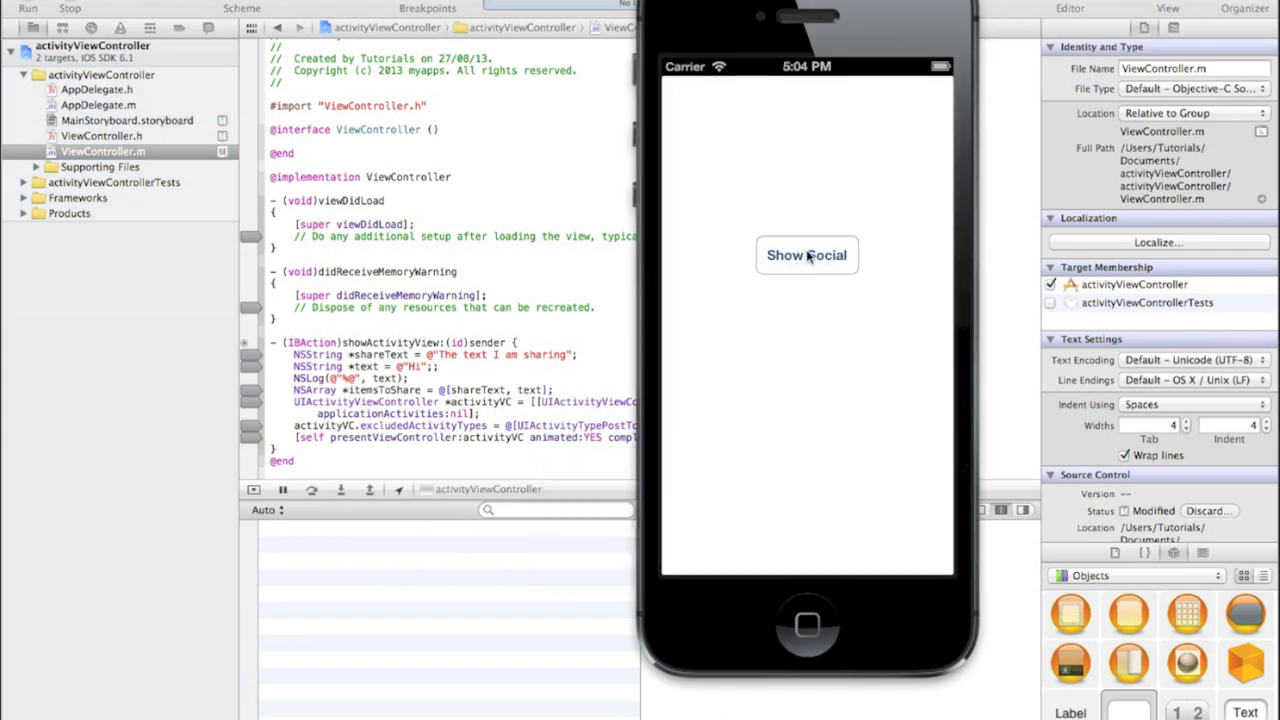
click(806, 256)
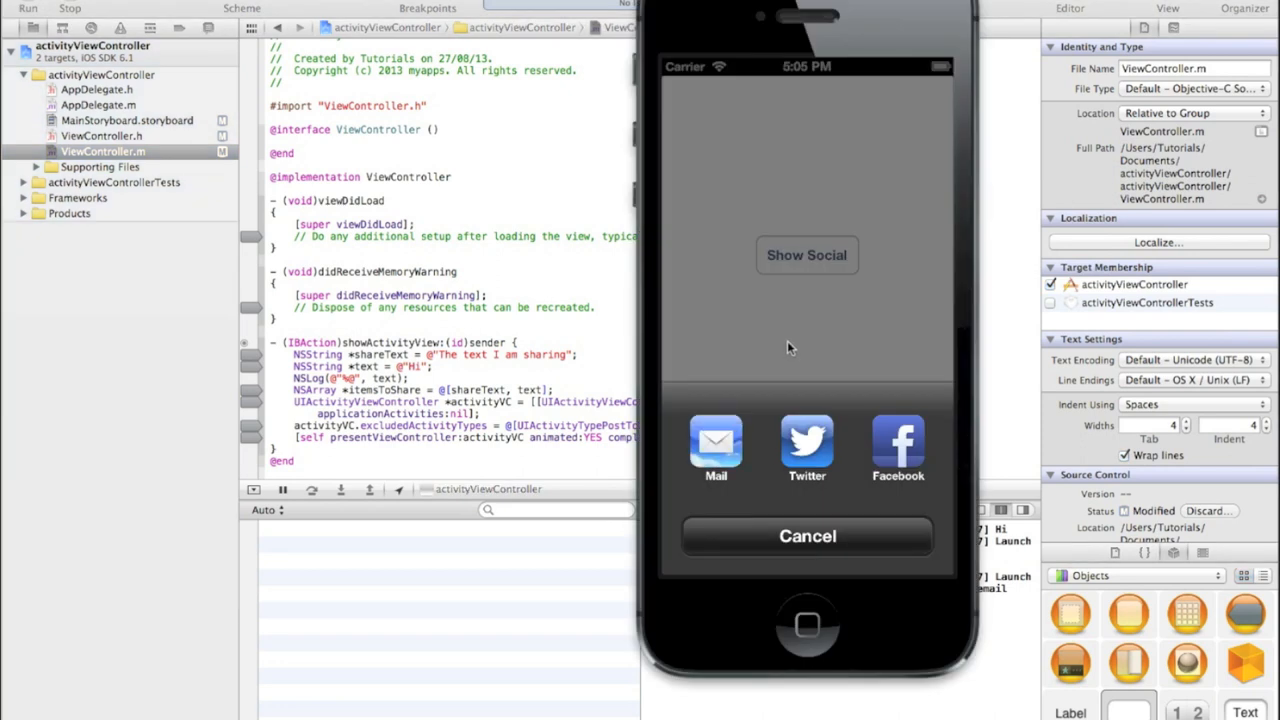
click(808, 536)
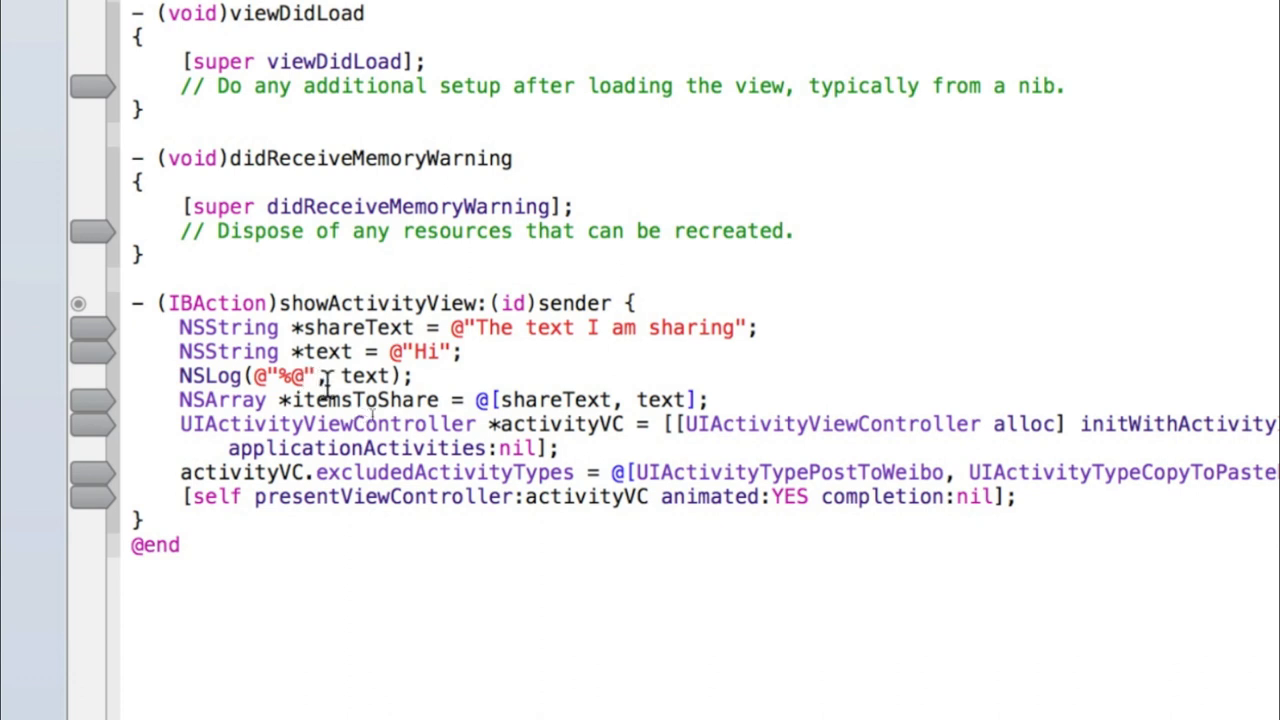
Step: Change the NSLog format specifier to %d, triggering Xcode's type-mismatch warning and Fix-it
double_click(368, 376)
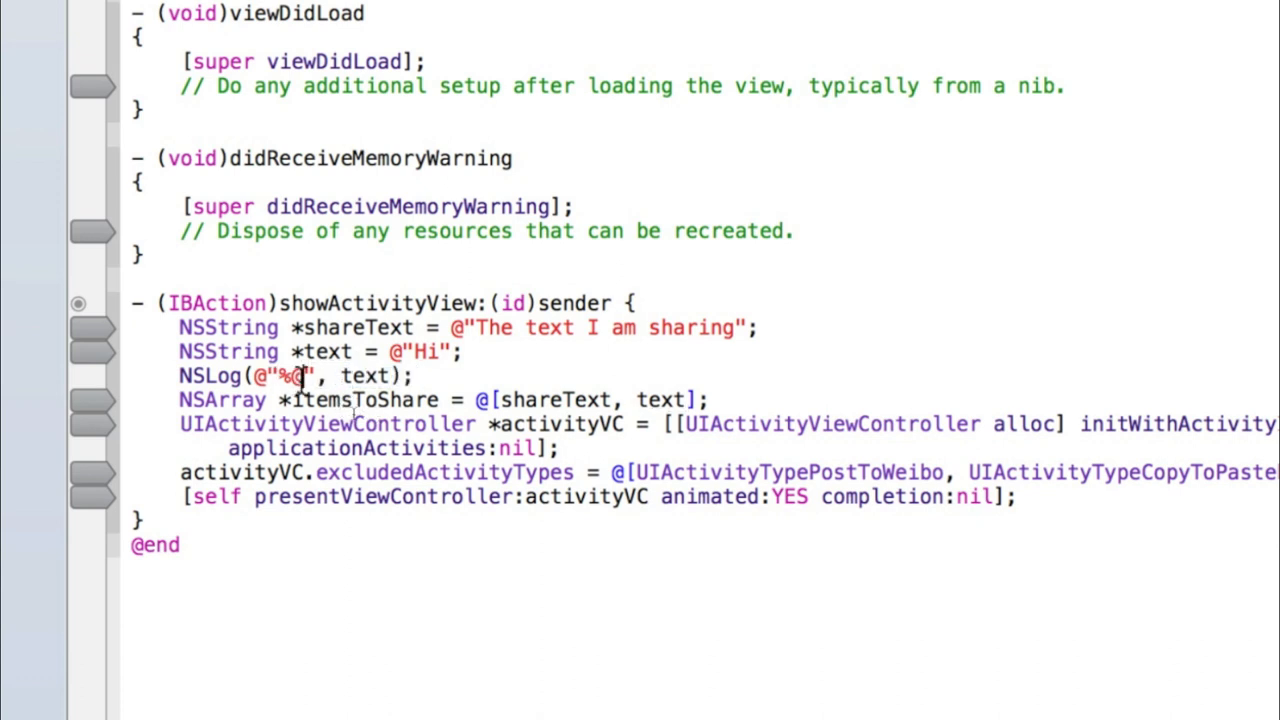
key(Backspace)
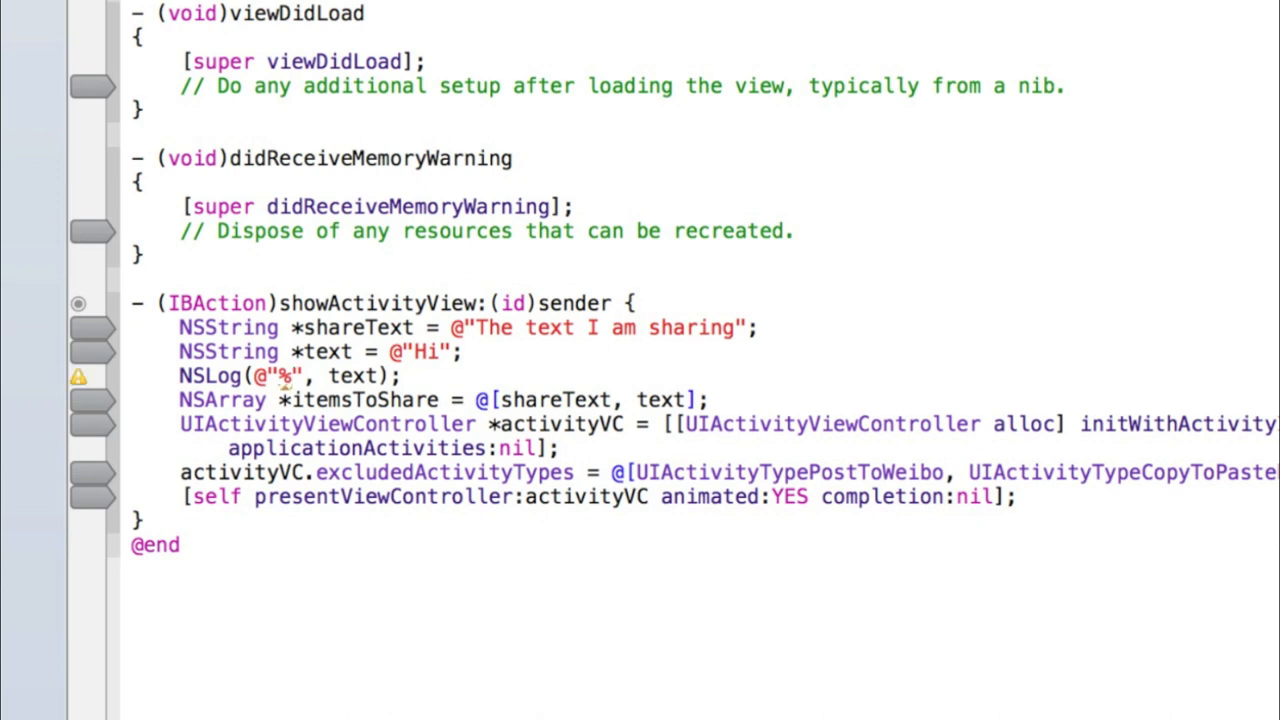
text(d)
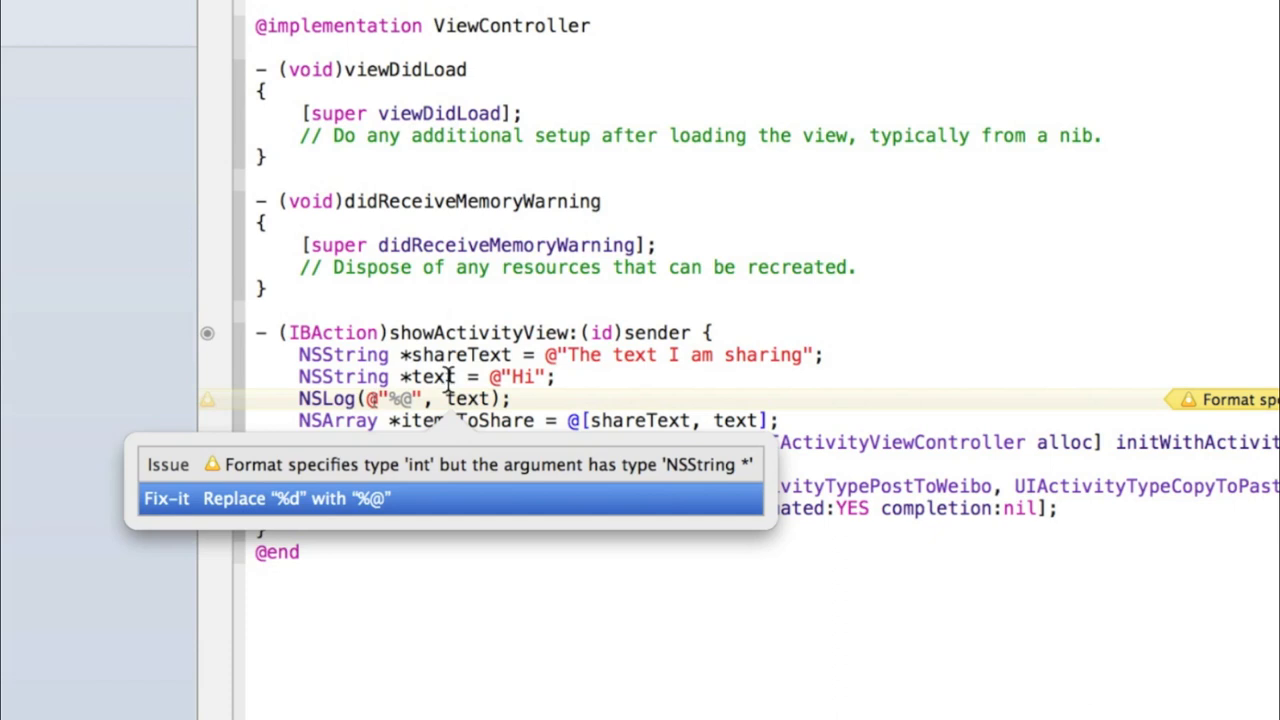
mouse_move(288, 448)
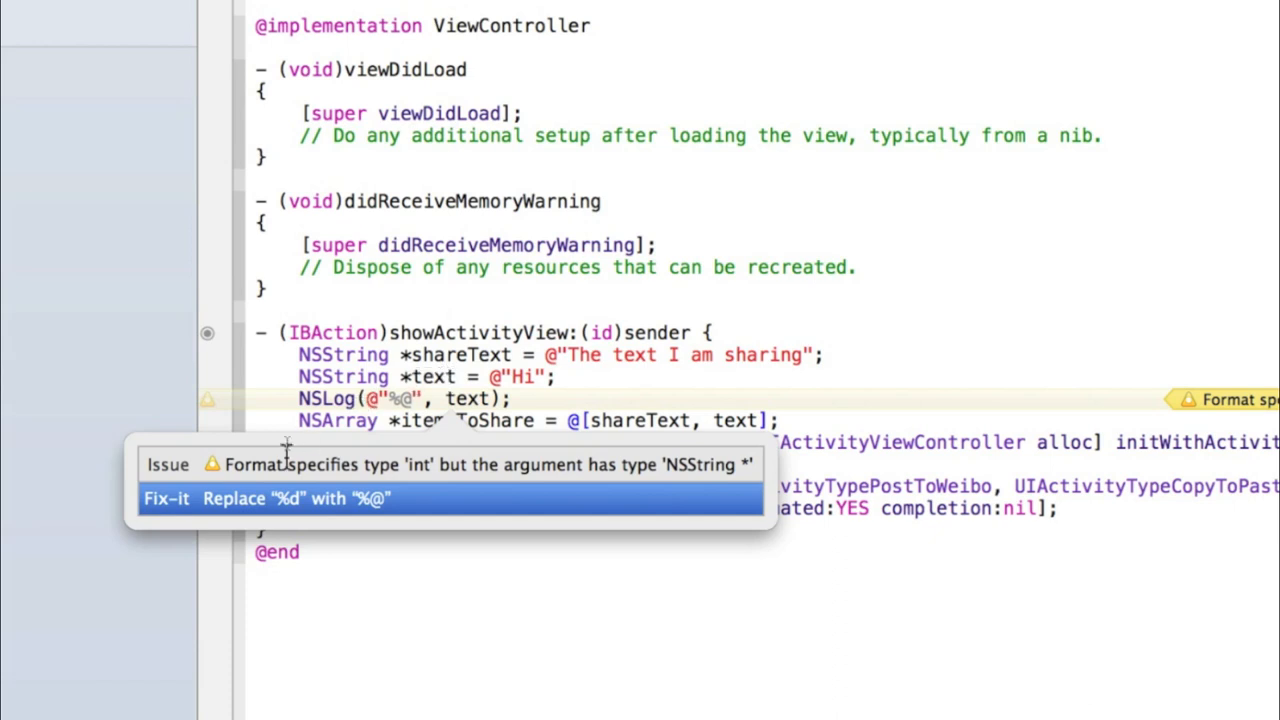
mouse_move(228, 500)
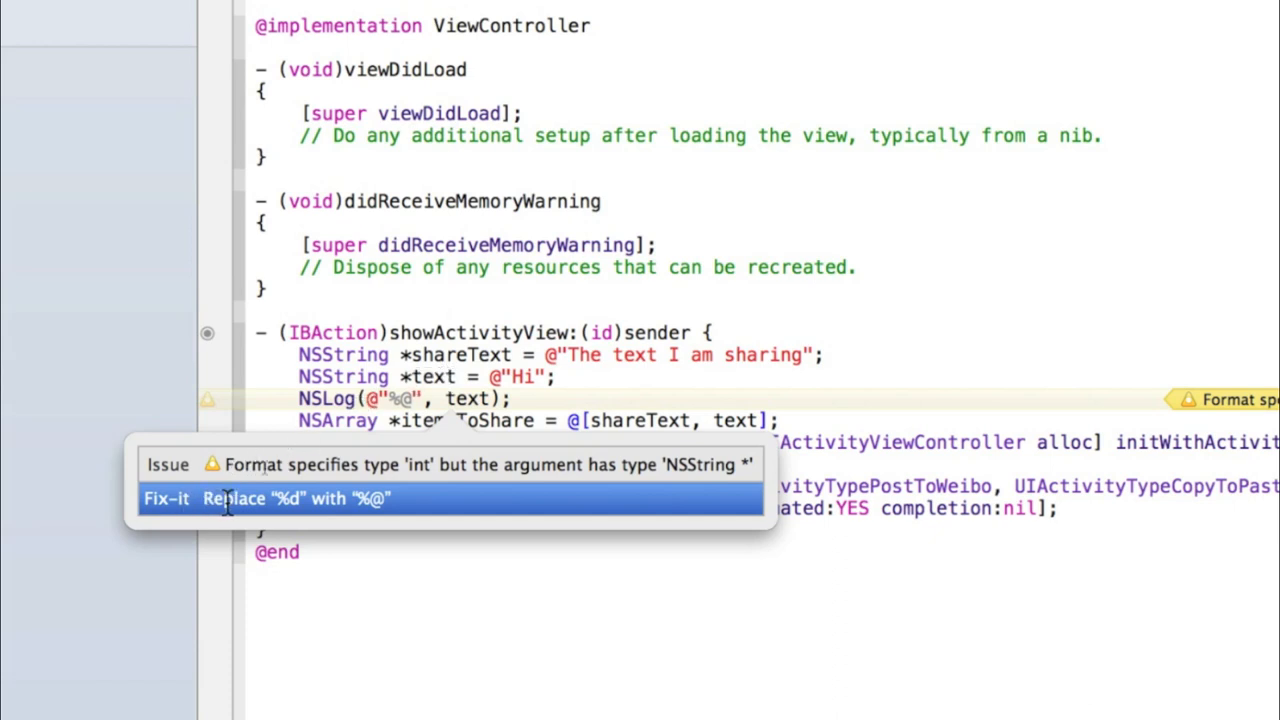
mouse_move(316, 504)
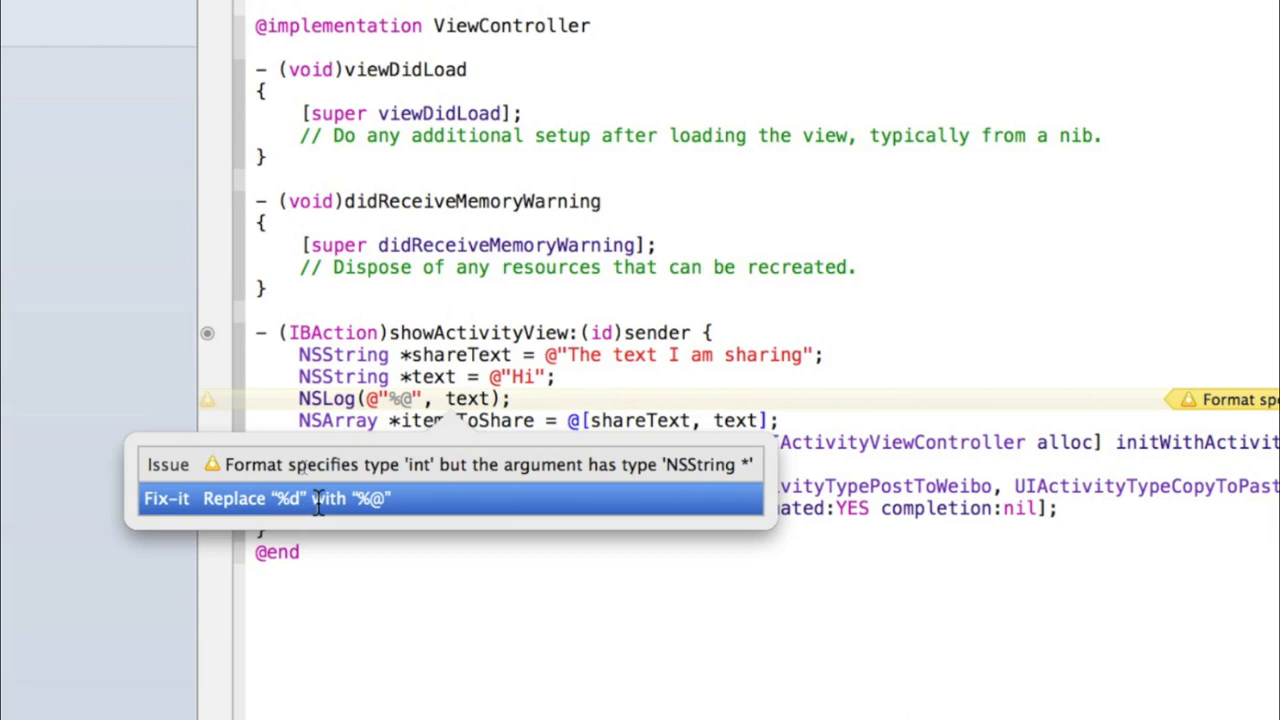
mouse_move(356, 504)
text(//)
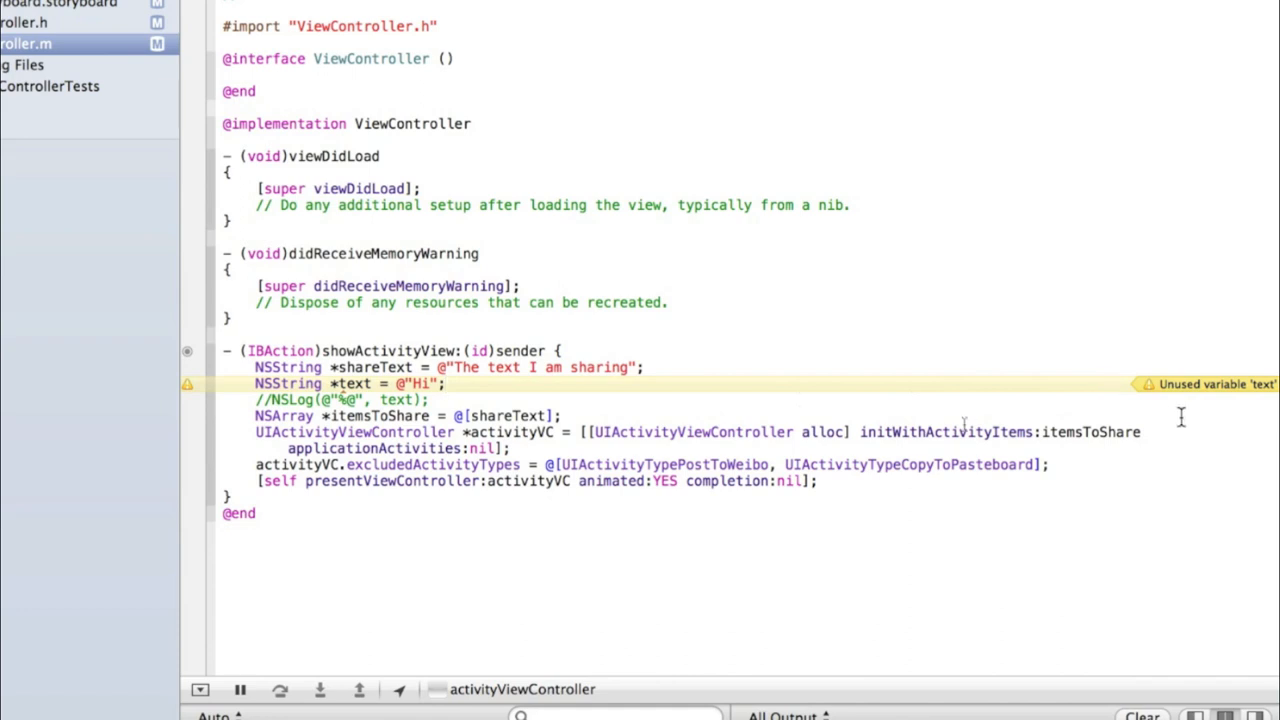
Step: Inspect the commented-out NSLog line and its resulting unused variable 'text' warning
right_click(384, 384)
text(//)
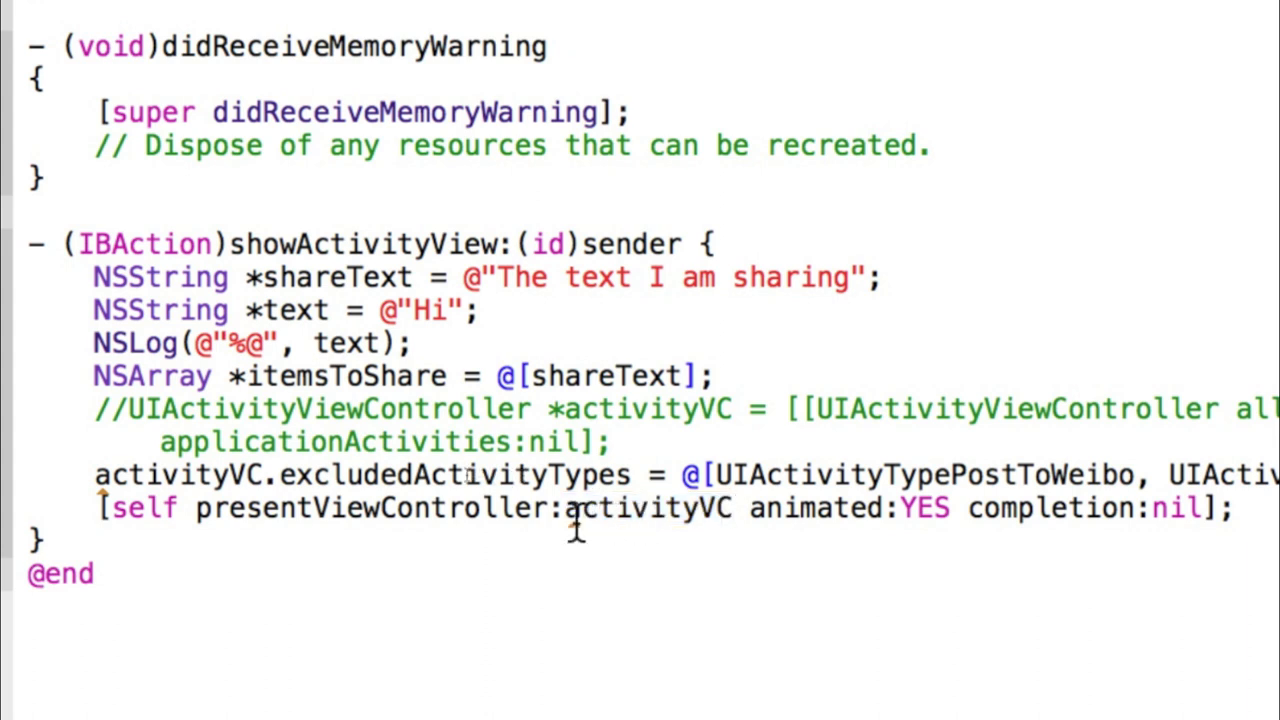
Step: Select activityVC in the present call and its commented-out UIActivityViewController declaration
double_click(644, 508)
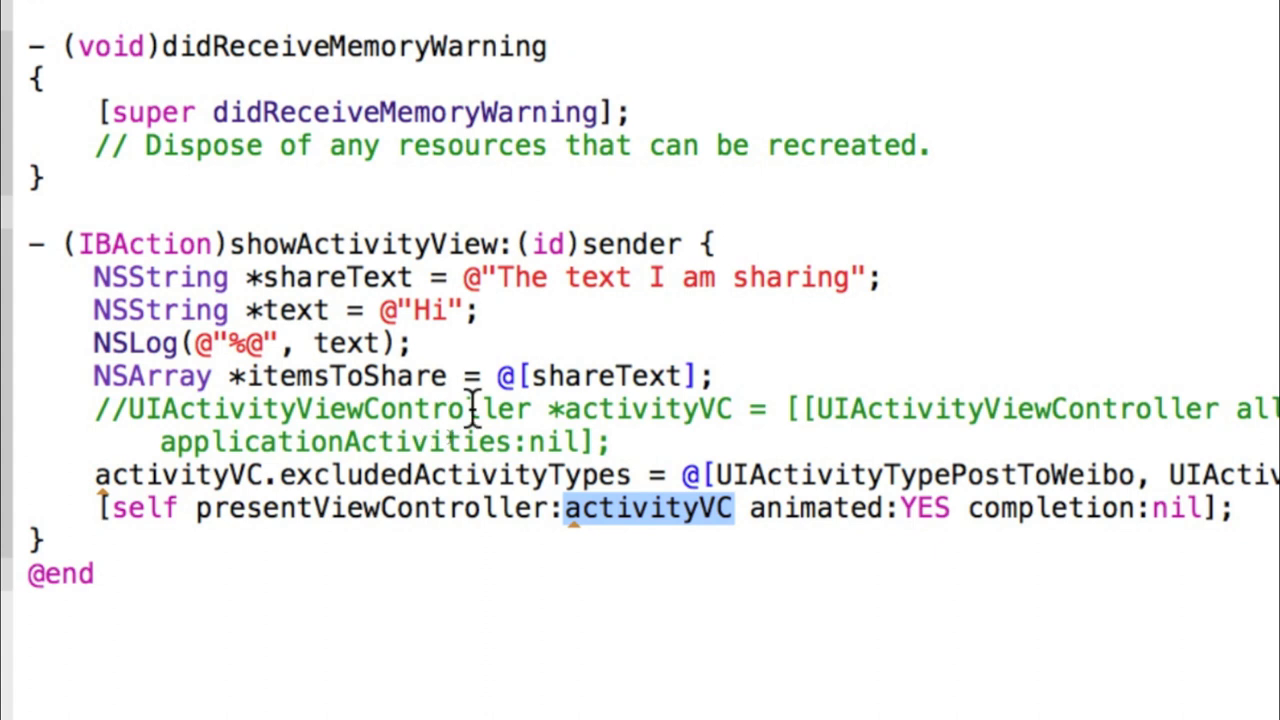
double_click(640, 408)
text(/)
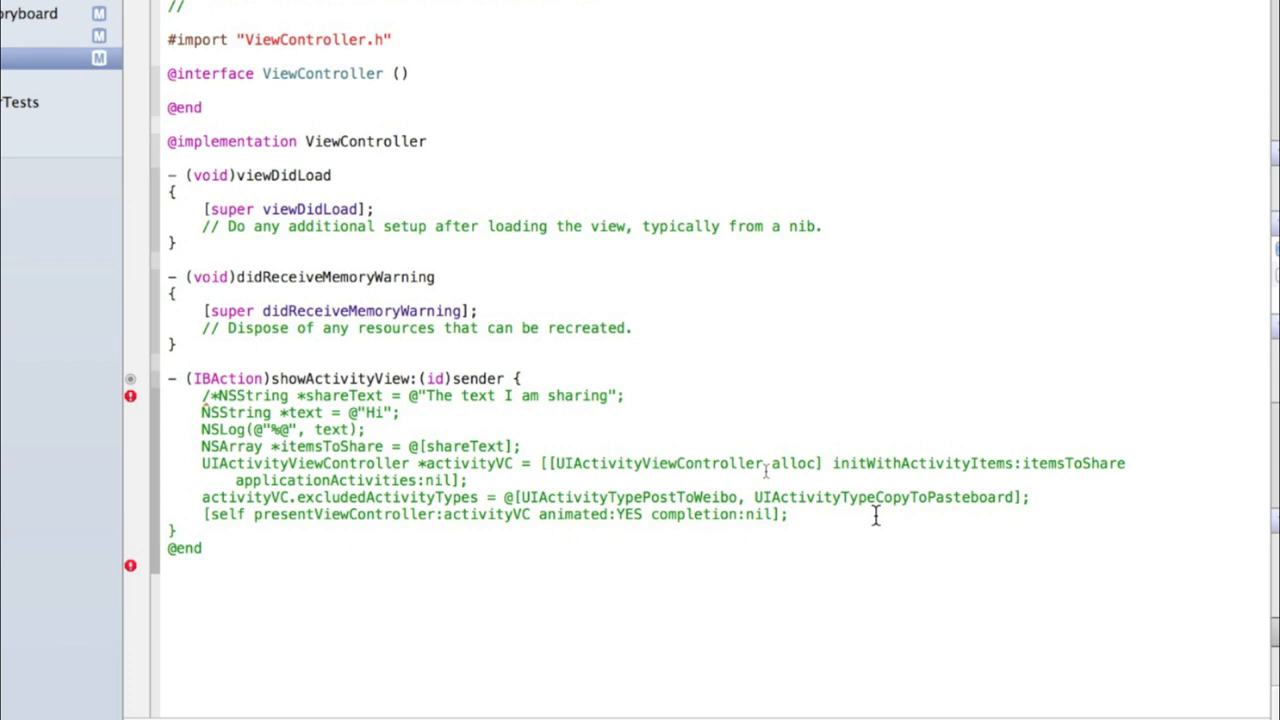
Step: Close the block comment with */ after the showActivityView statements
text(*/)
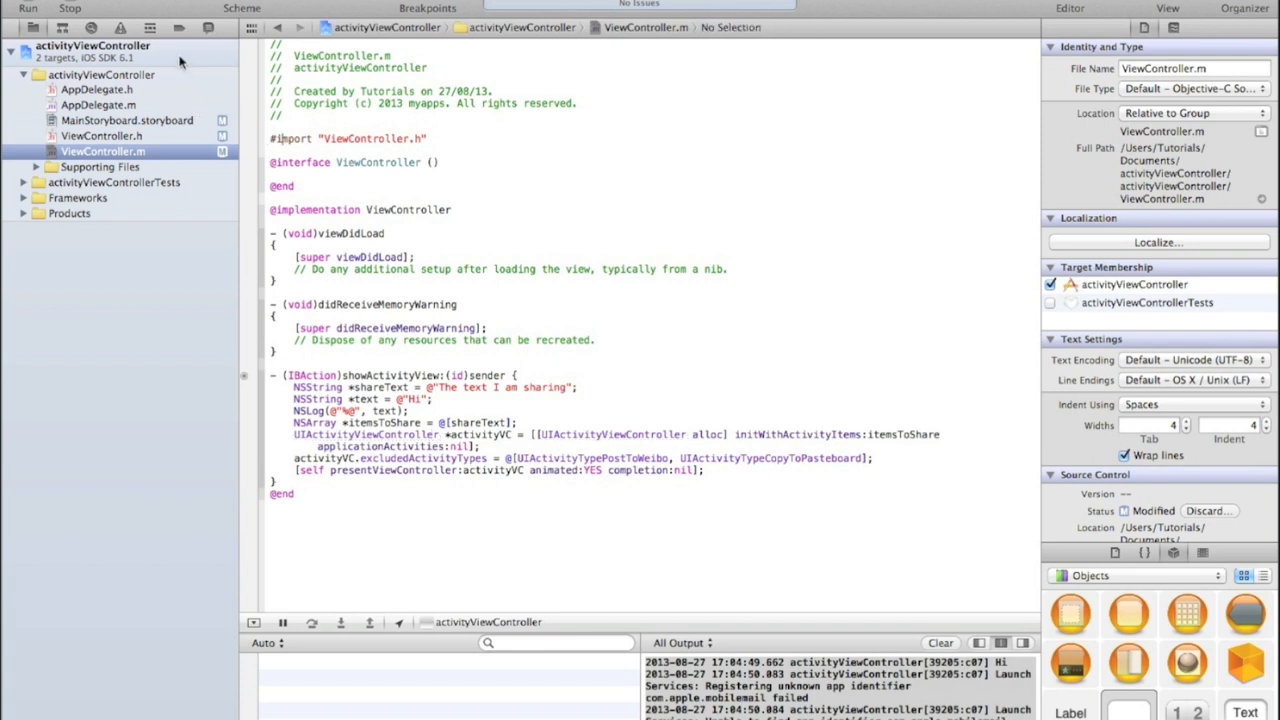
mouse_move(180, 56)
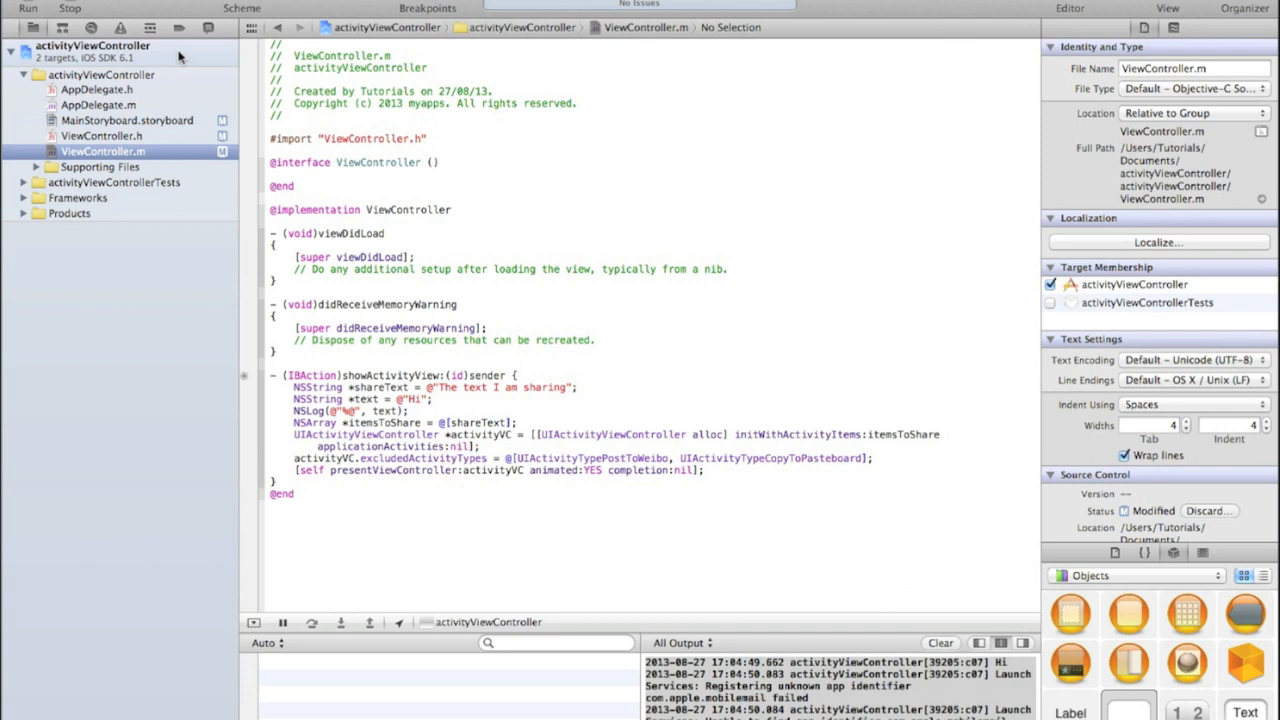
mouse_move(178, 28)
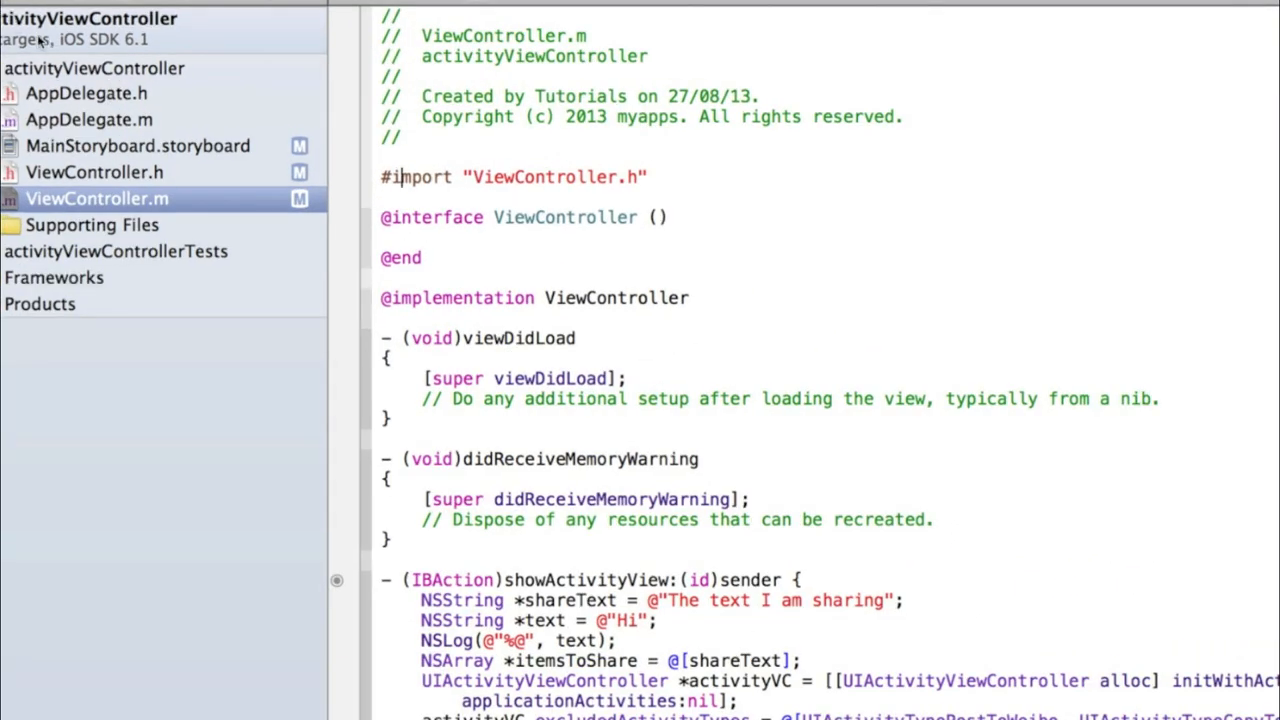
mouse_move(36, 40)
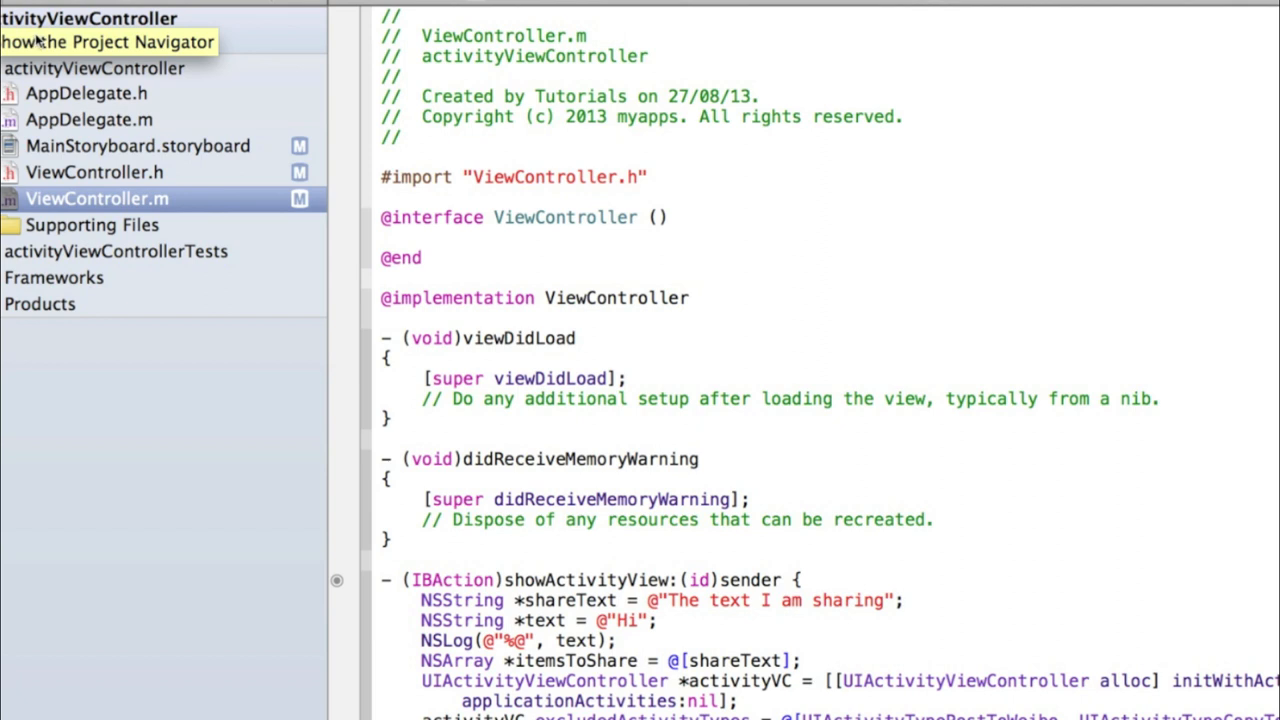
mouse_move(20, 50)
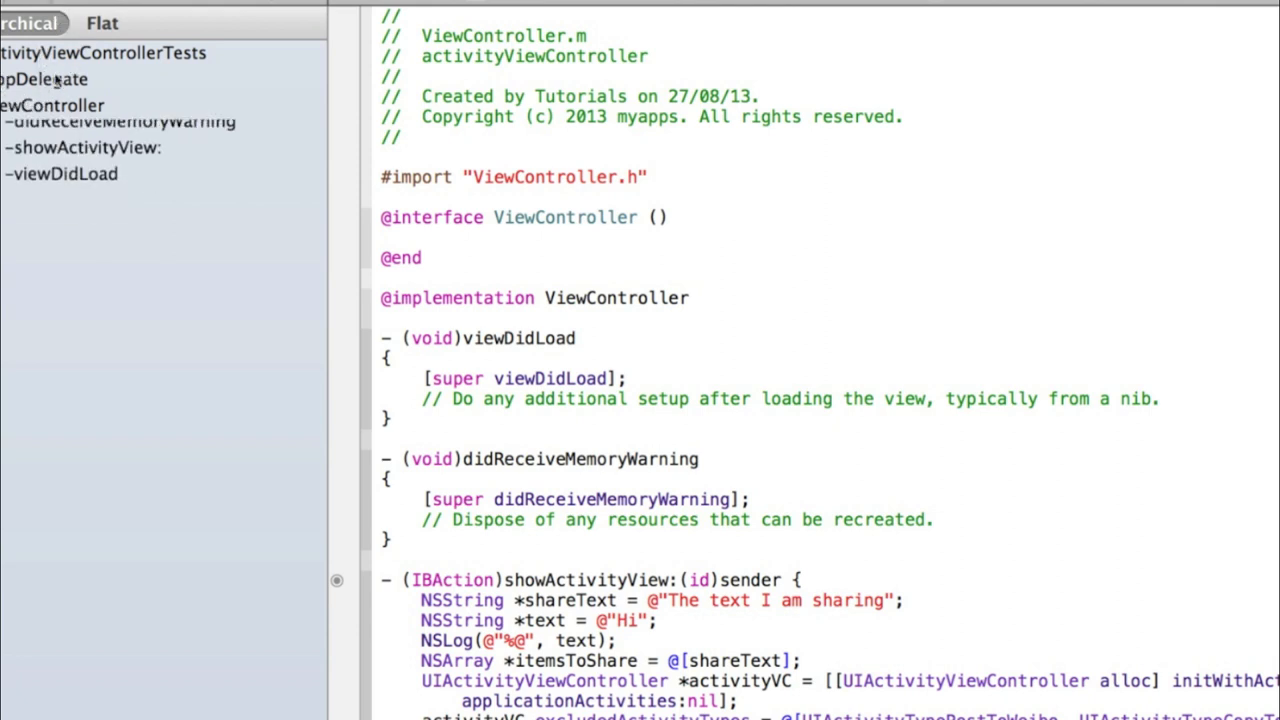
Step: Type 'abn' while reviewing the Issue navigator, which reports no issues
text(abn)
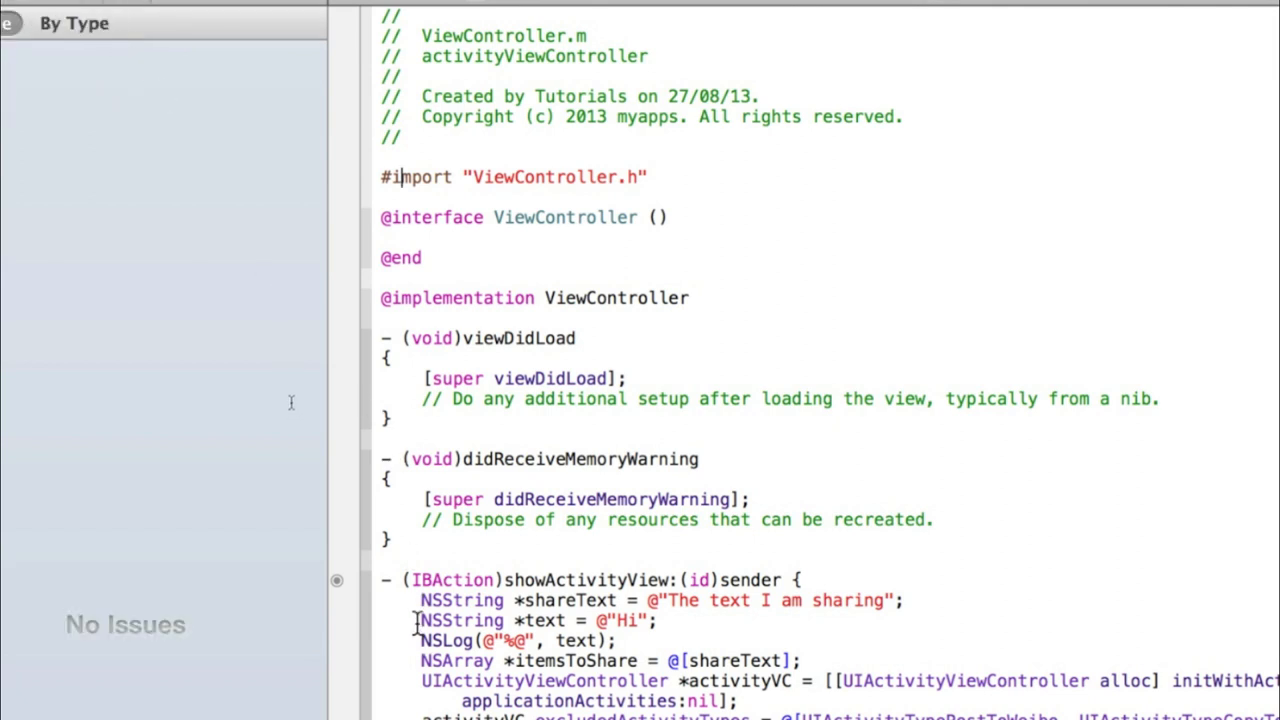
Step: Comment out the NSLog line with // and jump to the unused variable 'text' warning
text(//)
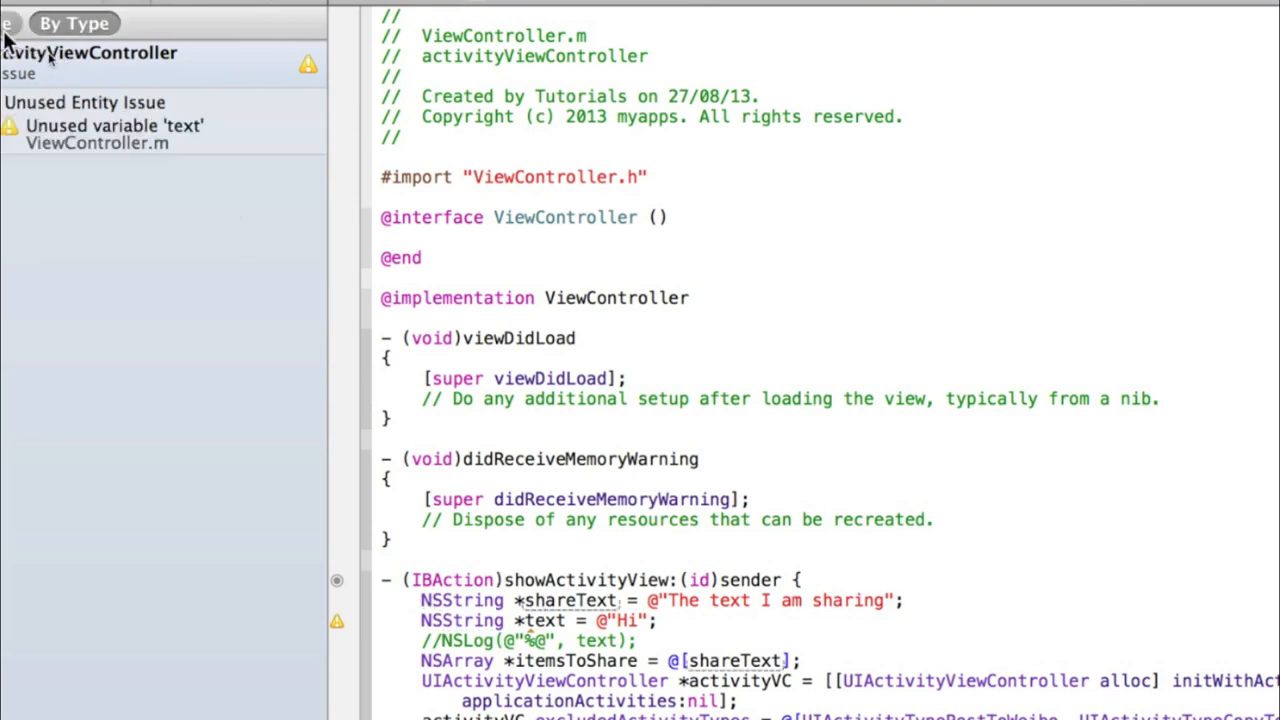
mouse_move(52, 114)
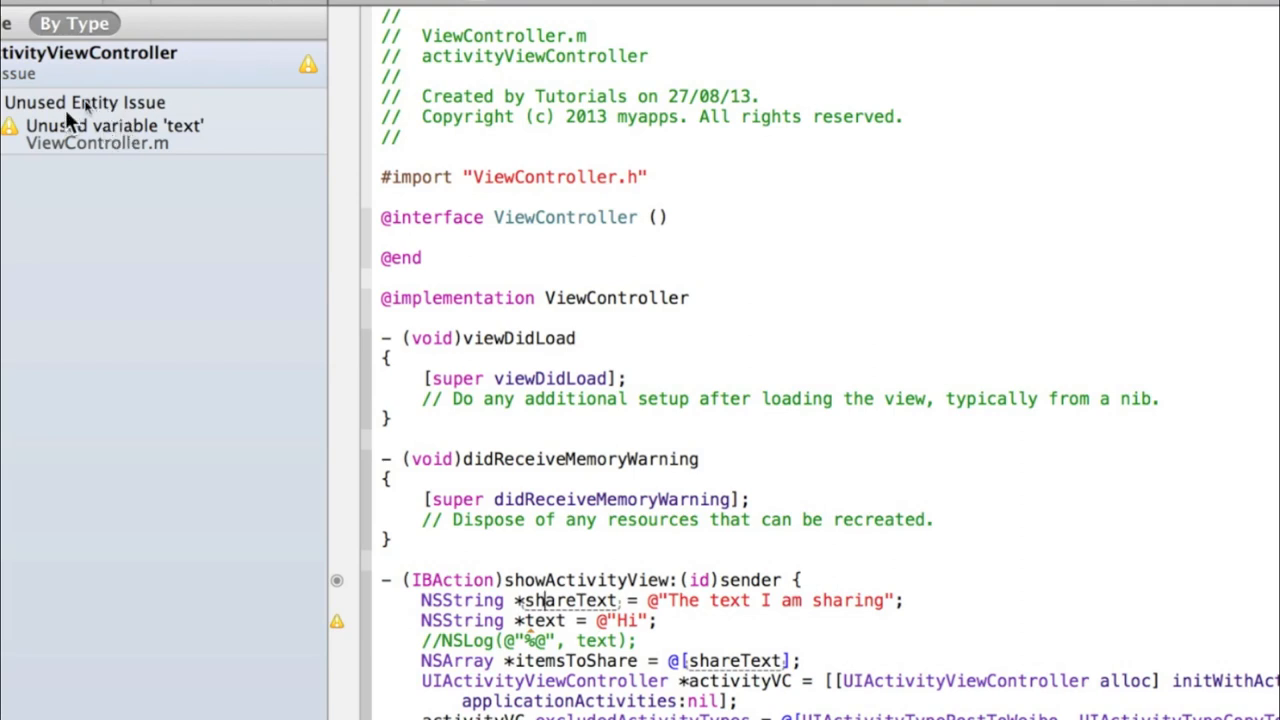
mouse_move(52, 110)
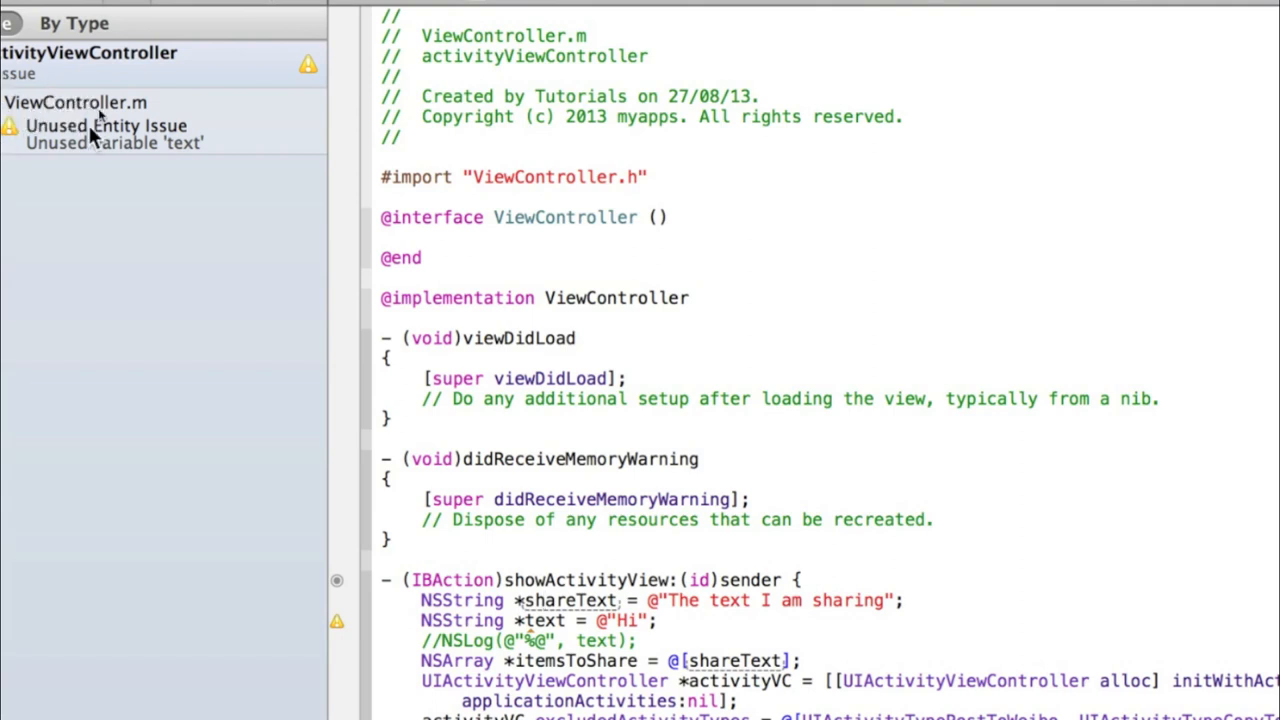
click(116, 134)
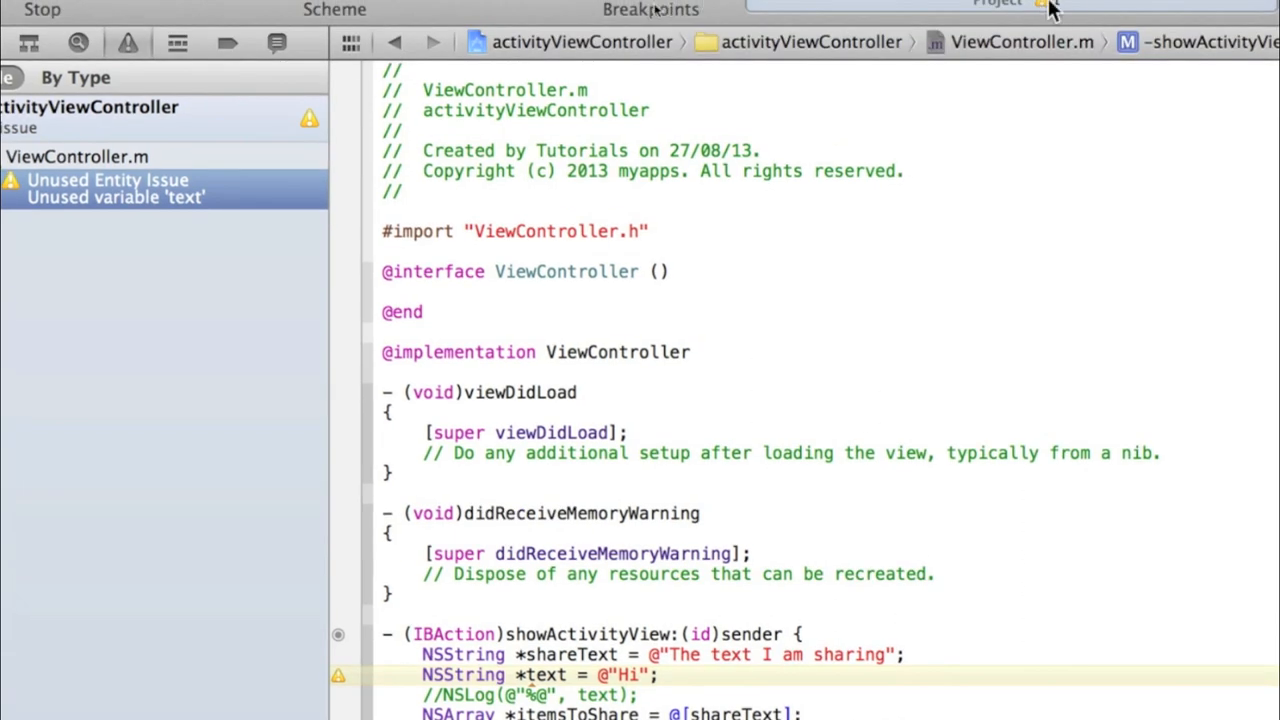
mouse_move(184, 88)
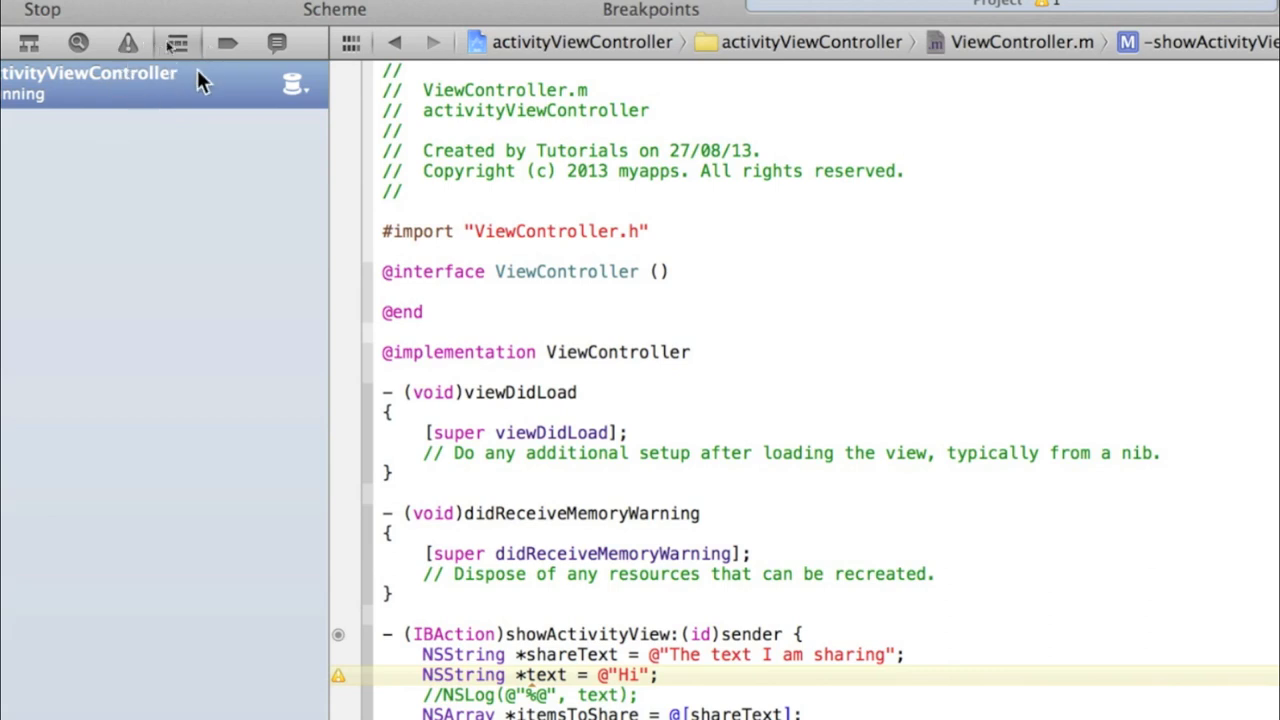
mouse_move(208, 72)
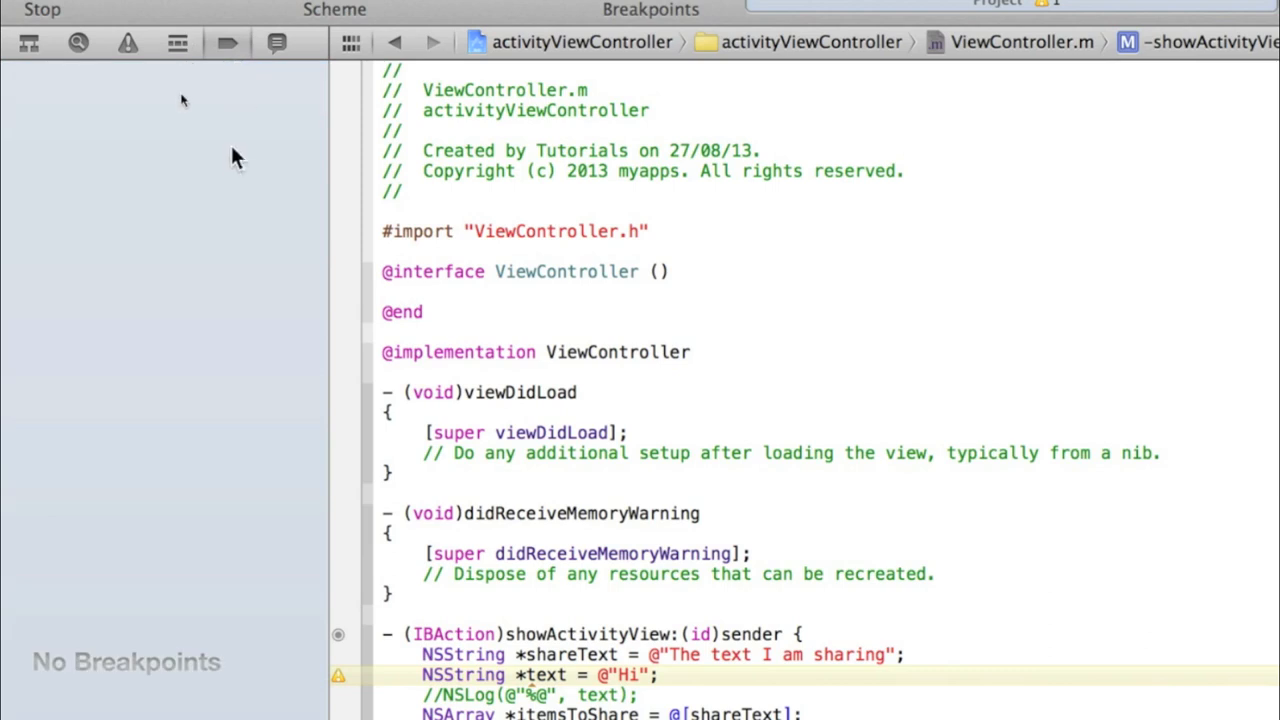
Step: Add breakpoints in viewDidLoad and didReceiveMemoryWarning
click(348, 532)
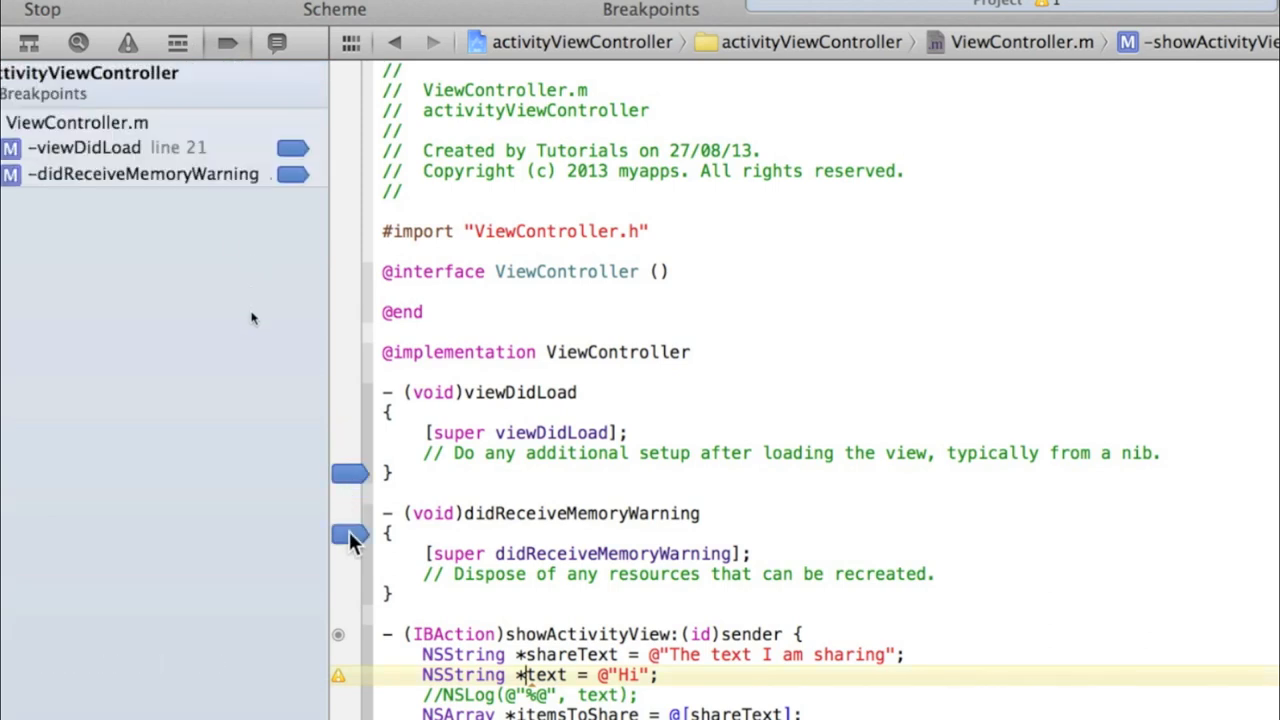
click(84, 148)
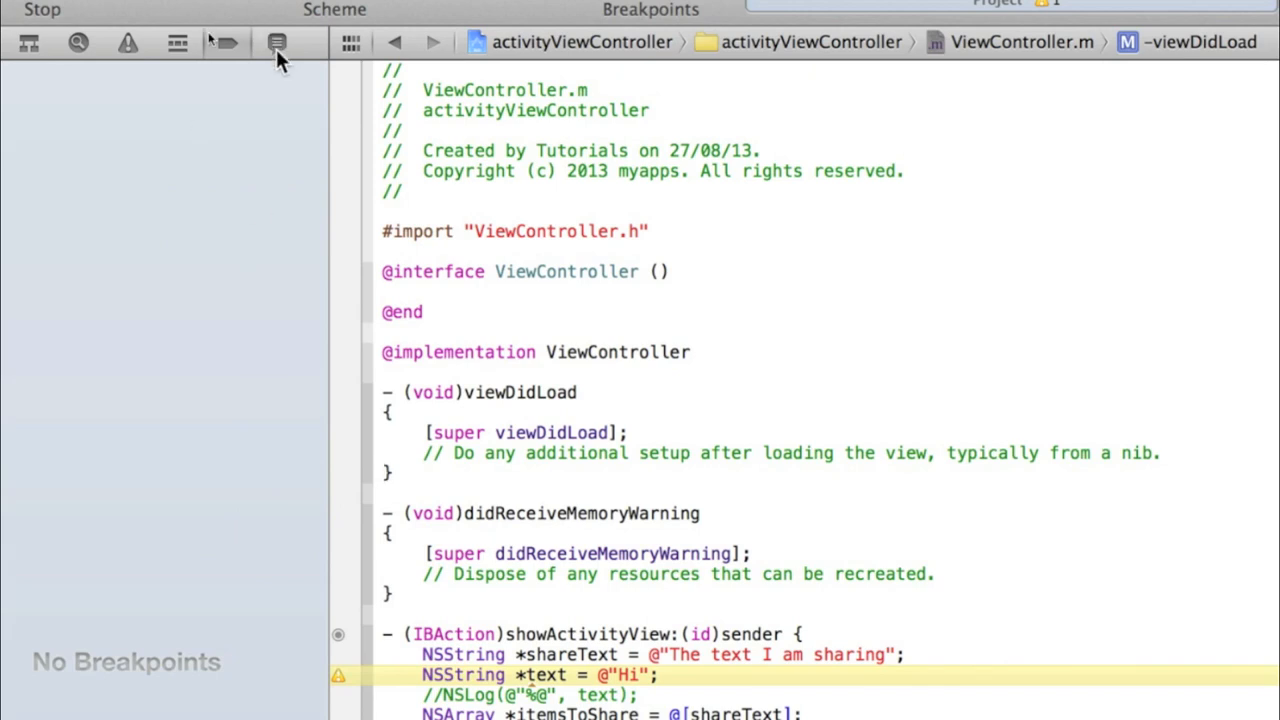
mouse_move(276, 42)
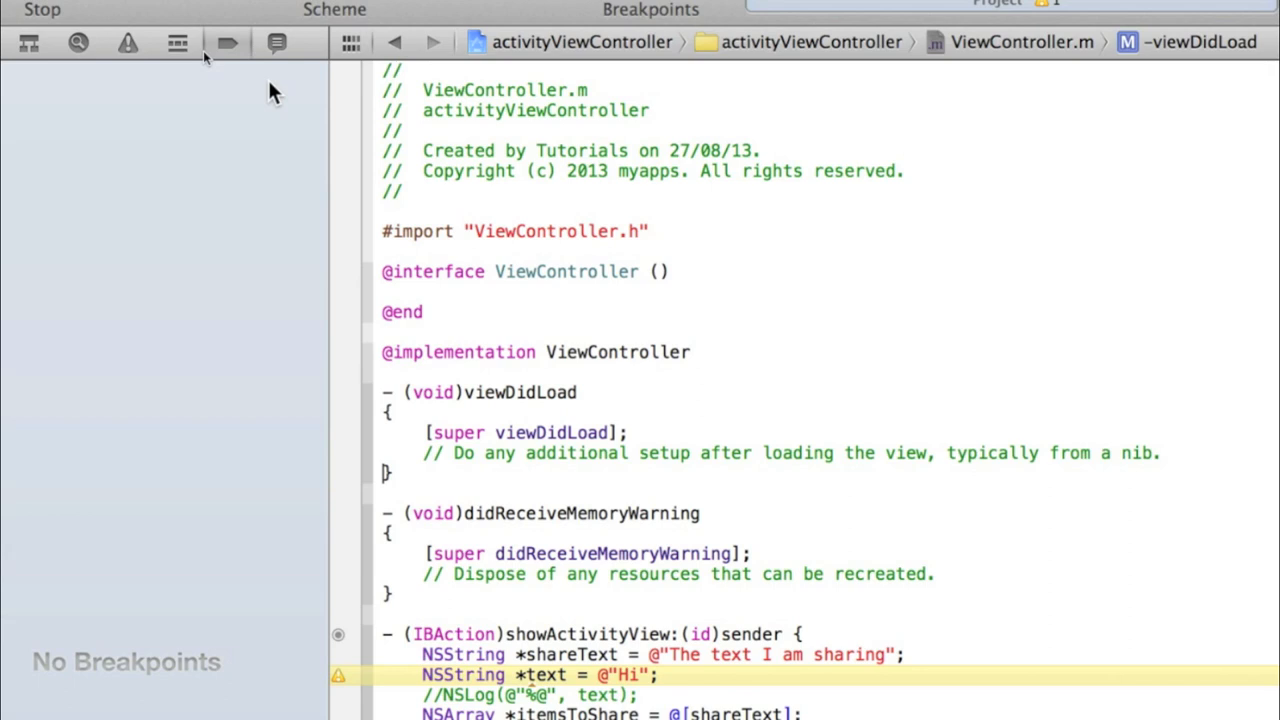
mouse_move(276, 76)
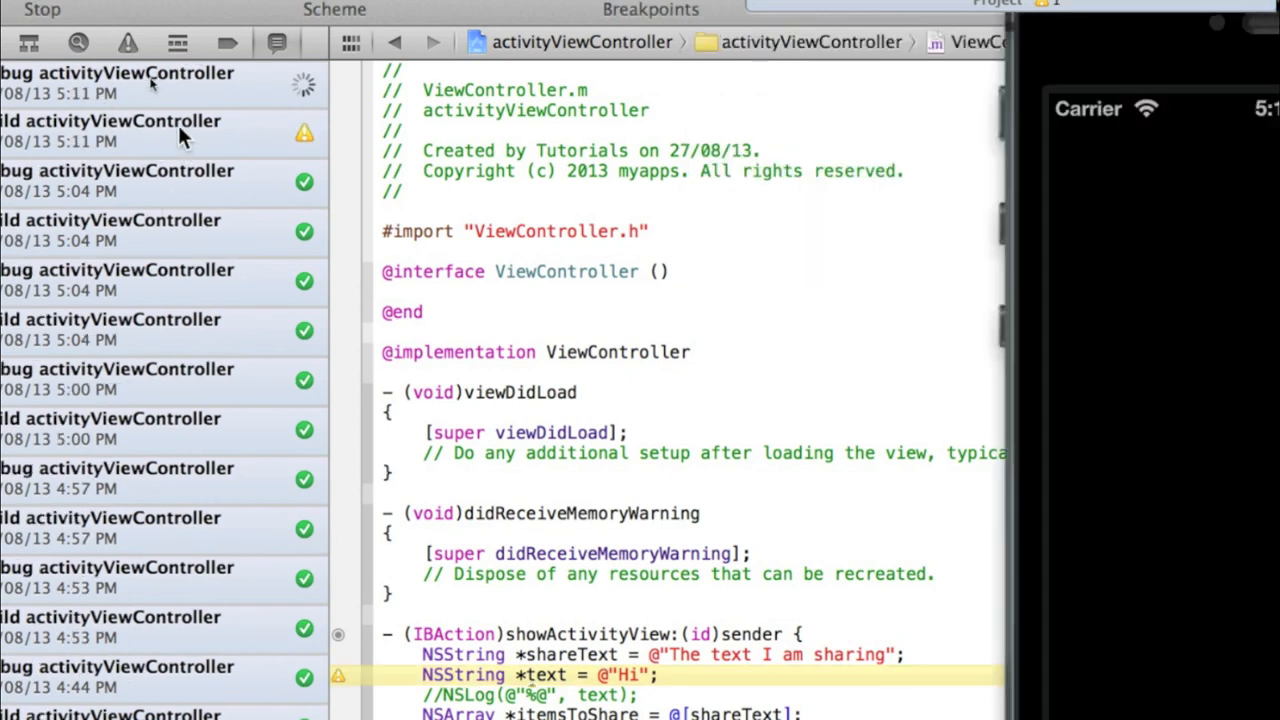
Step: Review the 5:04 PM build log, listing every build step across the whole history
click(140, 130)
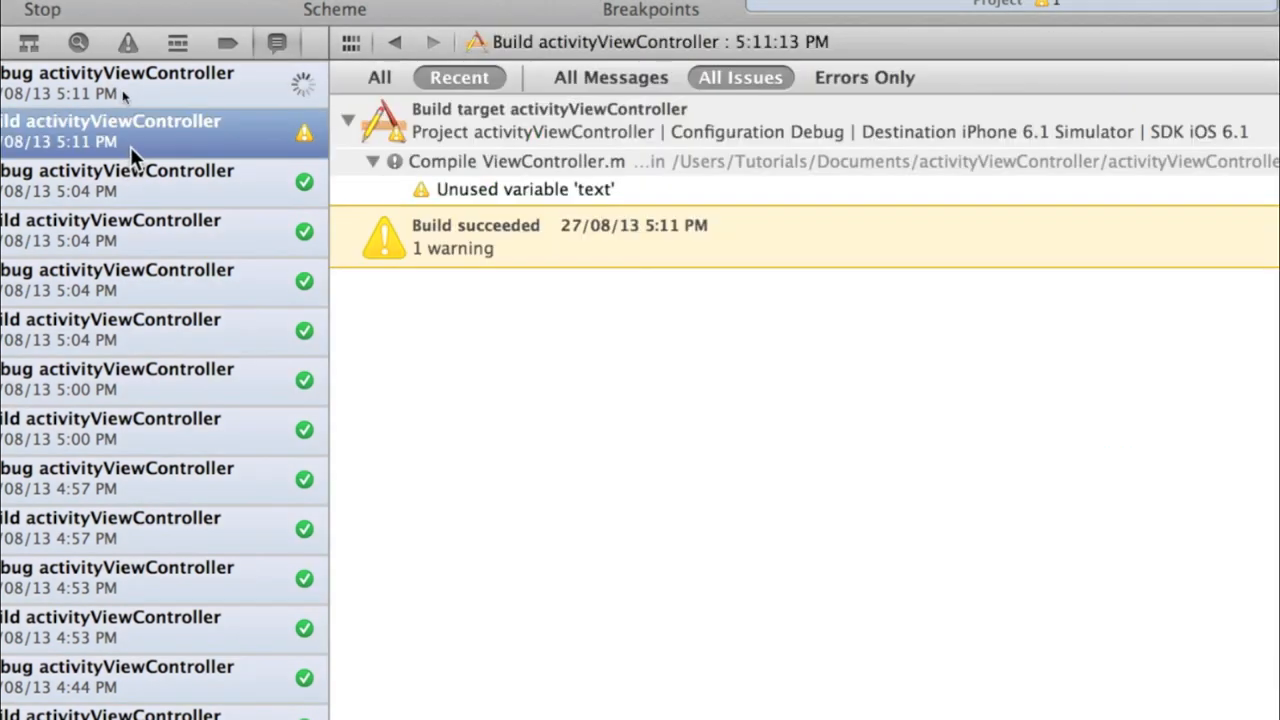
mouse_move(276, 160)
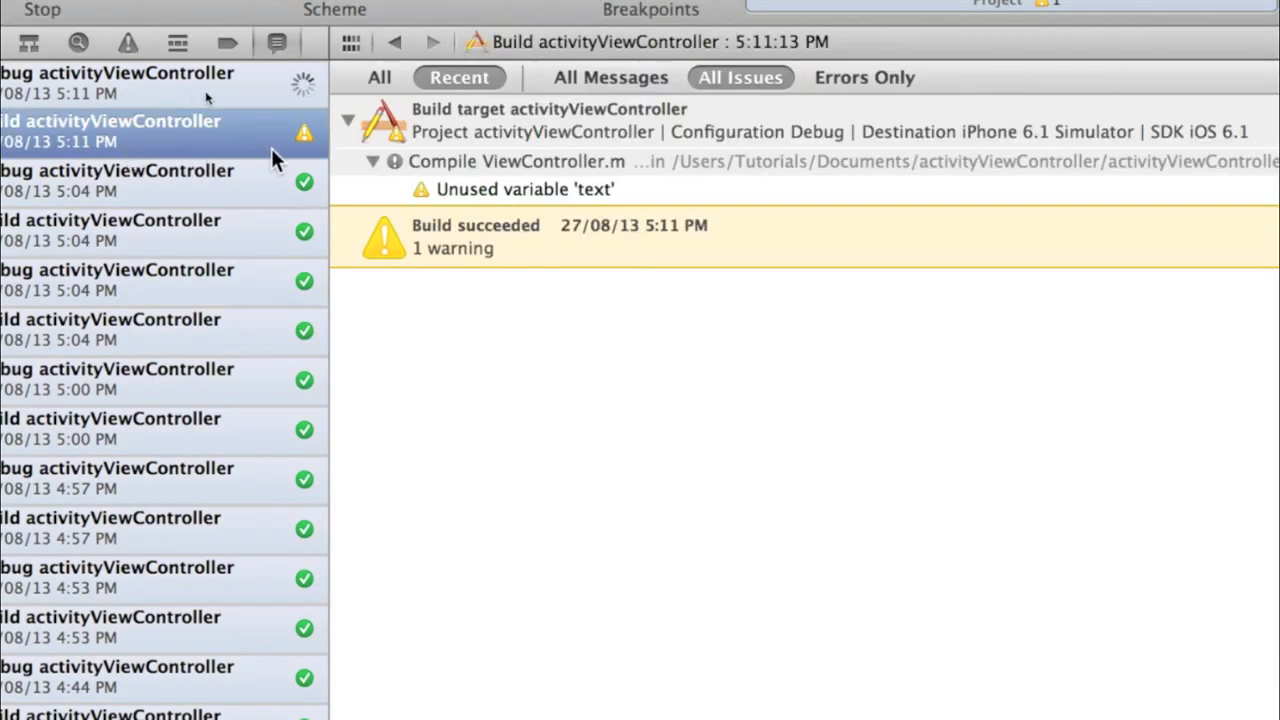
mouse_move(228, 240)
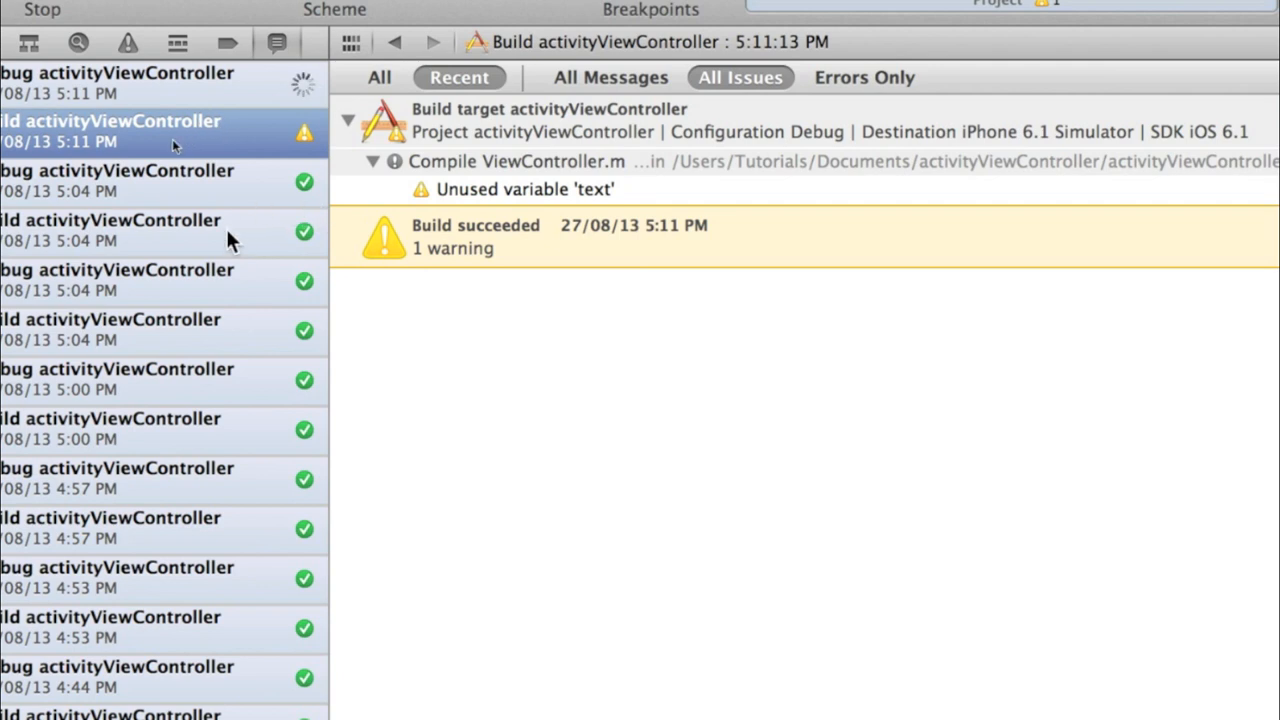
click(110, 230)
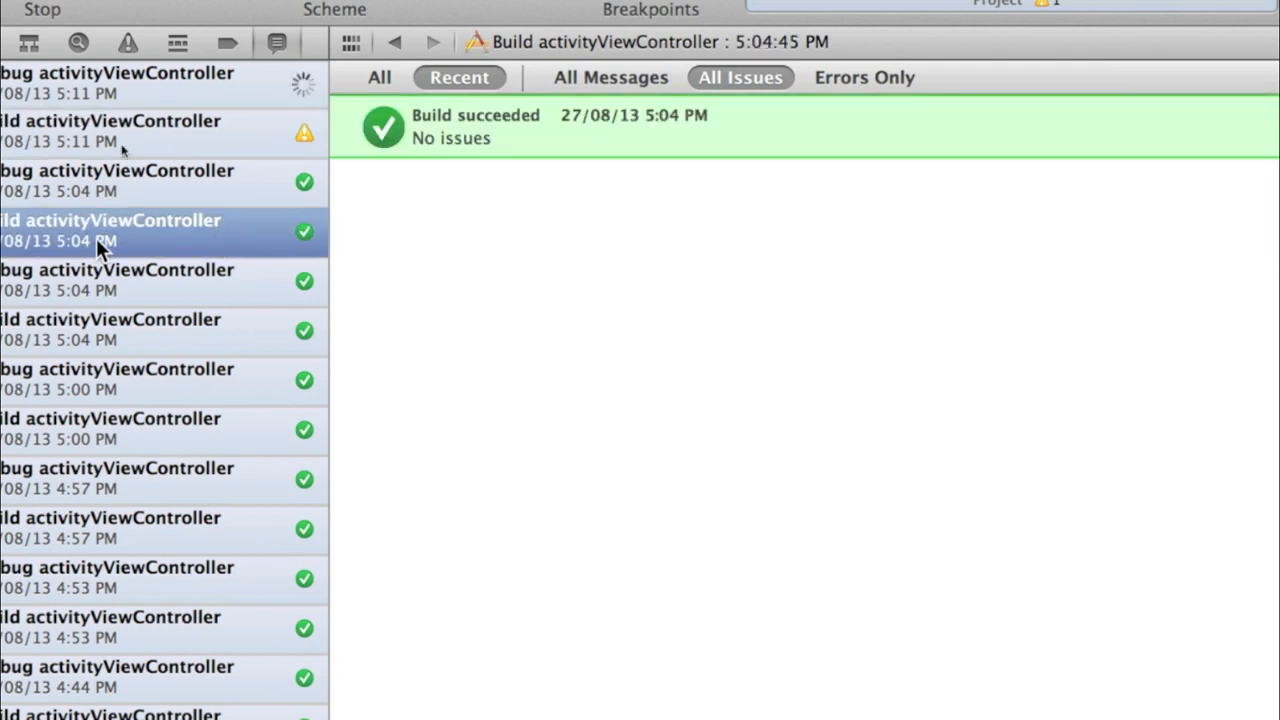
click(612, 76)
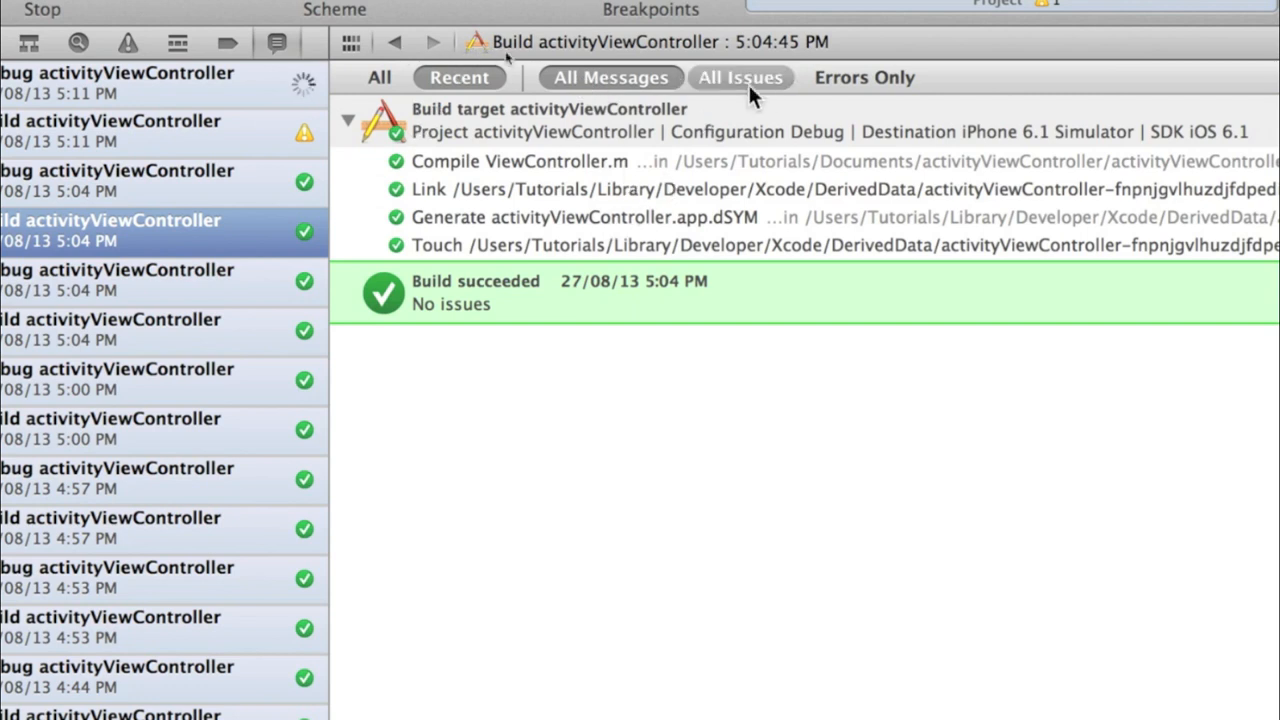
click(380, 76)
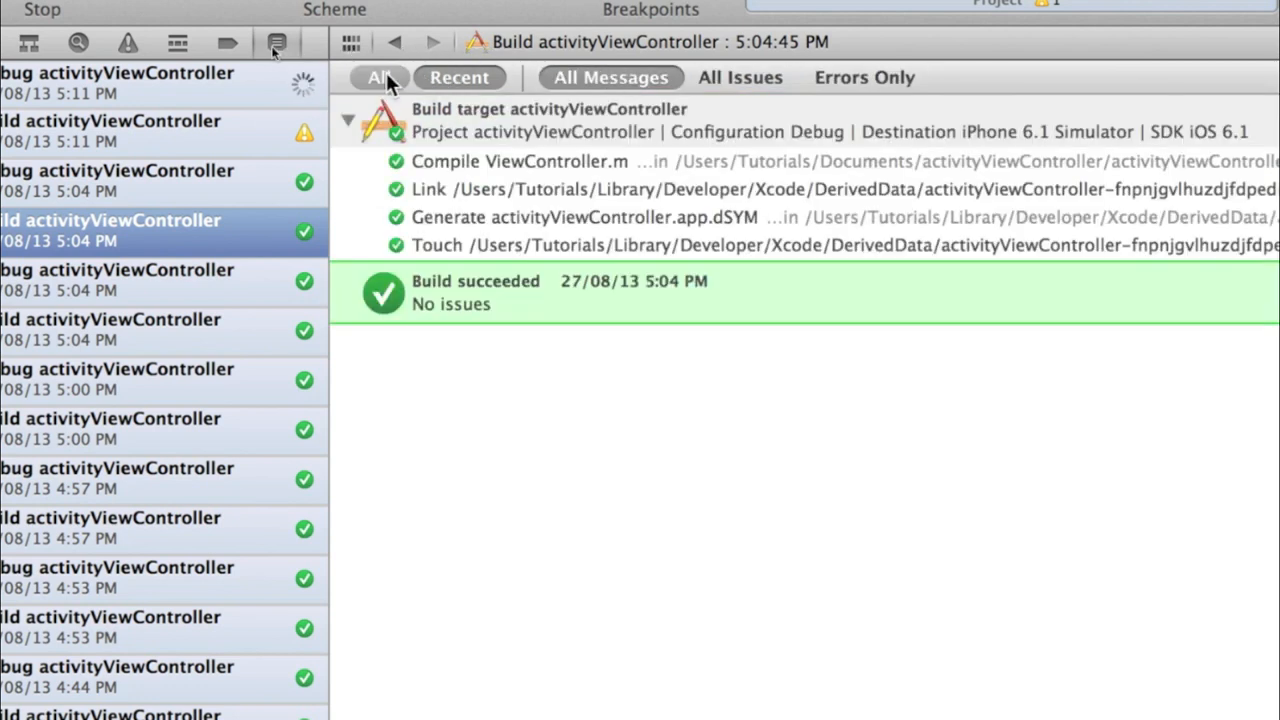
click(380, 76)
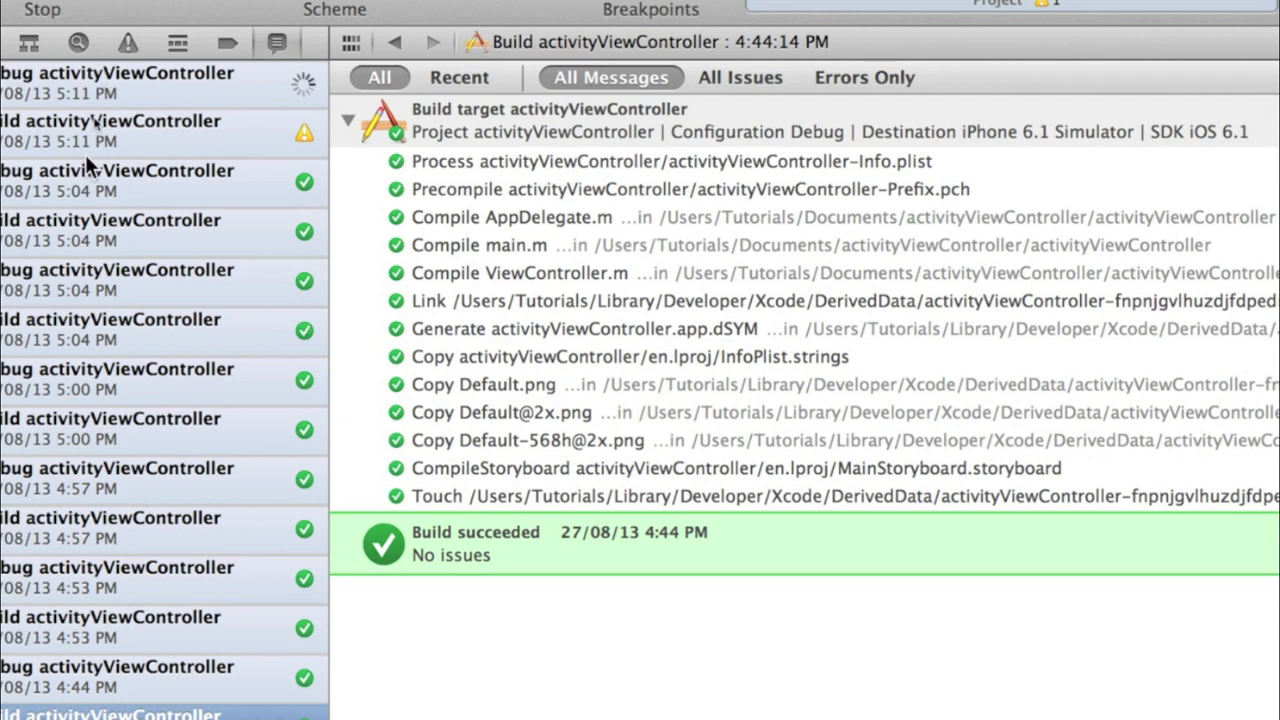
Step: View a debug session's console output showing the Launch Services errors
click(160, 180)
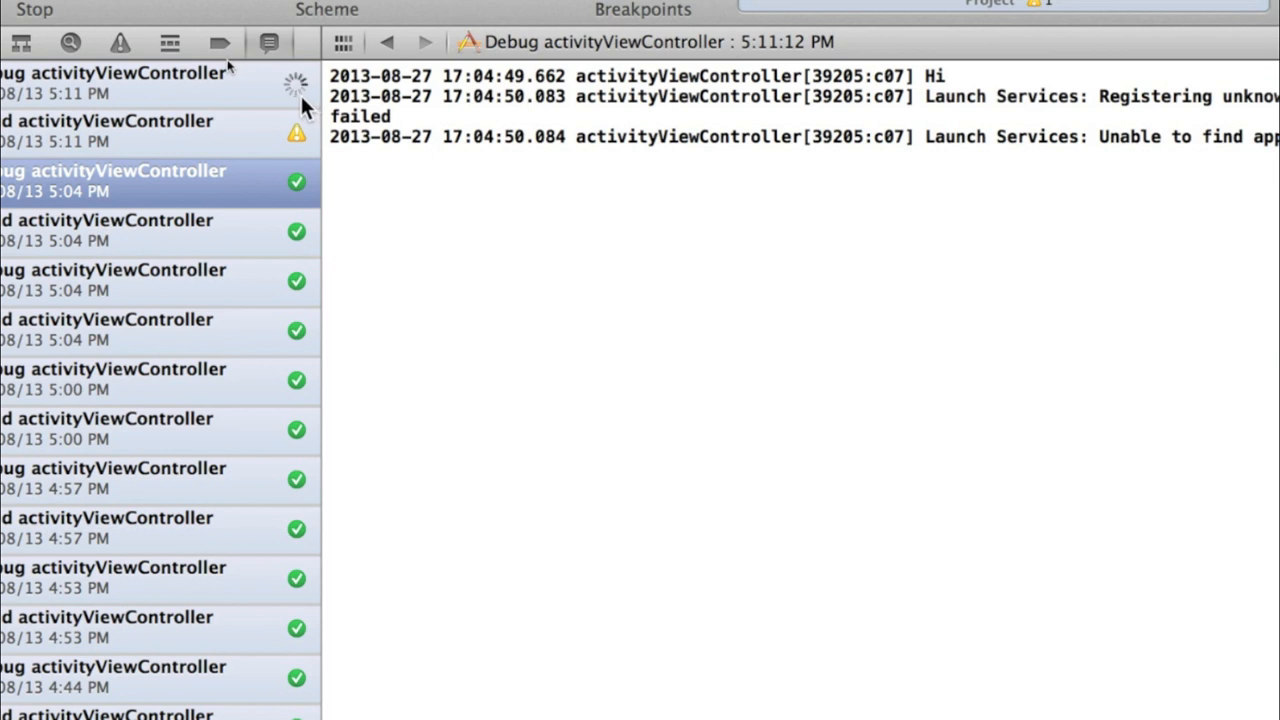
mouse_move(296, 132)
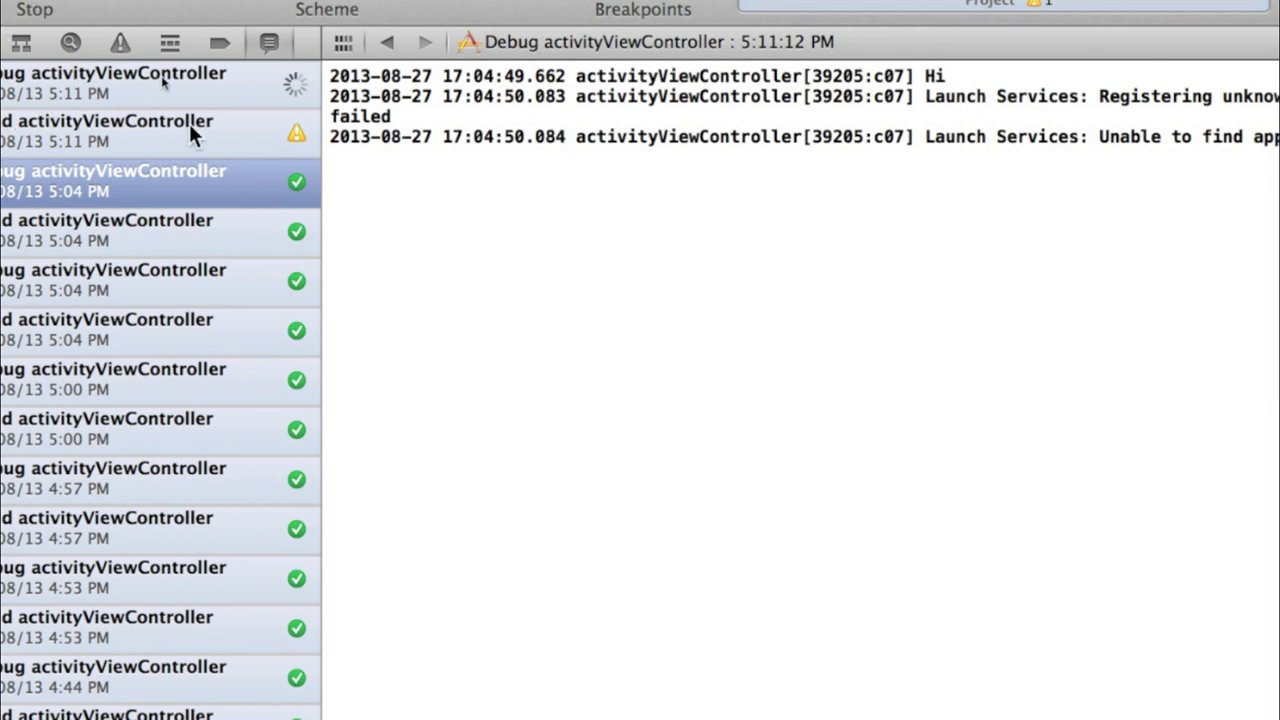
mouse_move(56, 56)
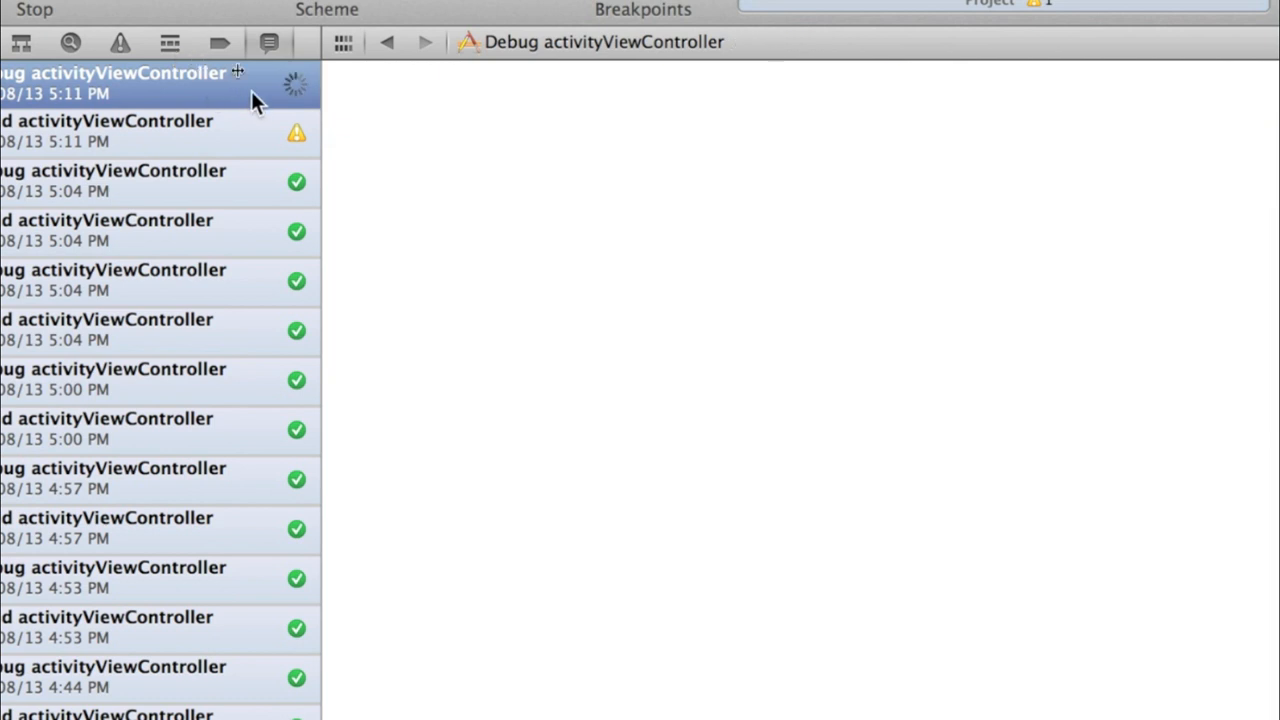
mouse_move(436, 204)
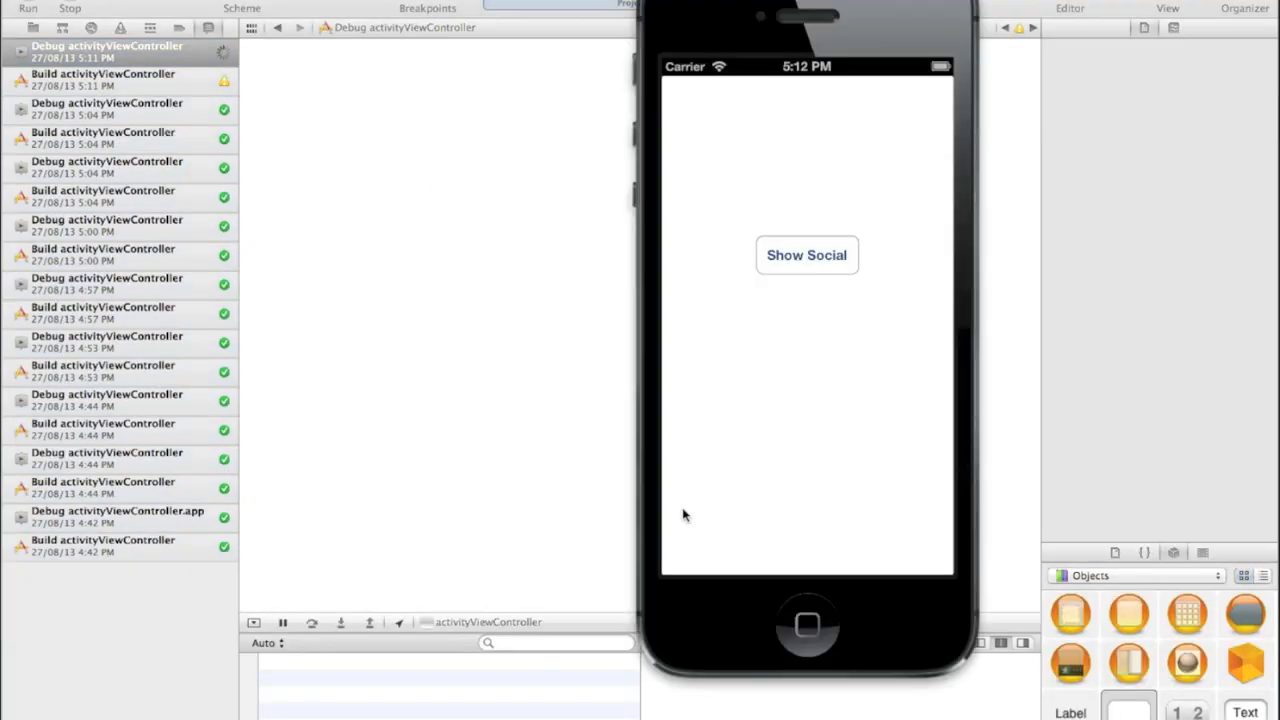
click(808, 256)
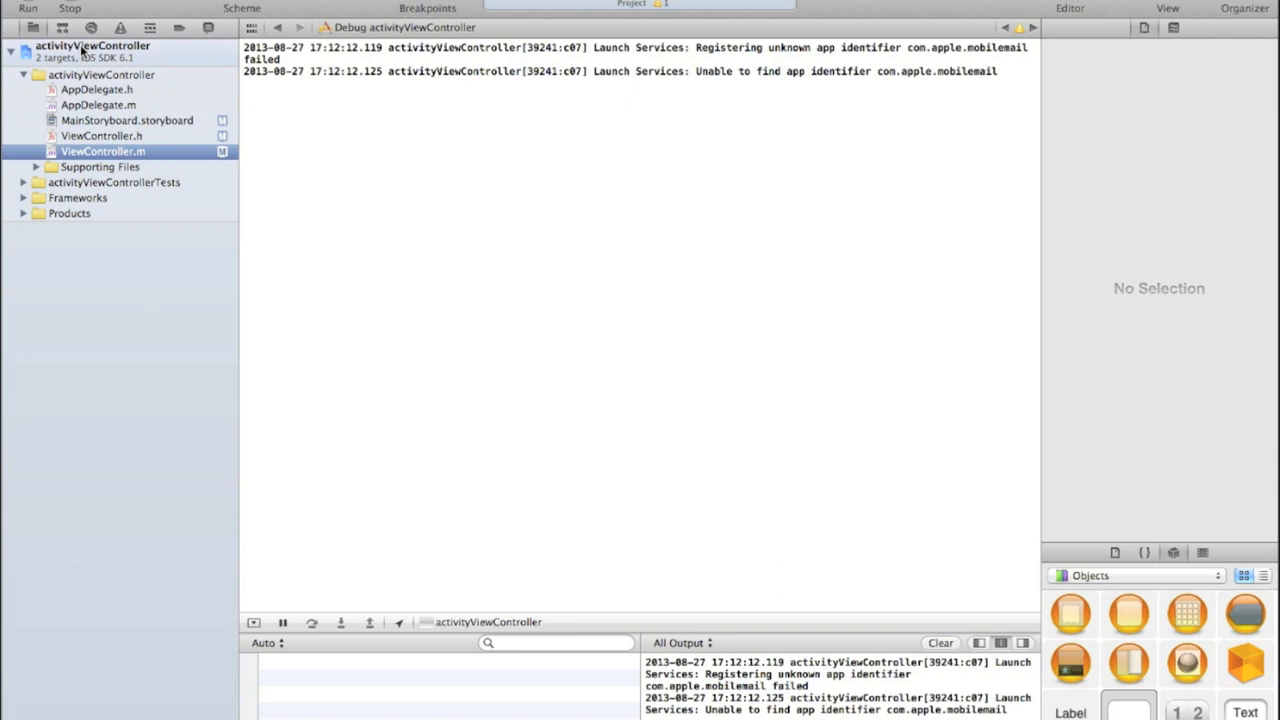
Step: In Build Phases, expand Link Binary With Libraries, search 'Me' for MessageUI, then cancel
click(92, 44)
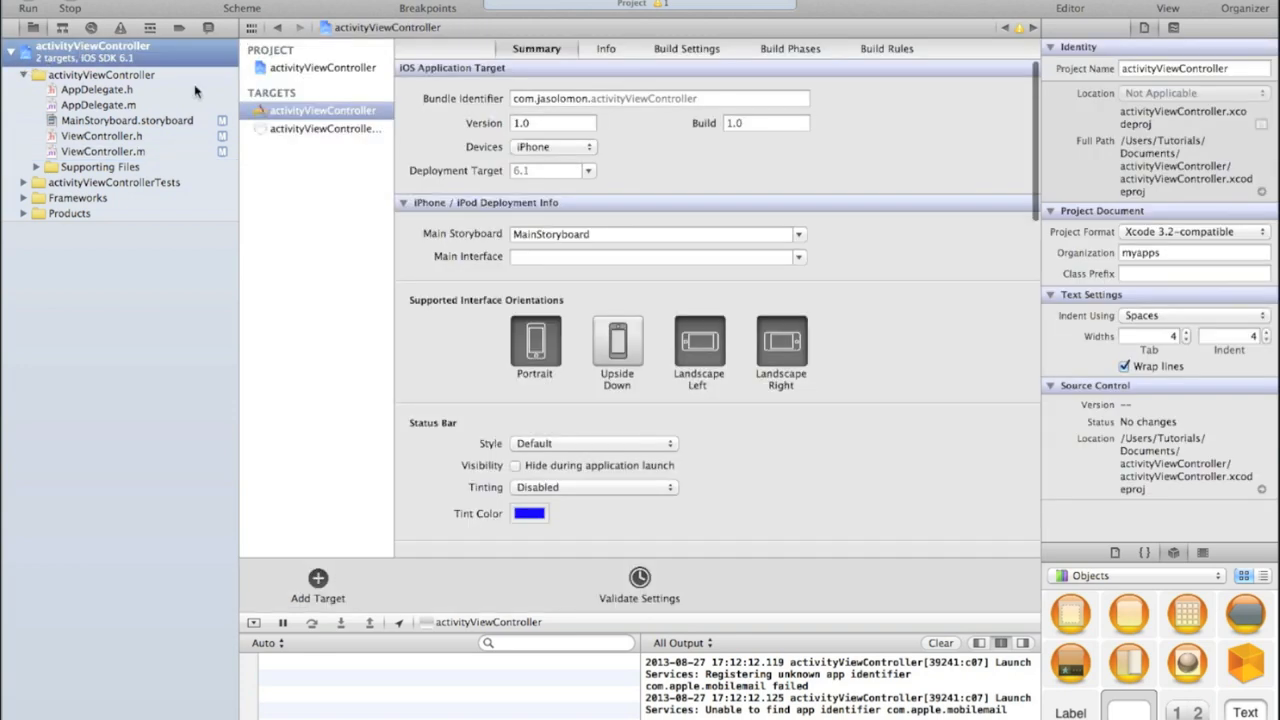
click(790, 48)
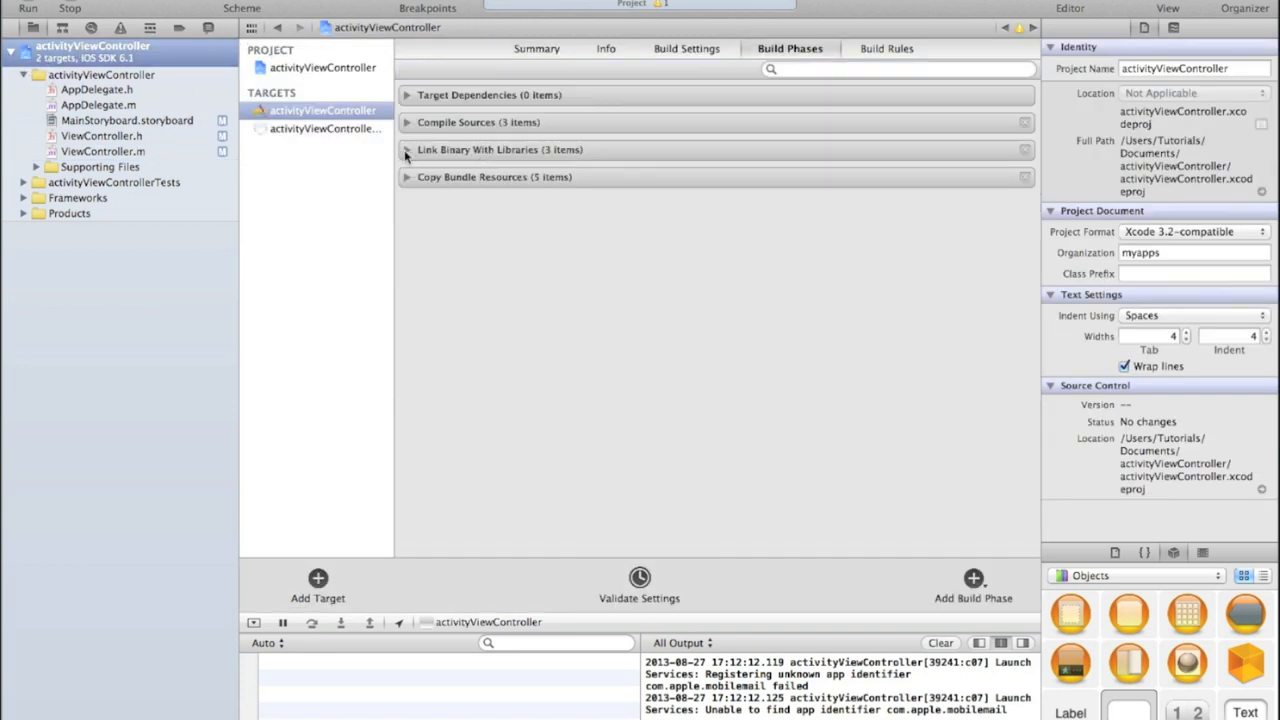
click(408, 148)
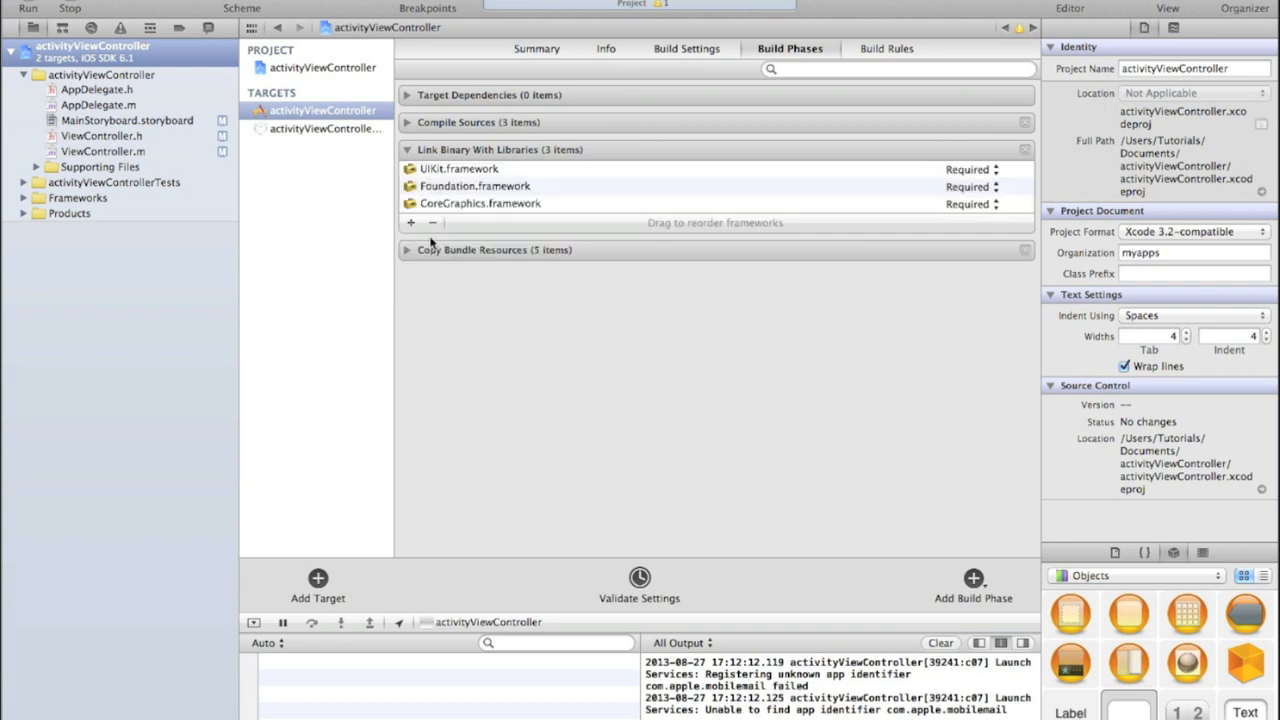
click(410, 222)
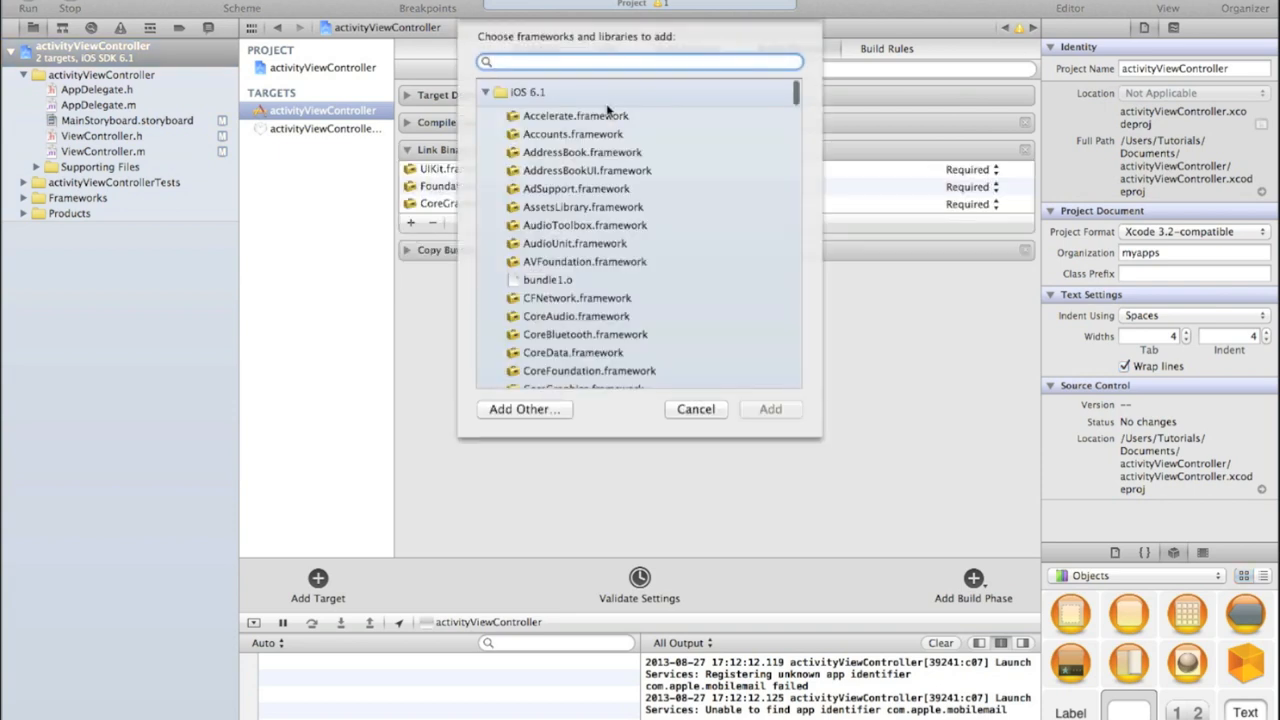
text(Messa)
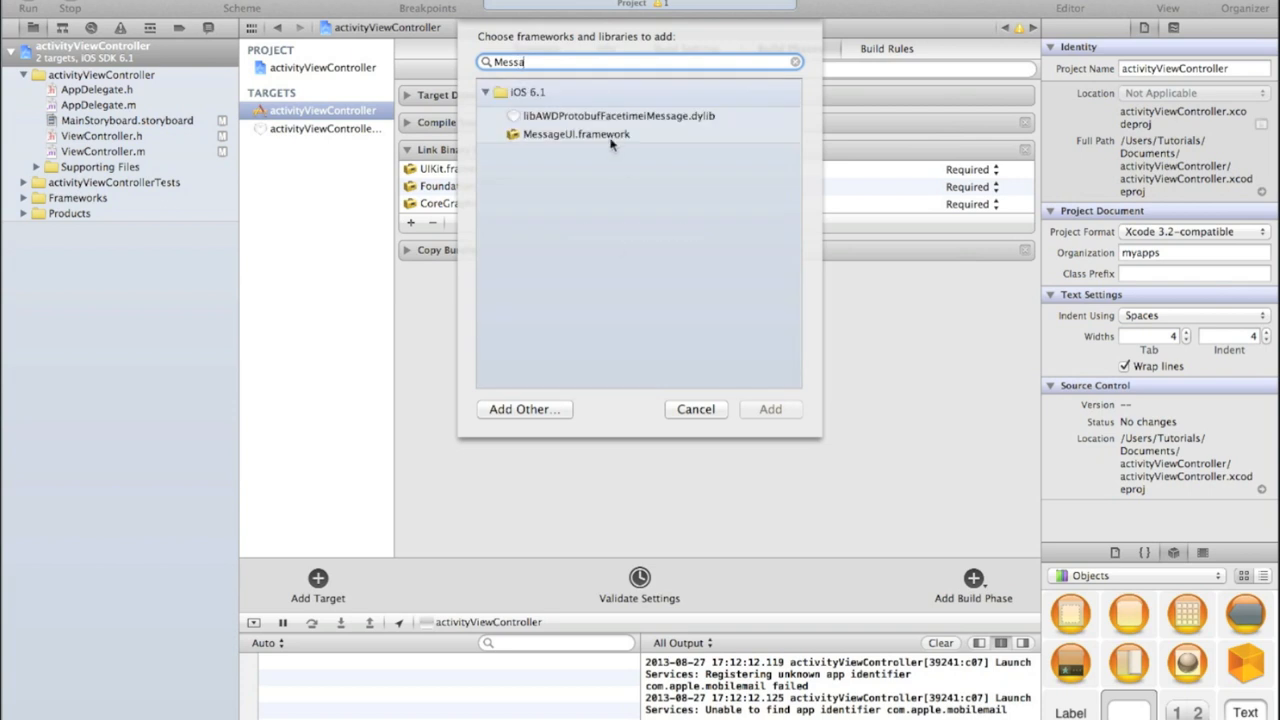
click(696, 408)
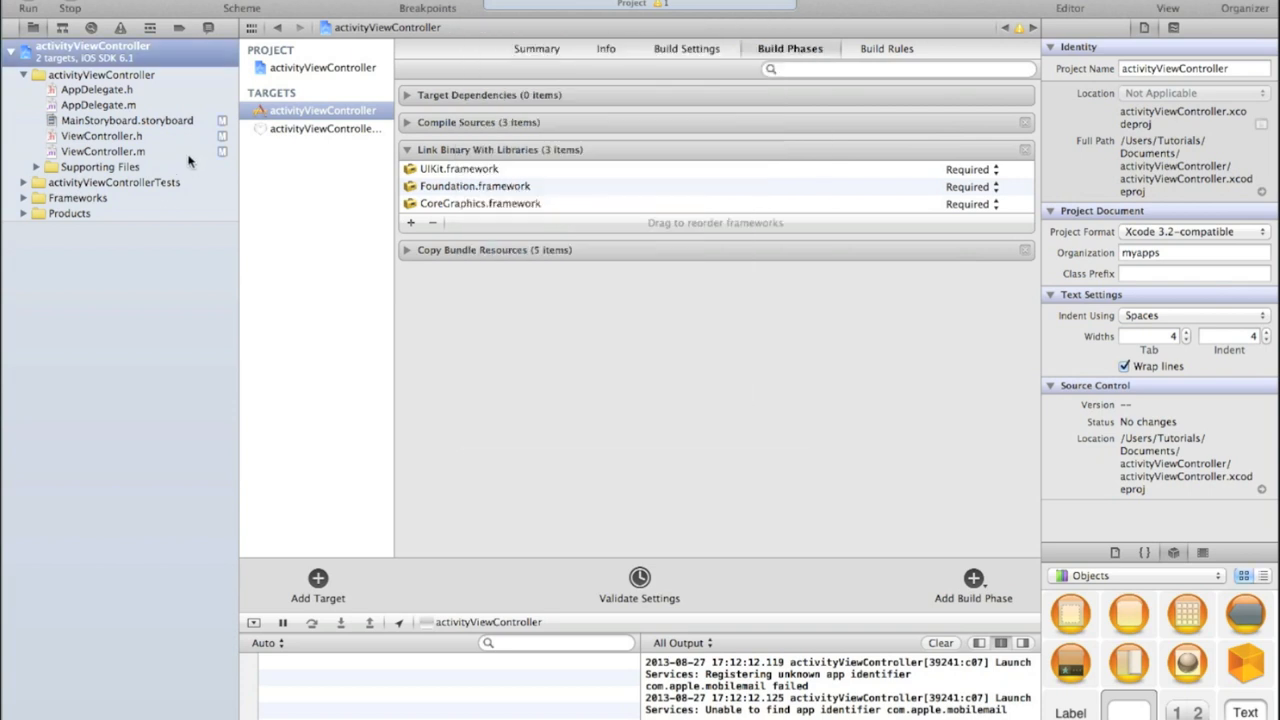
Step: Return to ViewController.m and type a test #import of MapKit/MapKit.h
click(102, 152)
text(#import <header>)
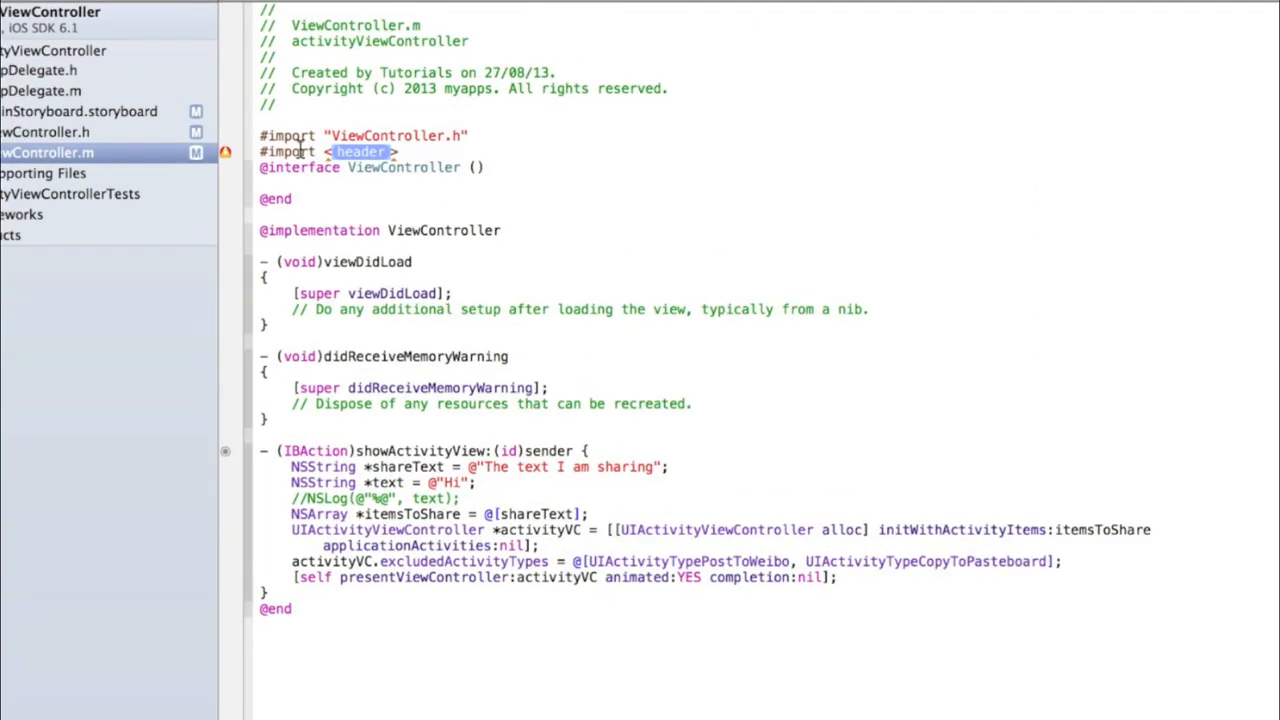
text(MapKit/MapKit.h)
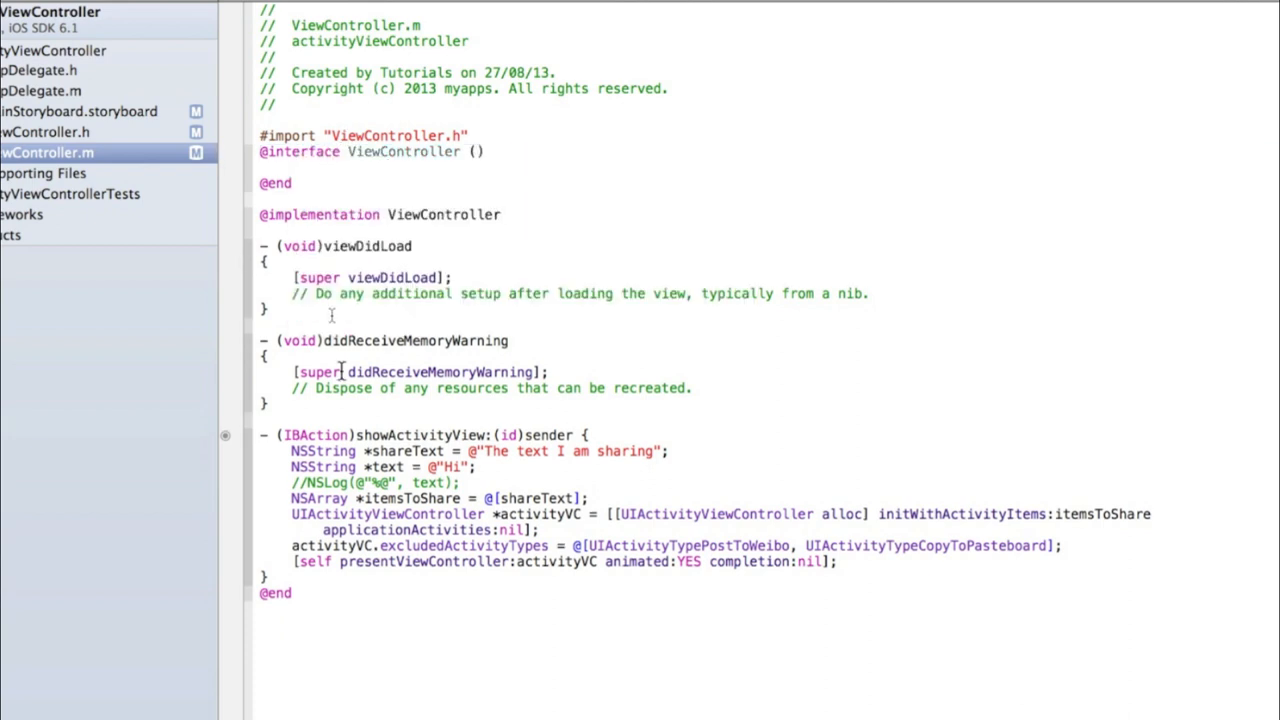
Step: Delete the showActivityView: IBAction from ViewController.h and .m, then start a fresh run
click(78, 112)
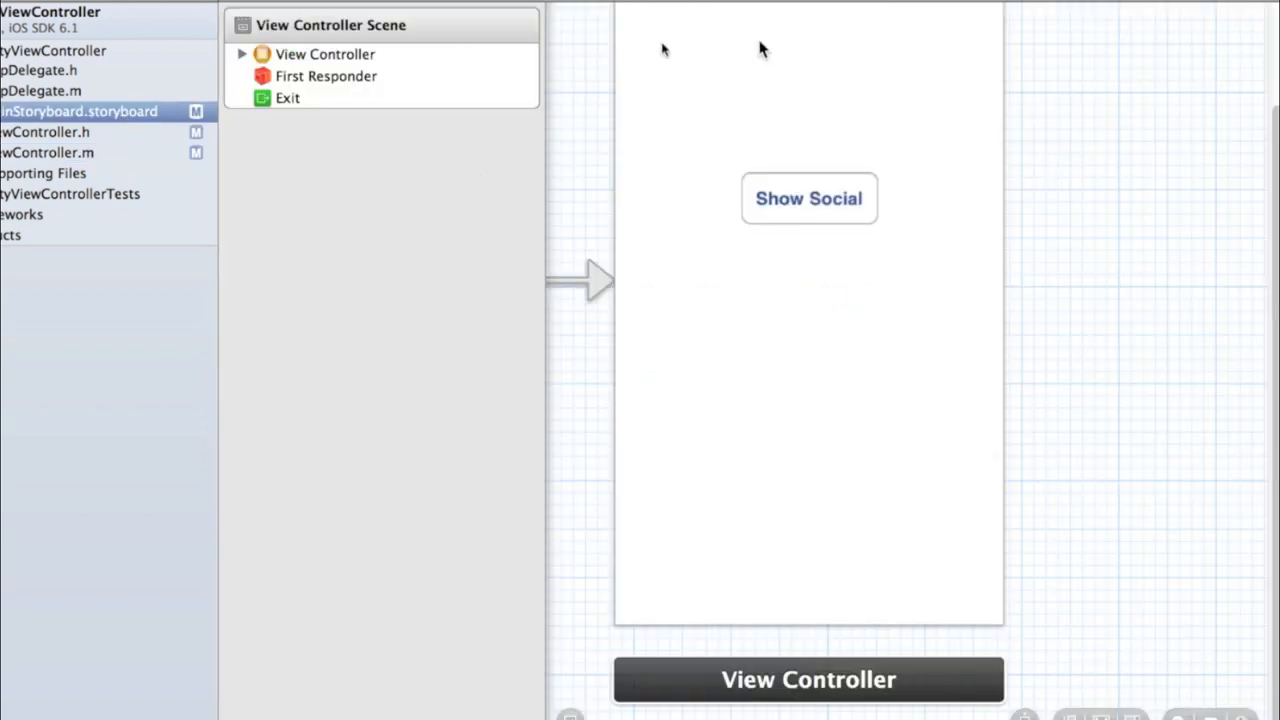
mouse_move(658, 240)
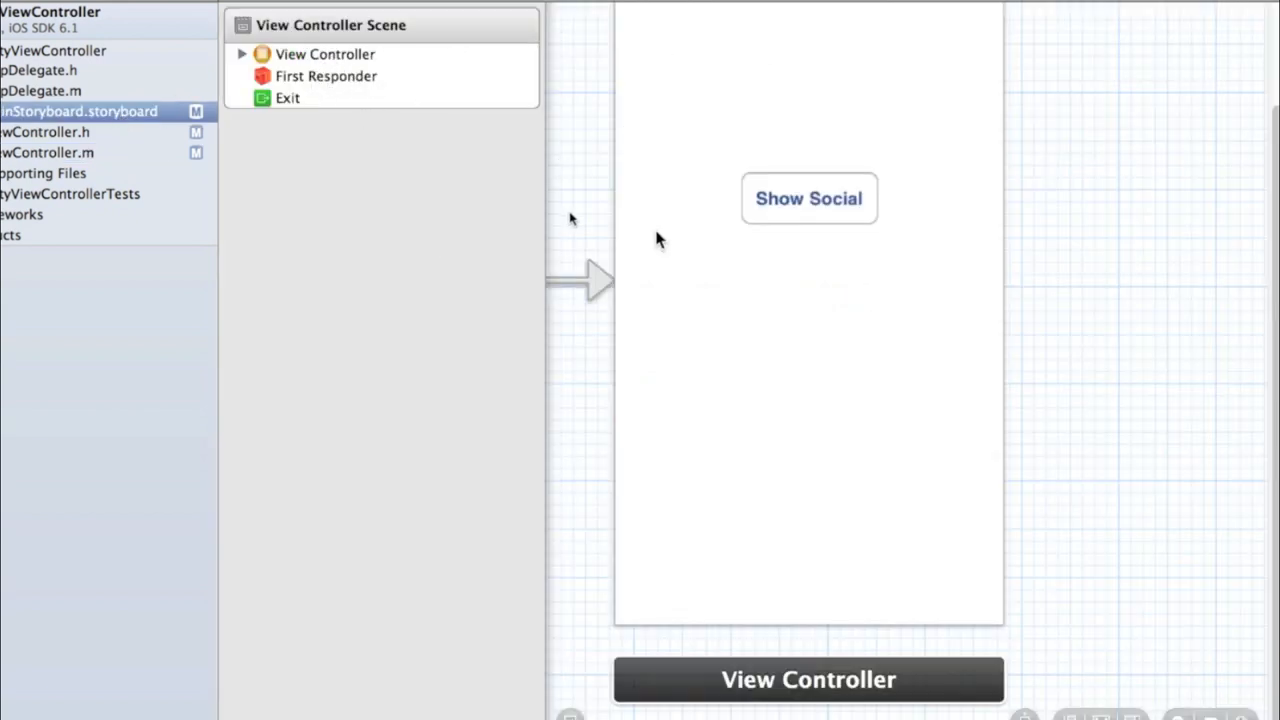
click(44, 132)
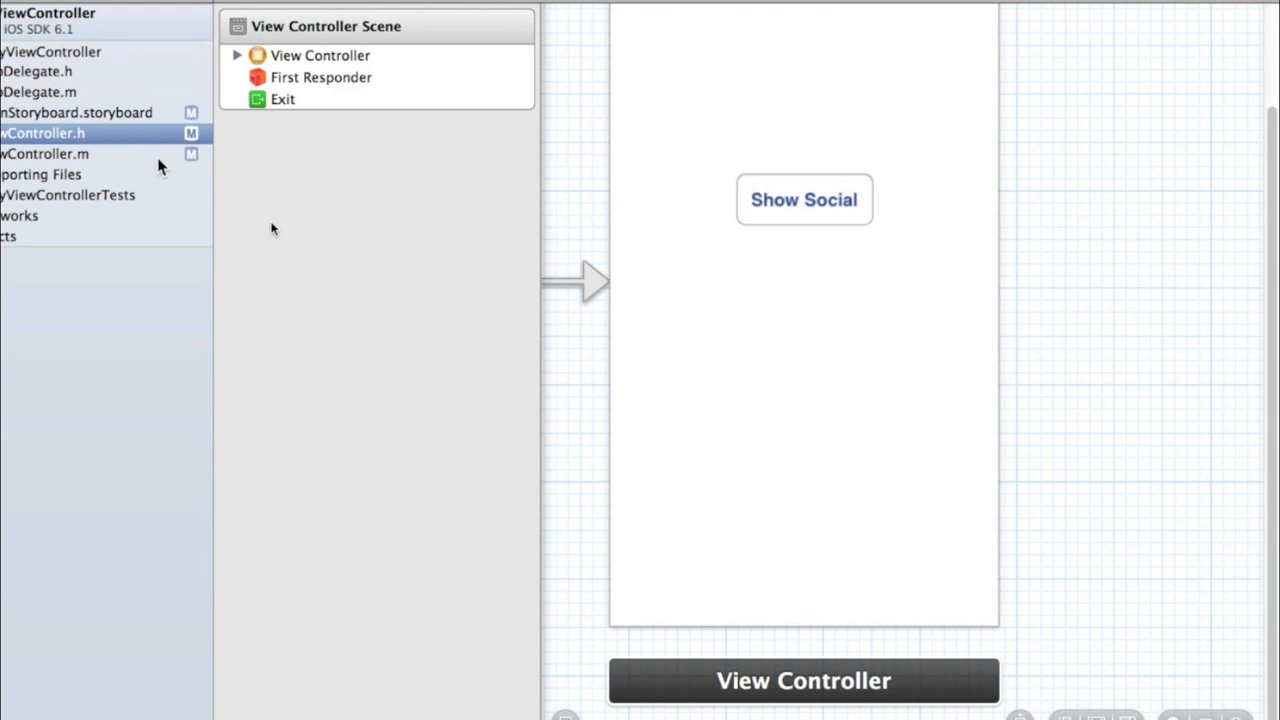
click(42, 132)
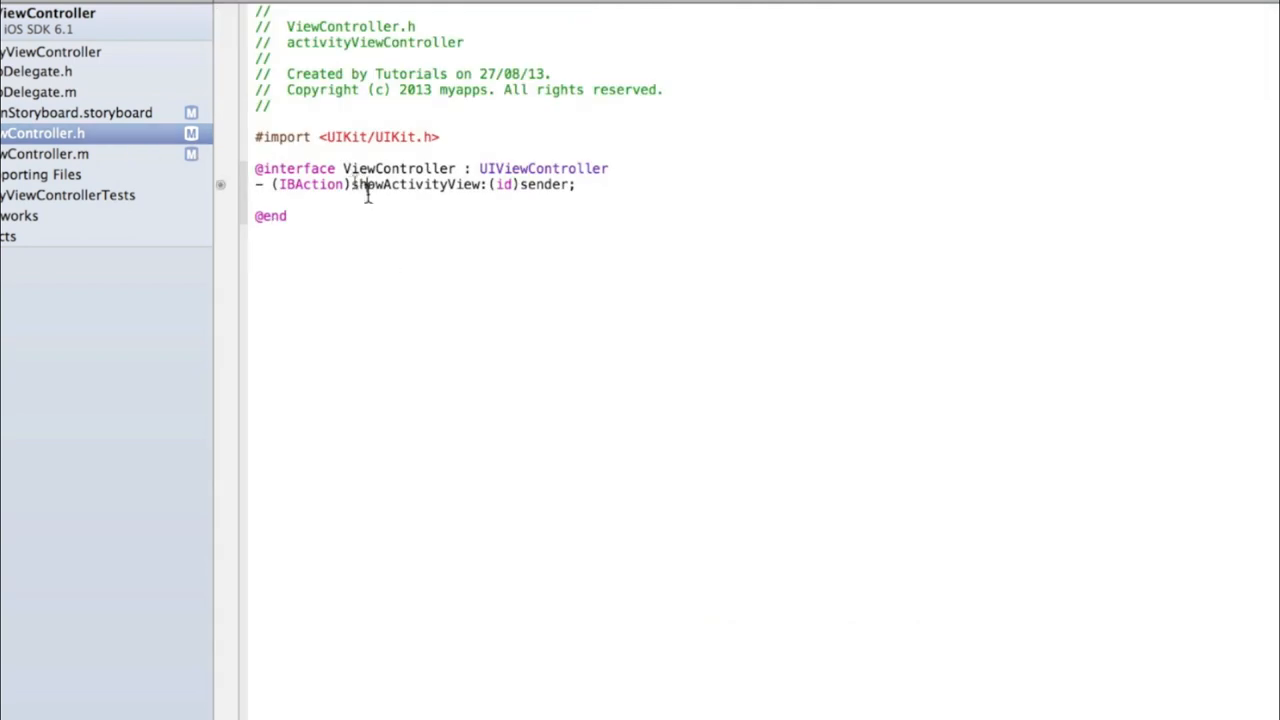
click(44, 152)
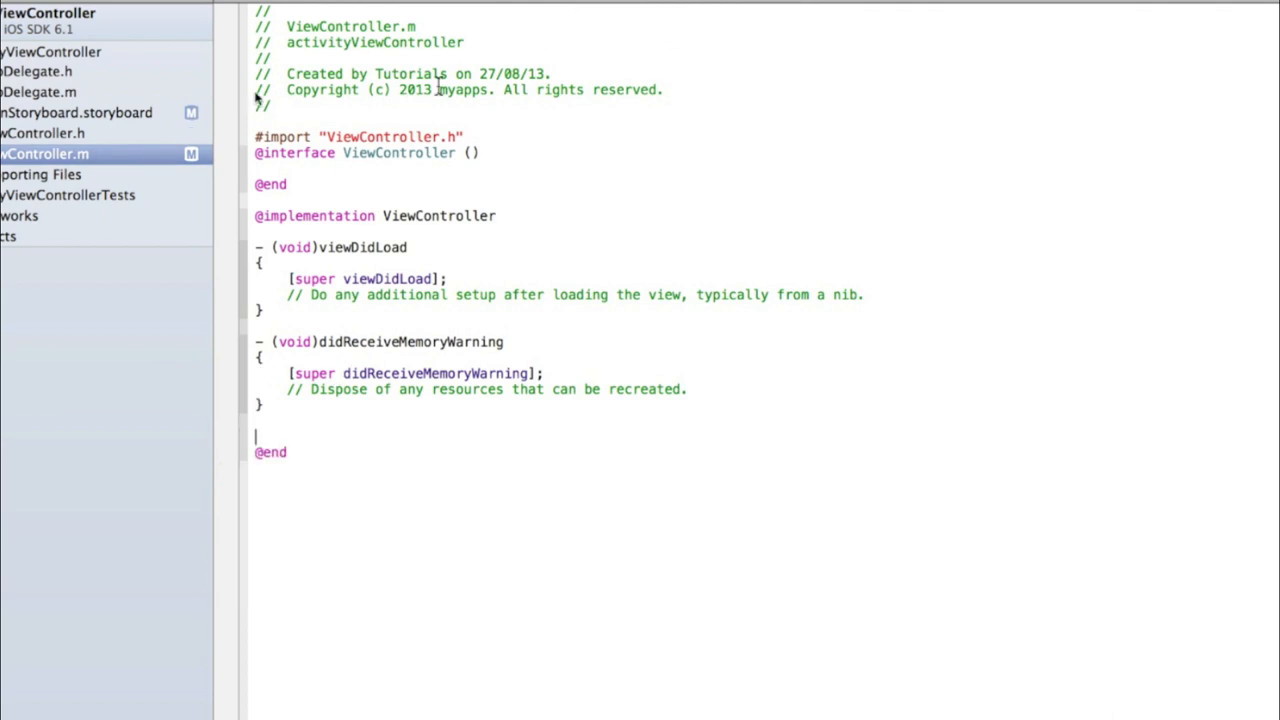
click(28, 28)
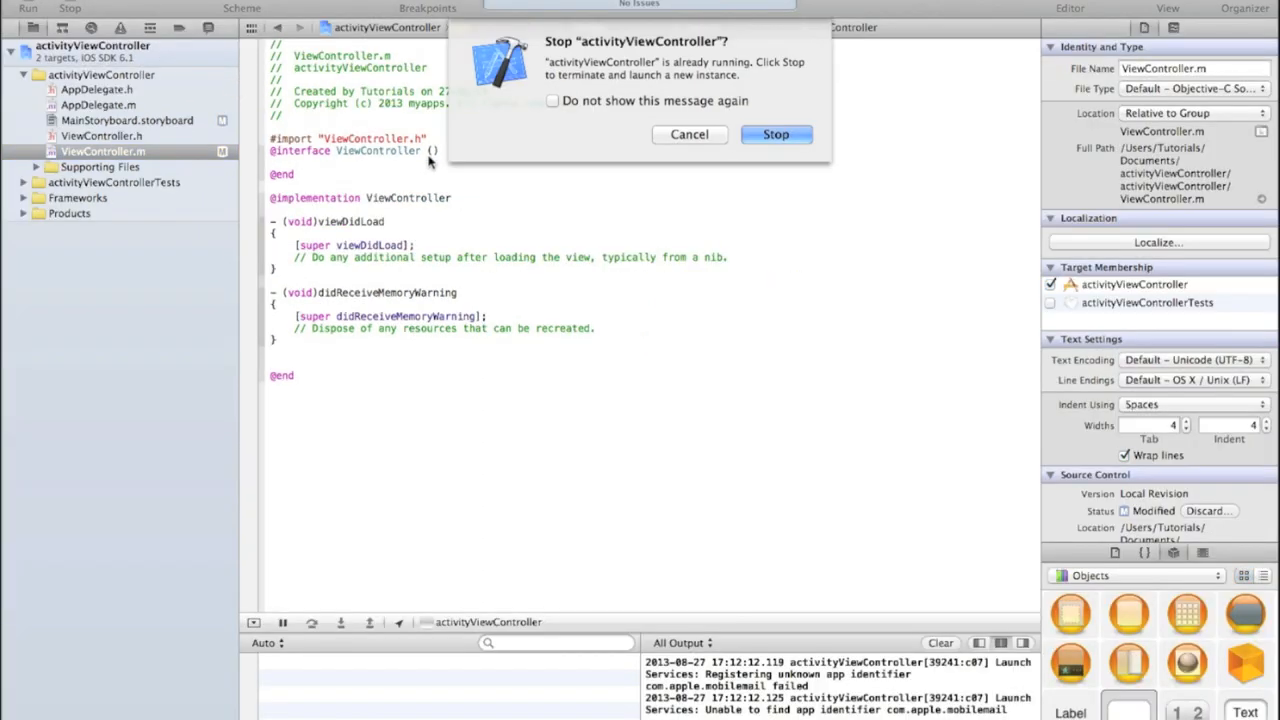
Step: Relaunch the app and tap Show Social to reproduce the unrecognized-selector SIGABRT for showActivityView:
click(776, 134)
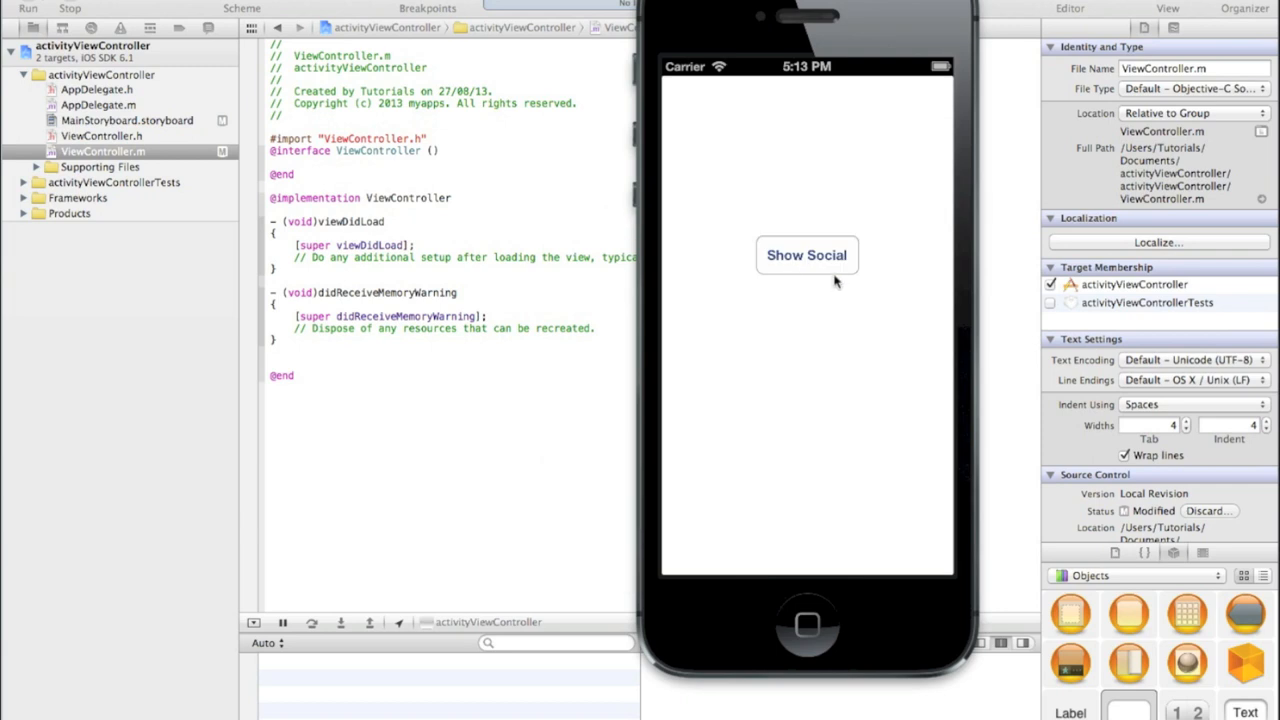
click(806, 256)
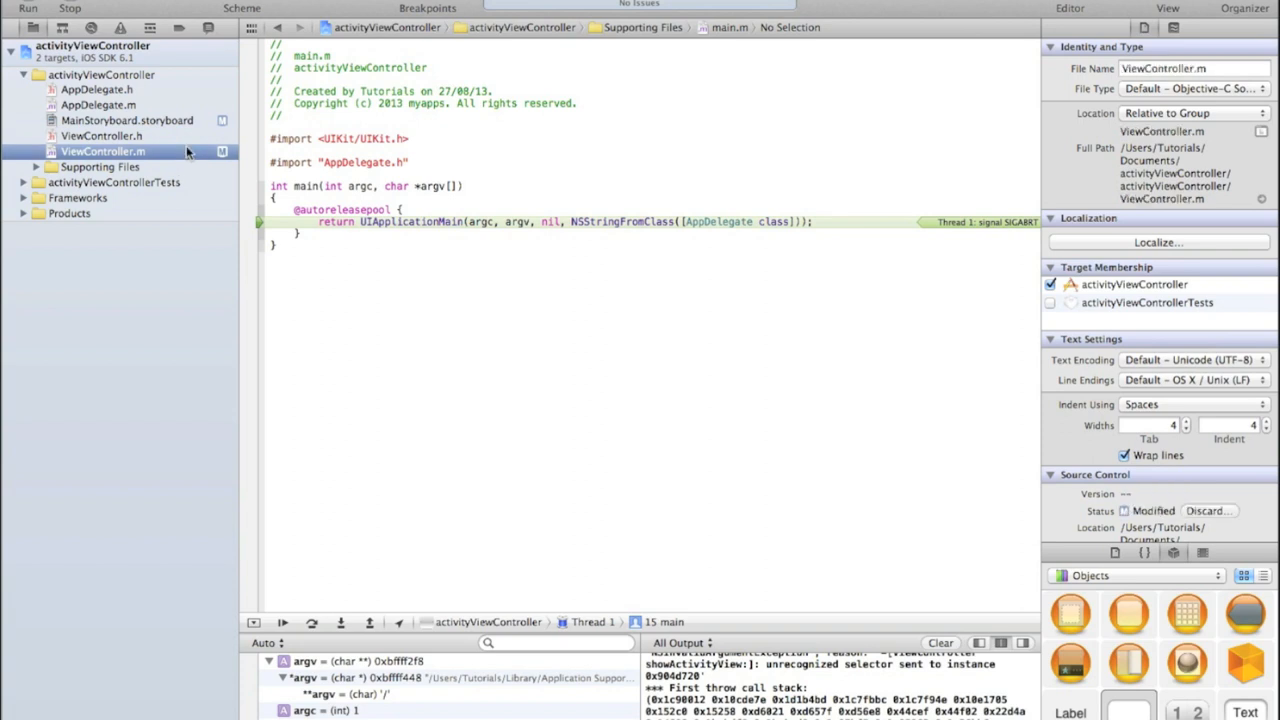
click(100, 136)
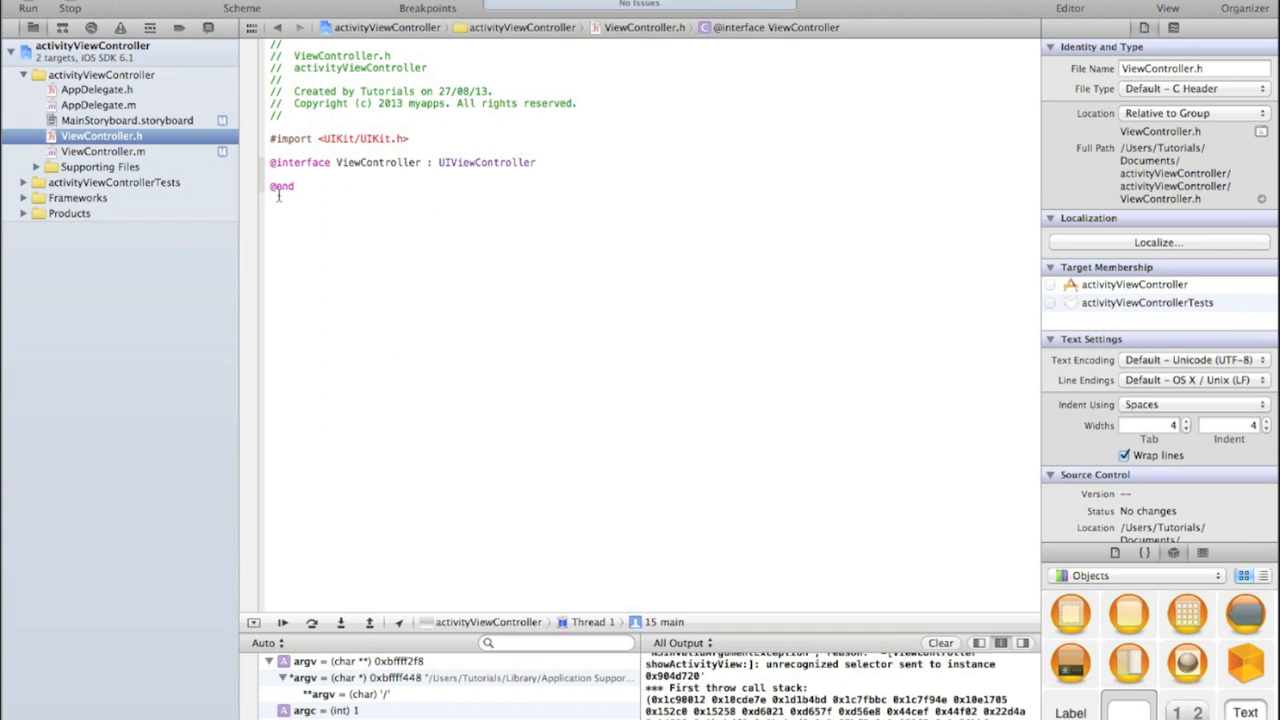
mouse_move(196, 150)
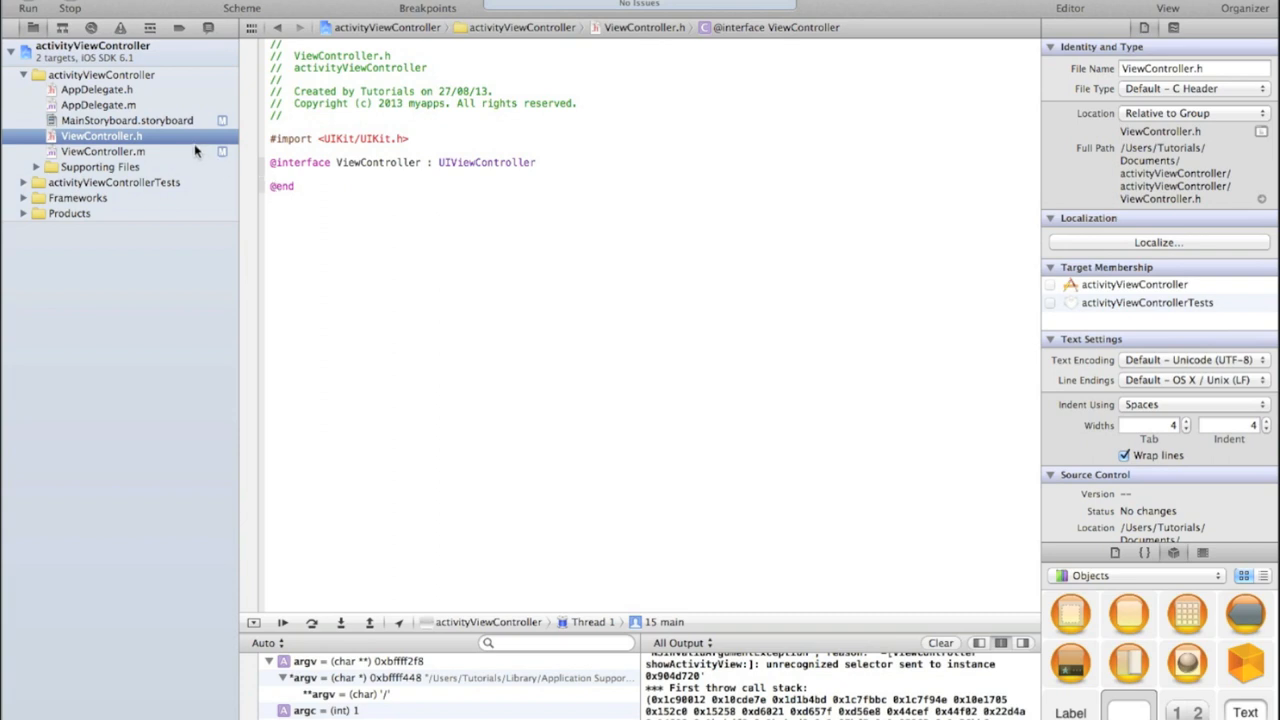
mouse_move(192, 136)
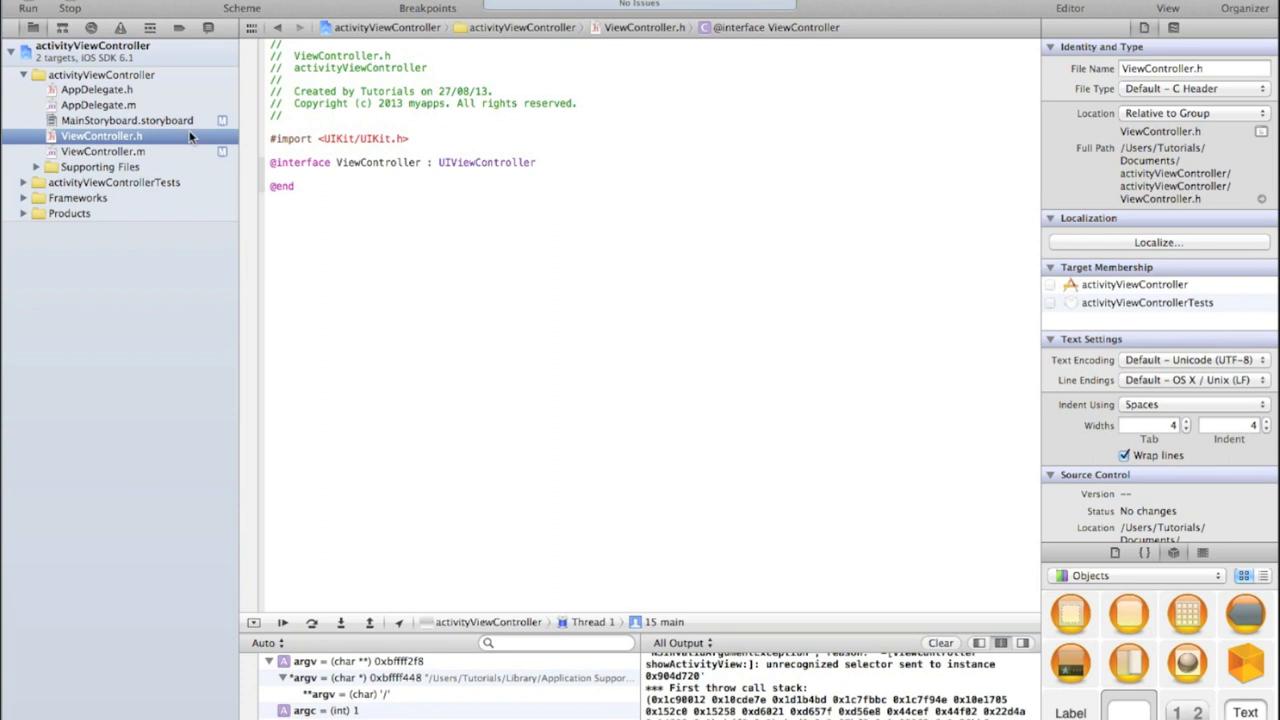
click(126, 120)
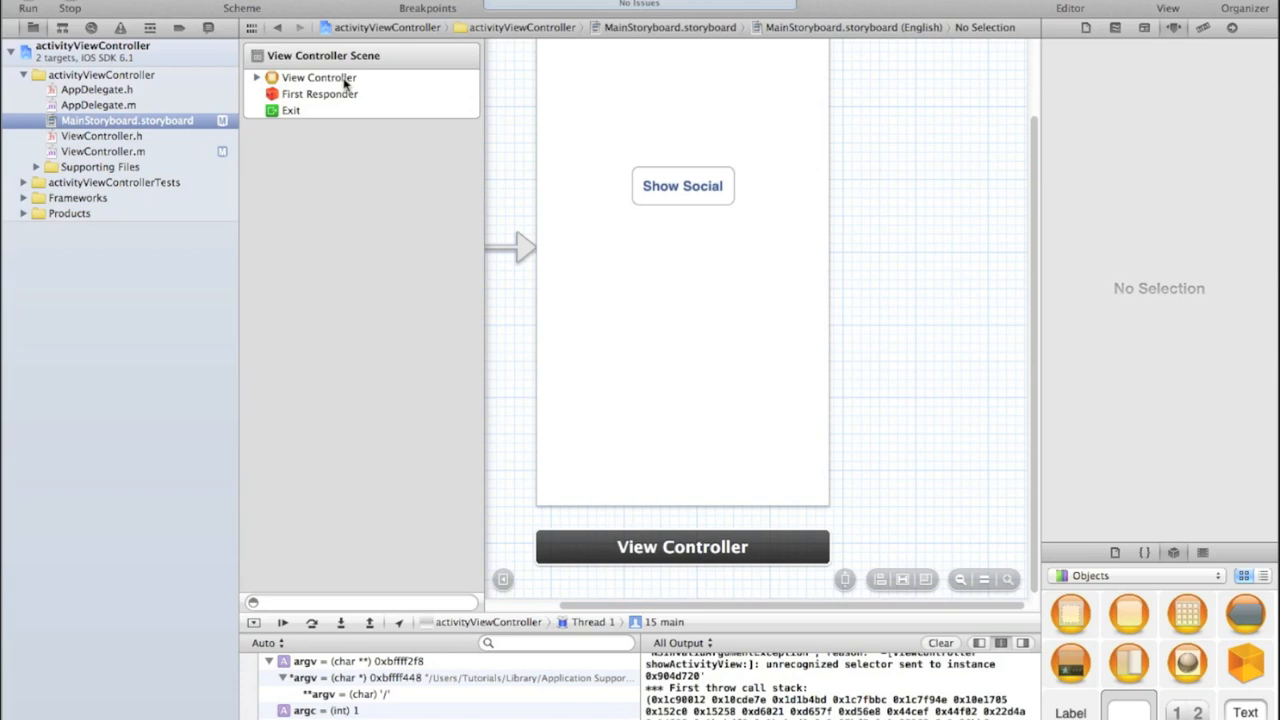
Step: Inspect the View Controller's connections, where the stale showActivityView: Received Action is flagged
click(318, 76)
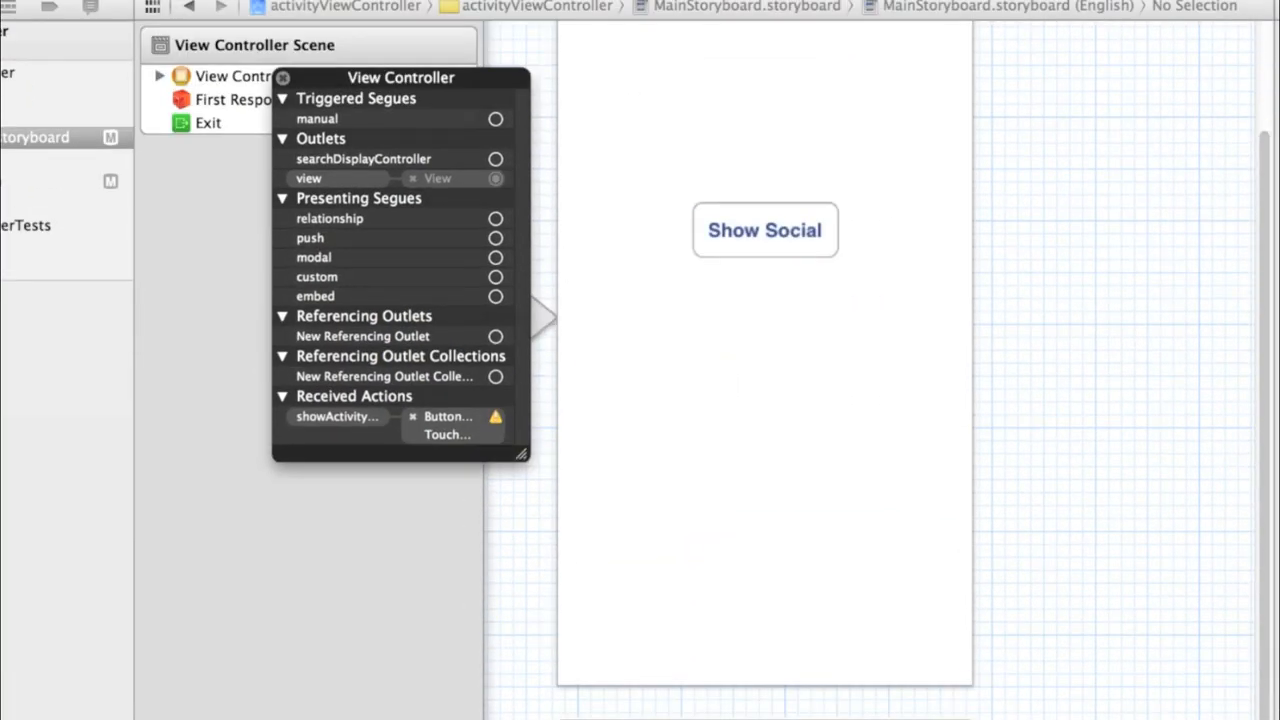
mouse_move(396, 456)
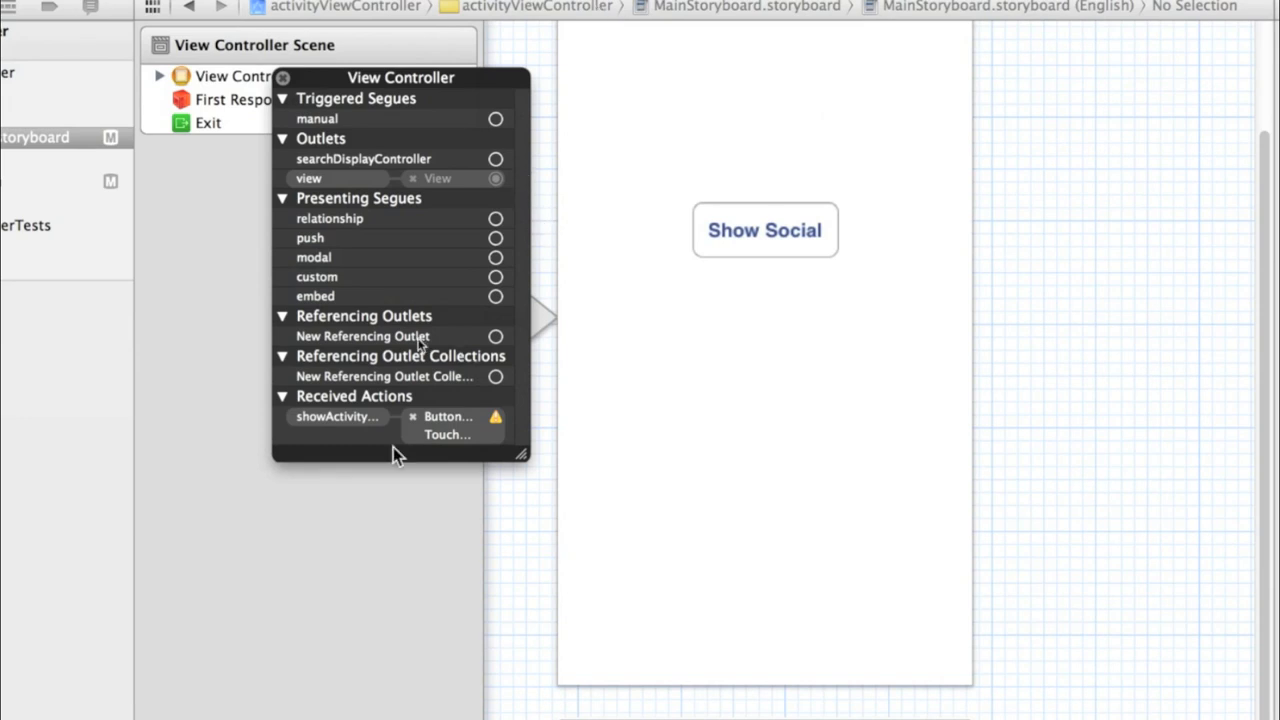
mouse_move(496, 418)
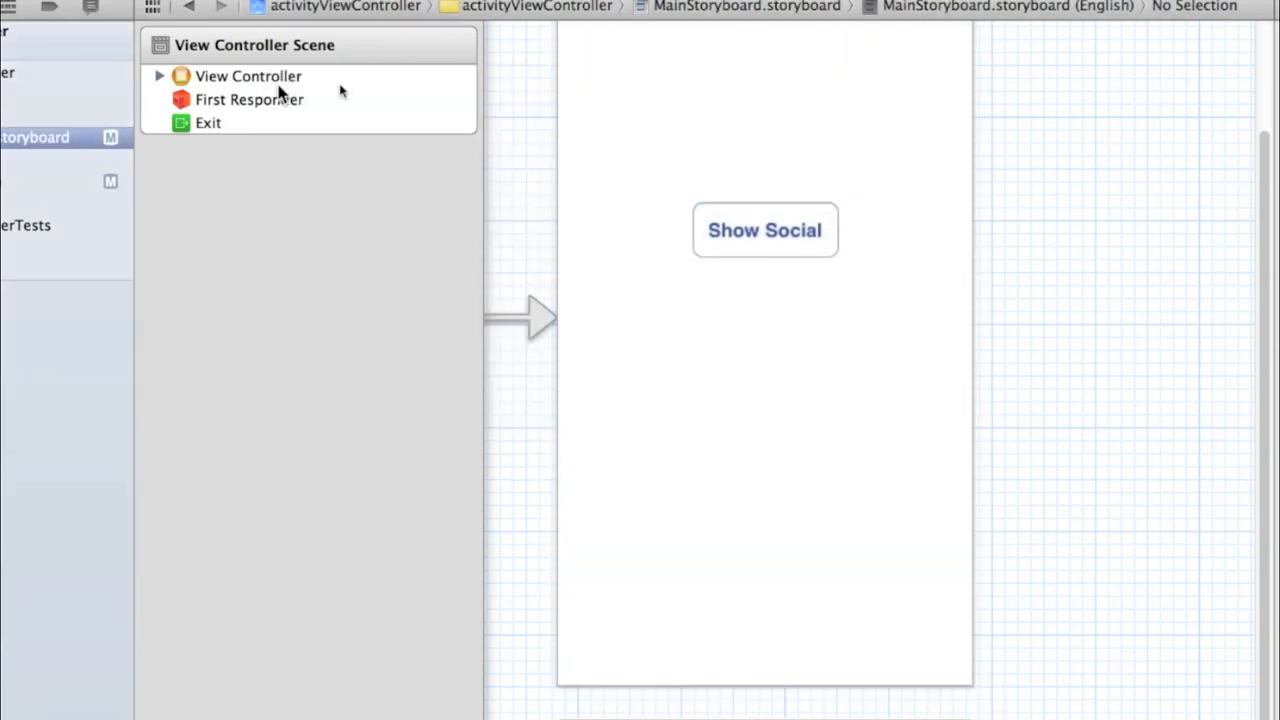
Step: Relaunch the app, confirm Show Social no longer crashes, and reopen ViewController.m
click(28, 8)
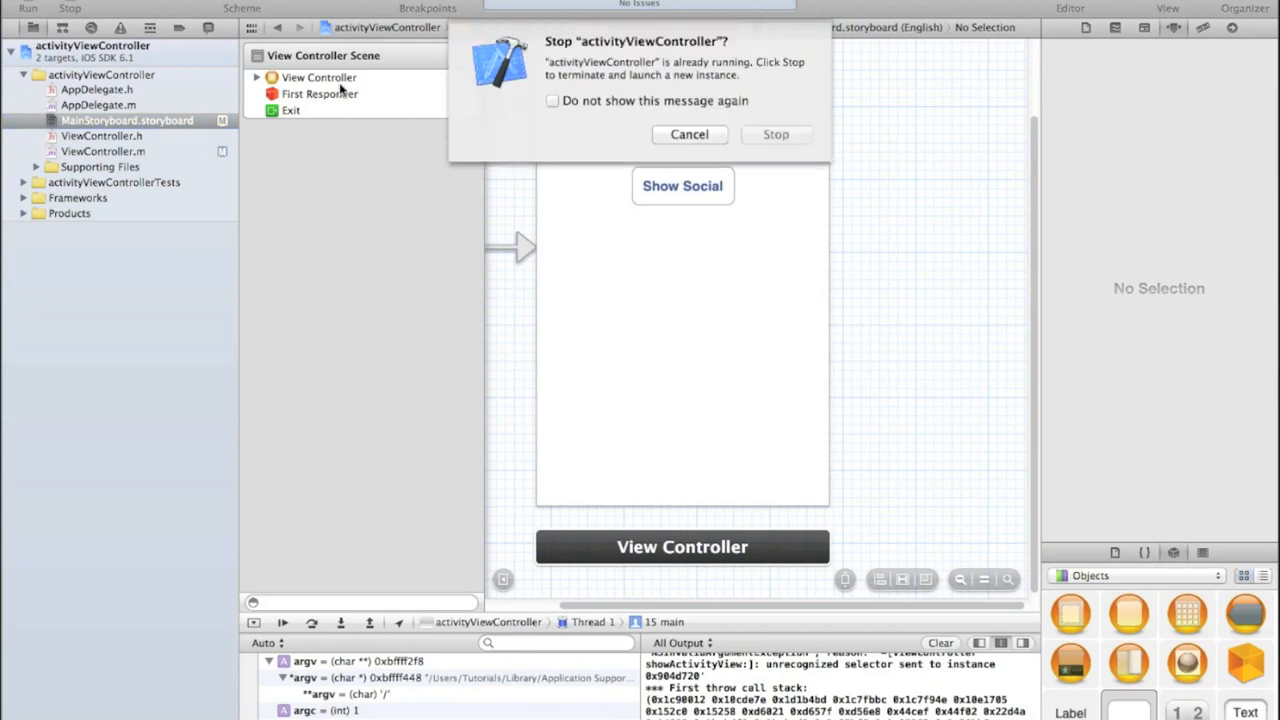
click(688, 134)
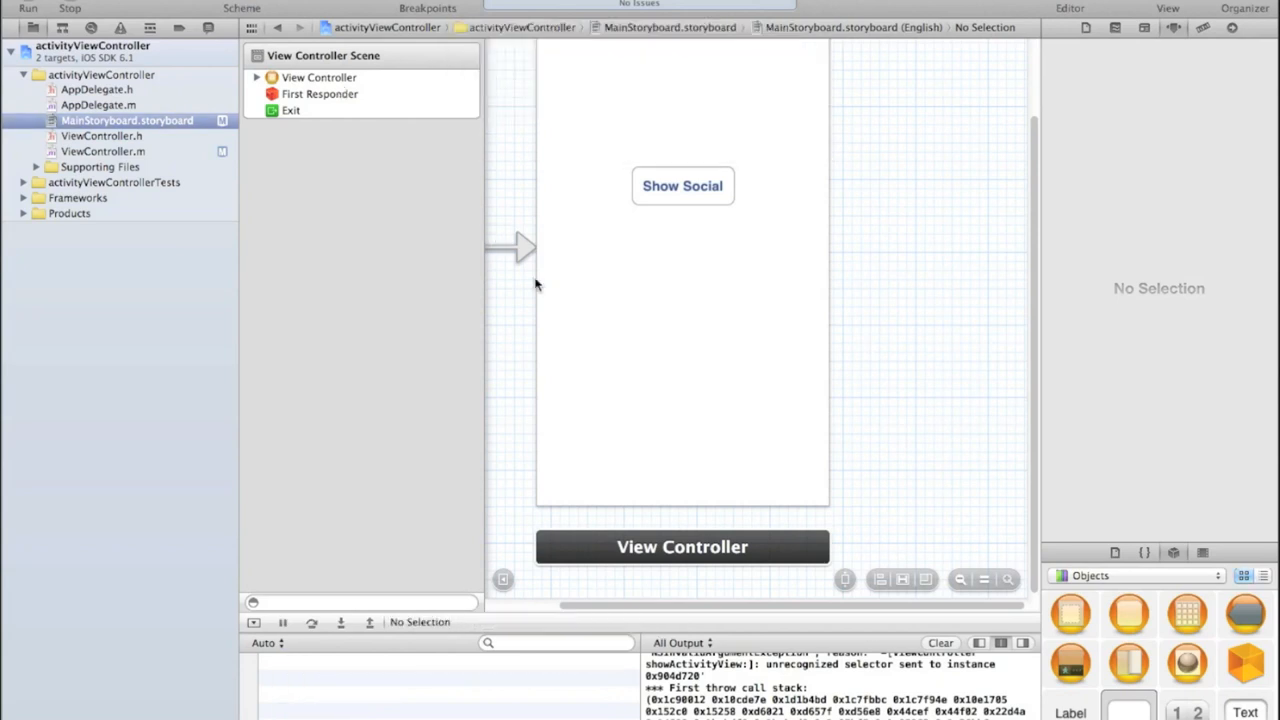
click(28, 8)
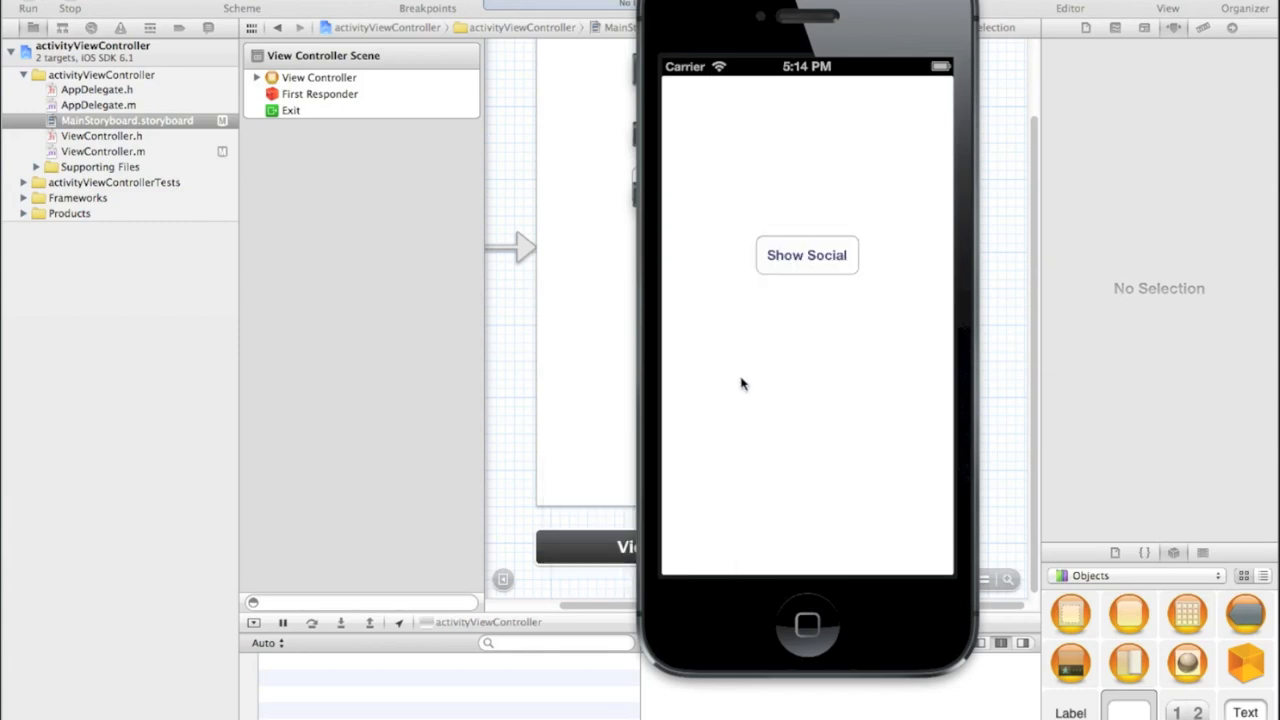
click(126, 120)
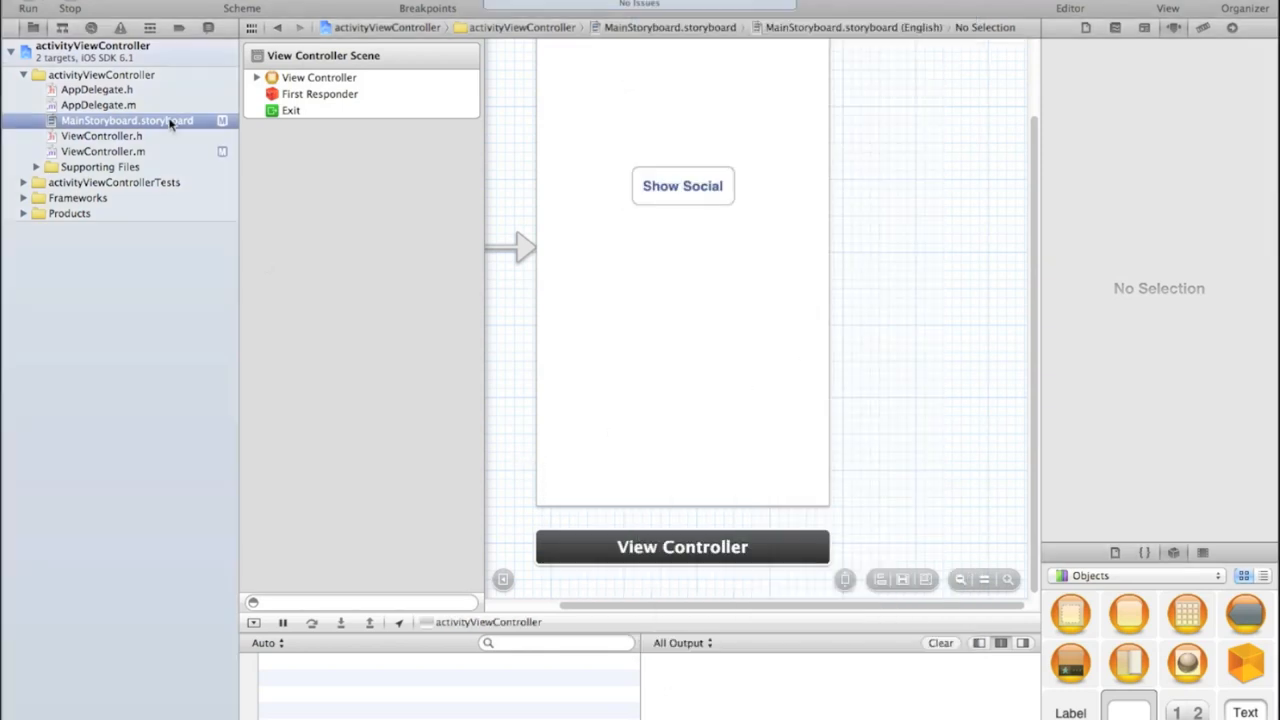
click(104, 152)
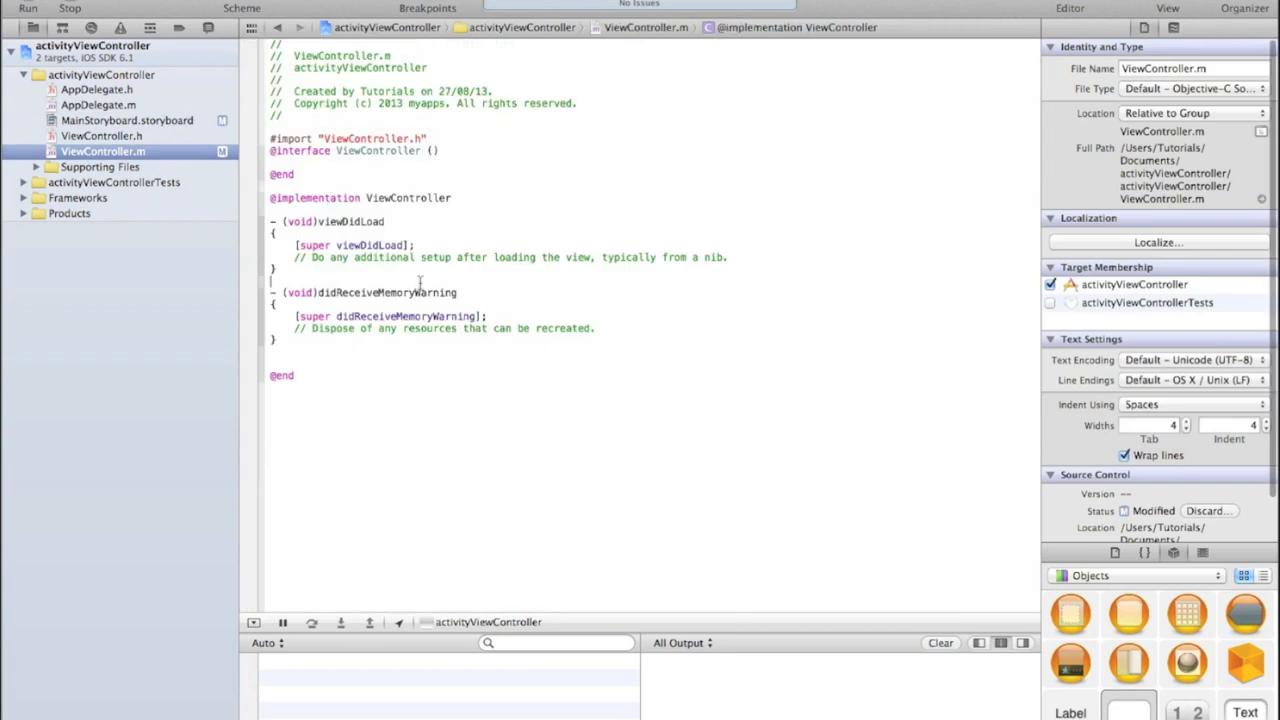